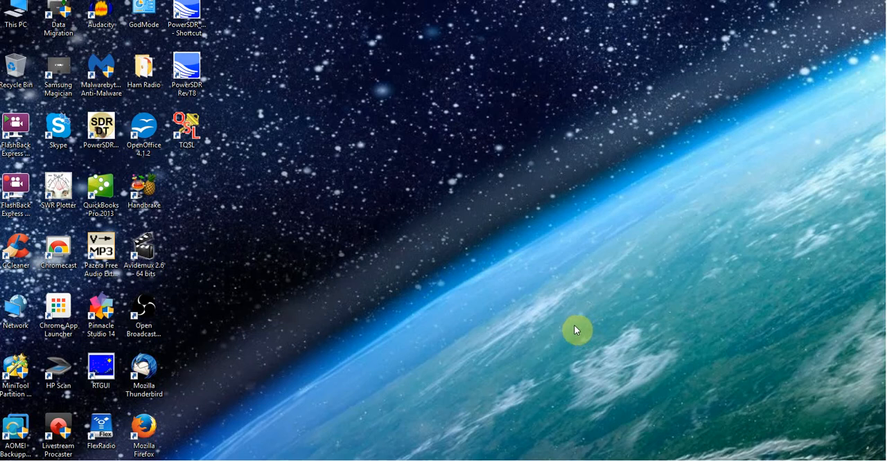
mouse_move(515, 300)
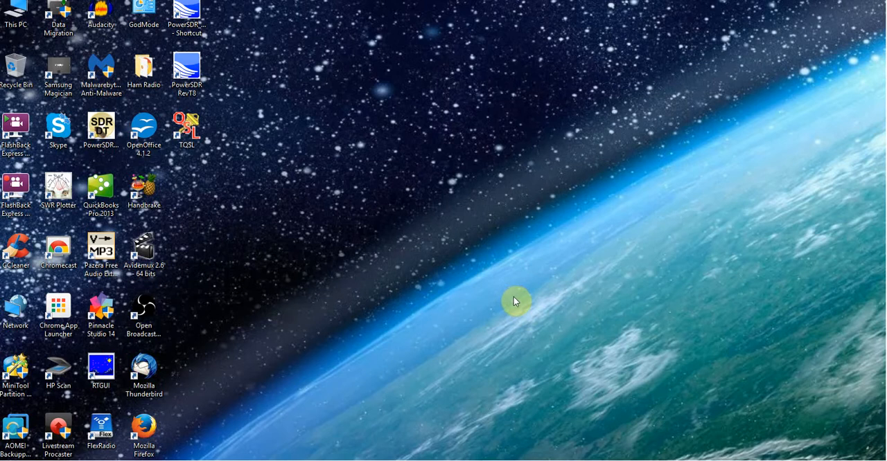
mouse_move(497, 323)
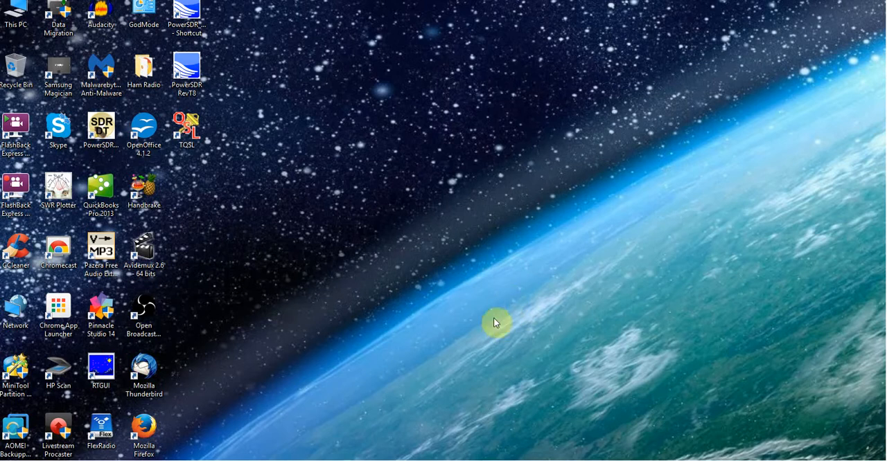
mouse_move(544, 305)
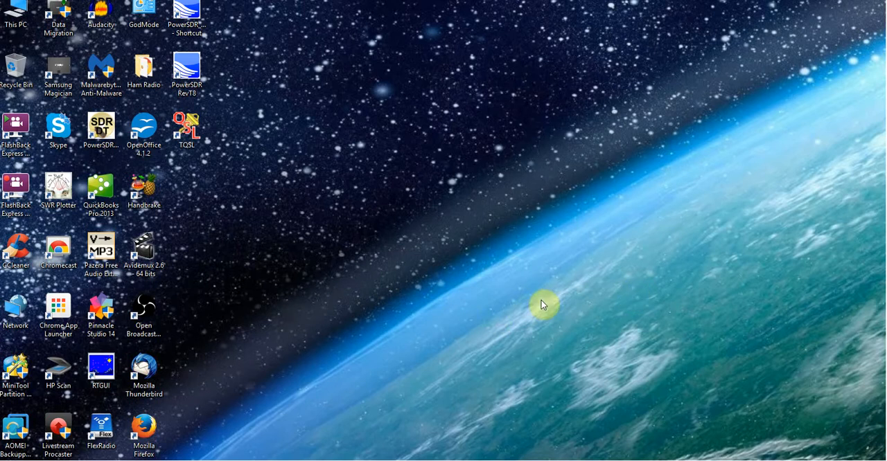
mouse_move(471, 302)
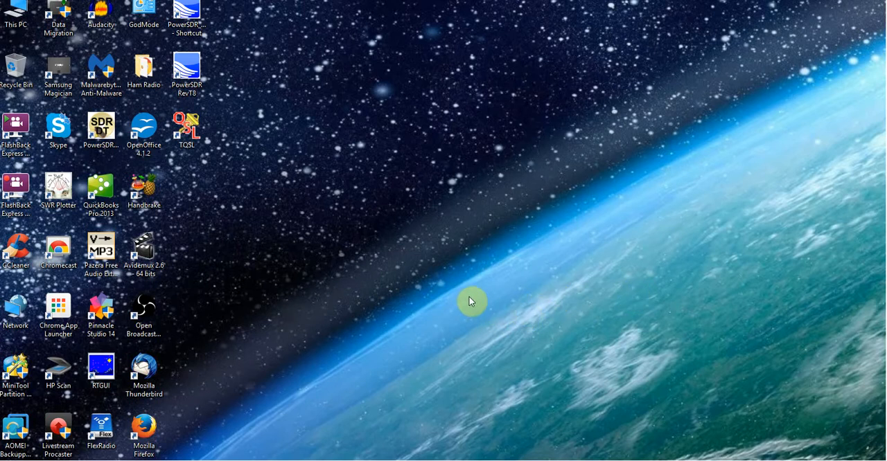
mouse_move(466, 293)
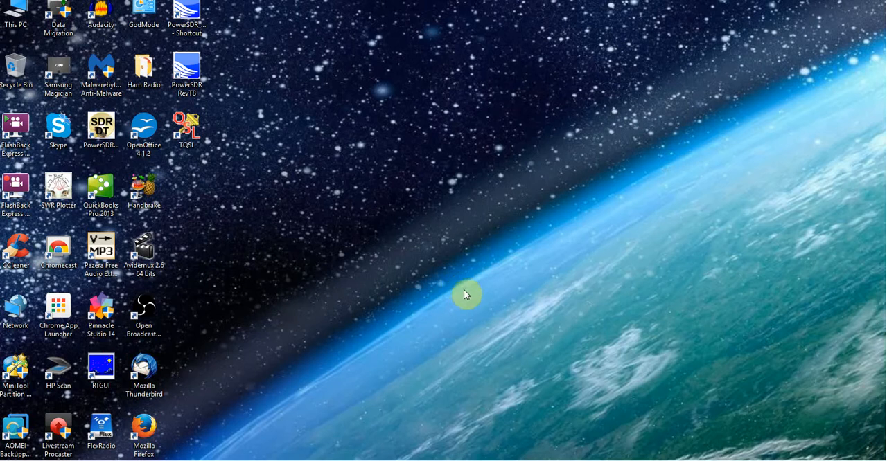
mouse_move(352, 302)
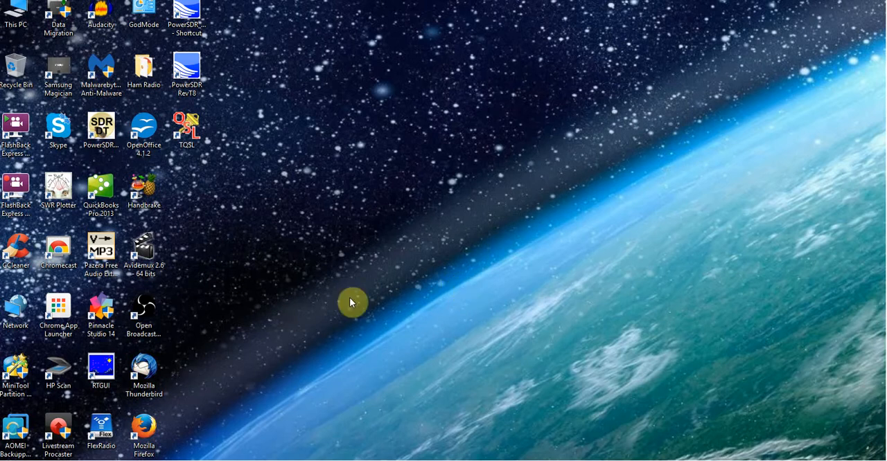
mouse_move(364, 276)
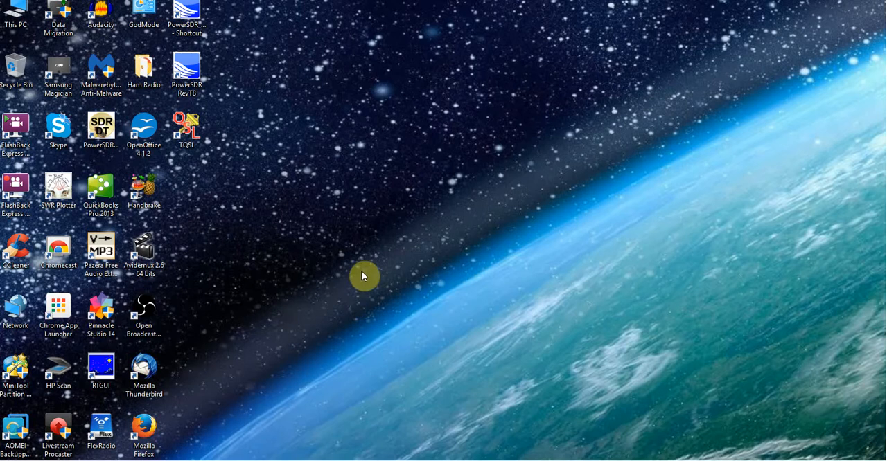
mouse_move(610, 294)
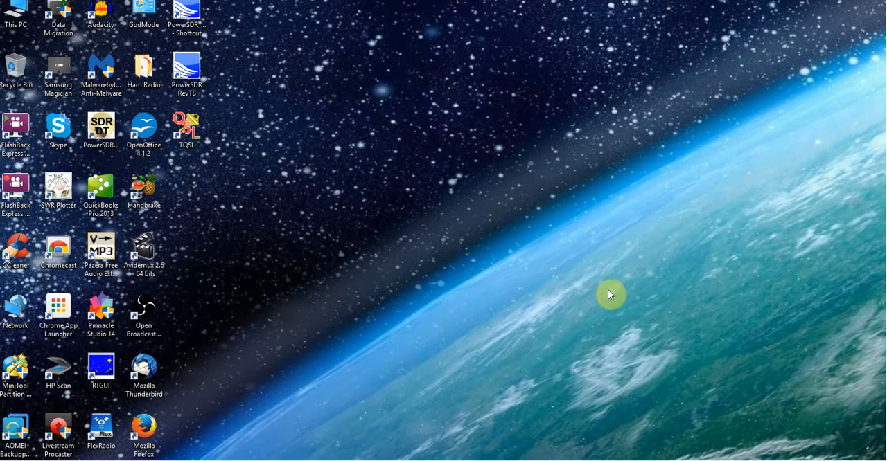
mouse_move(511, 254)
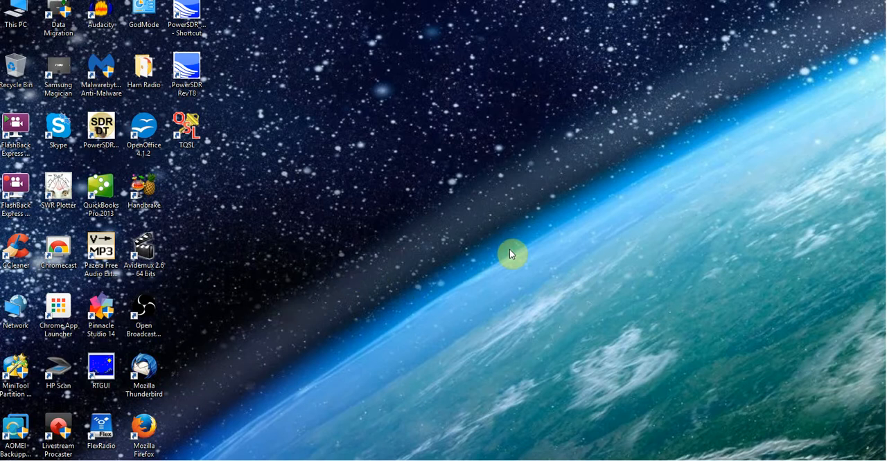
mouse_move(489, 271)
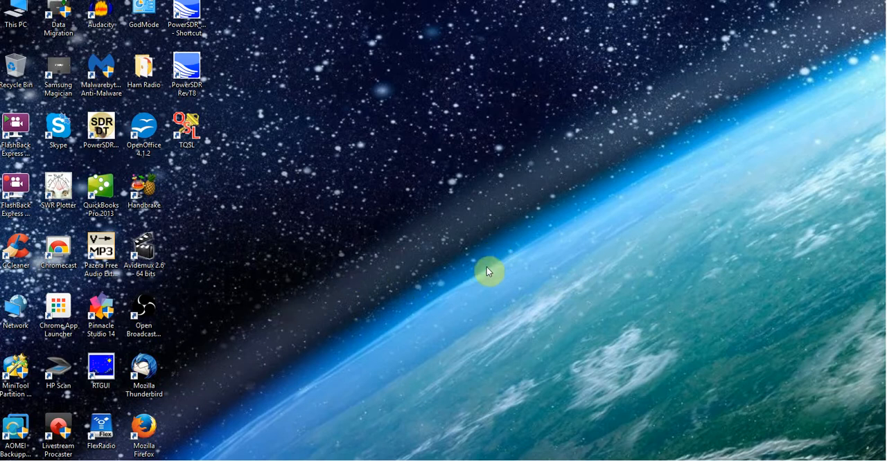
mouse_move(459, 293)
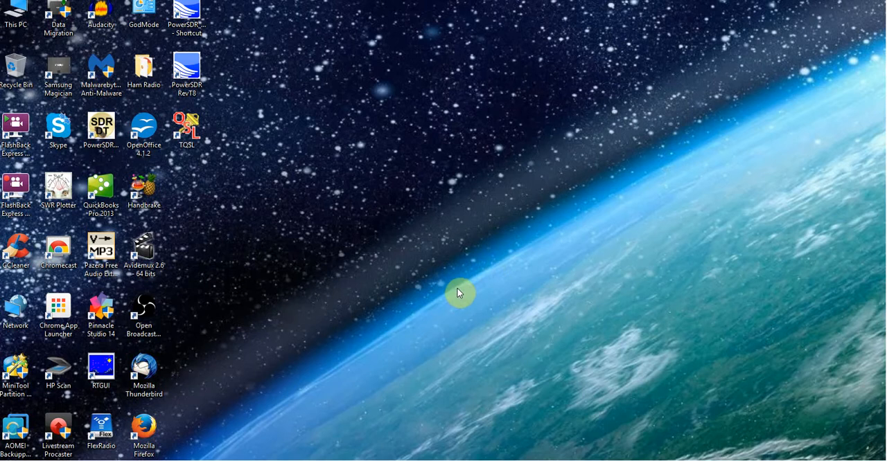
mouse_move(454, 274)
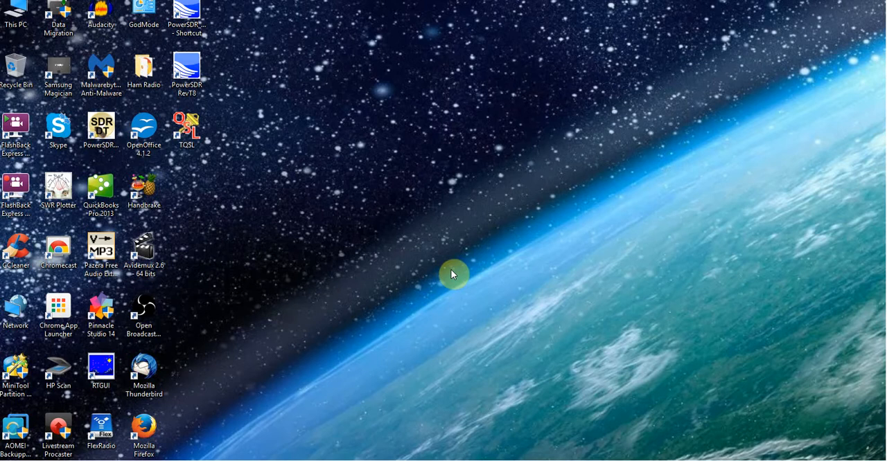
mouse_move(452, 286)
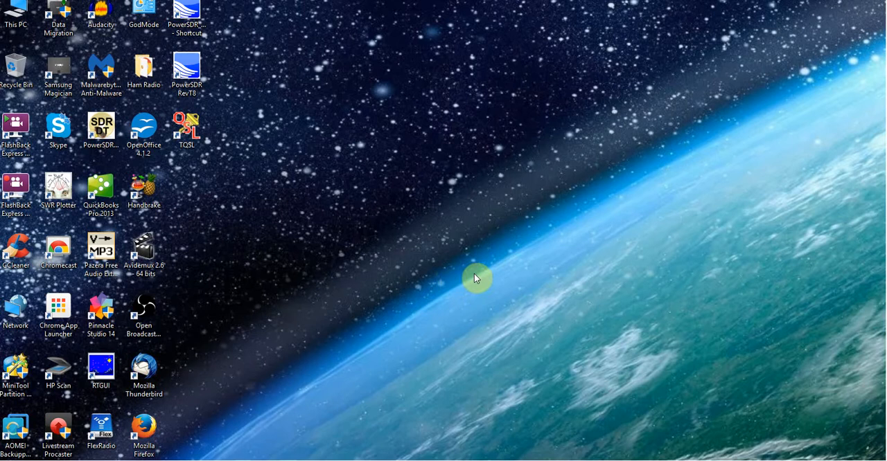
mouse_move(497, 264)
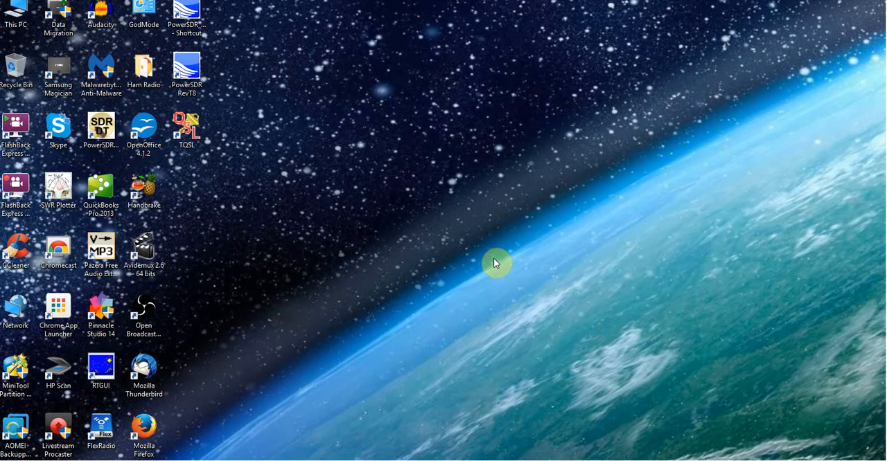
mouse_move(473, 293)
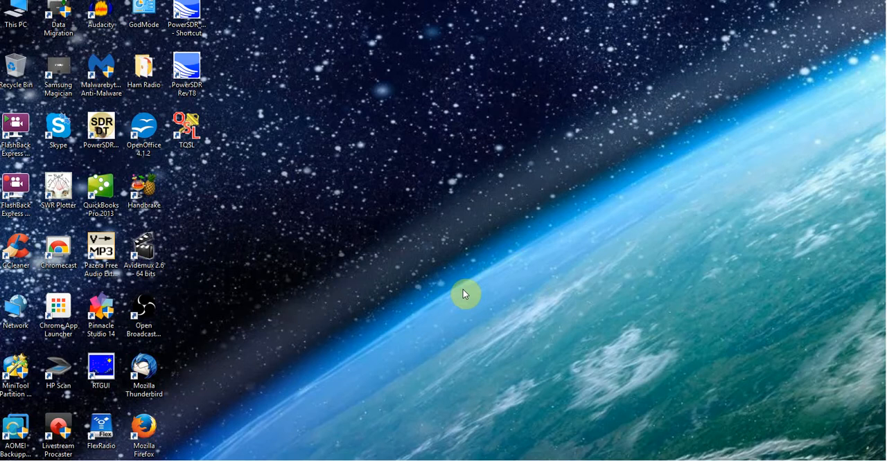
mouse_move(456, 275)
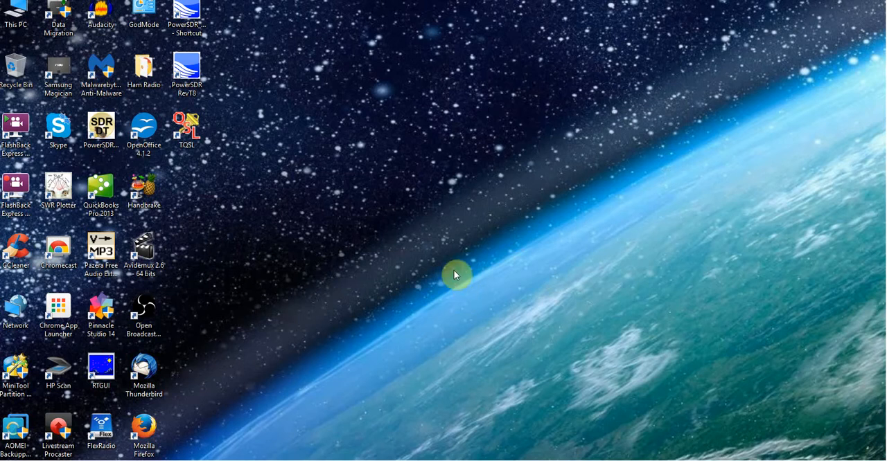
mouse_move(470, 286)
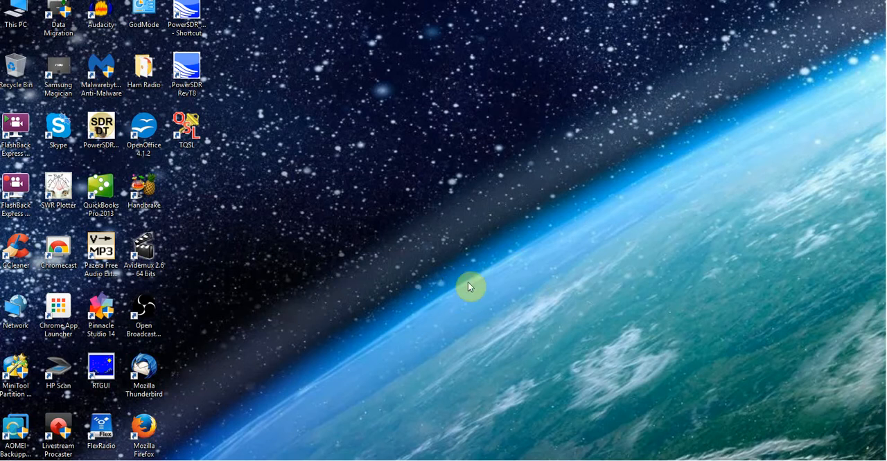
mouse_move(525, 277)
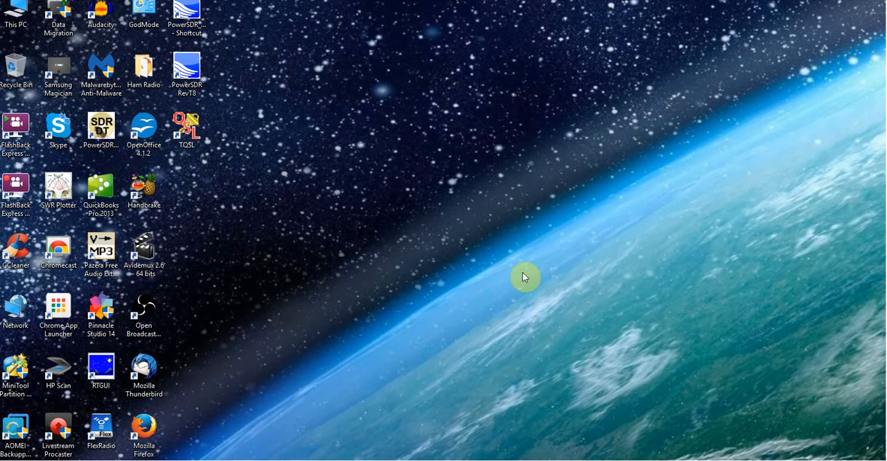
mouse_move(568, 268)
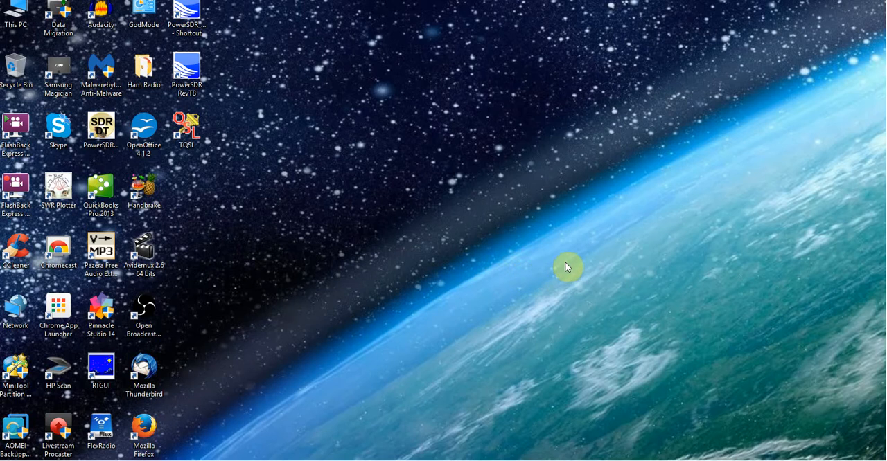
mouse_move(522, 298)
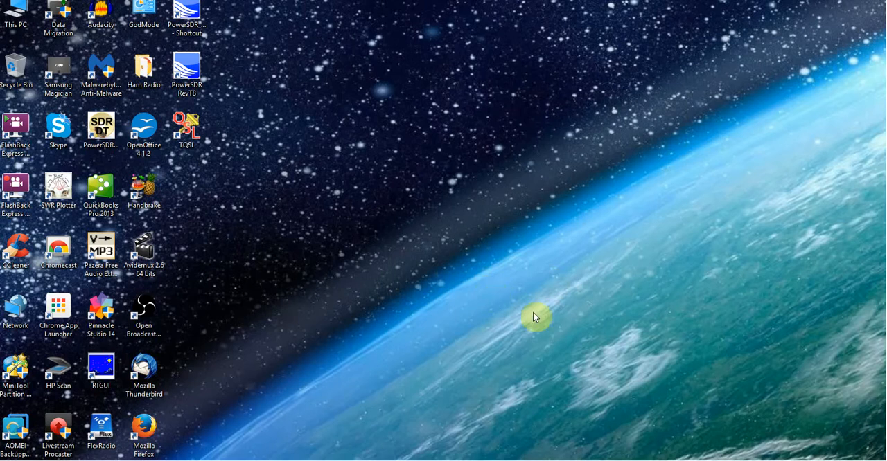
mouse_move(537, 285)
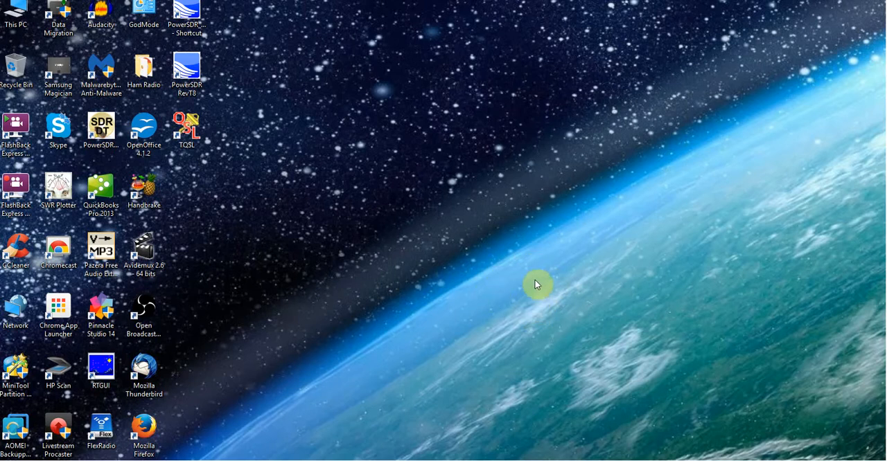
mouse_move(541, 266)
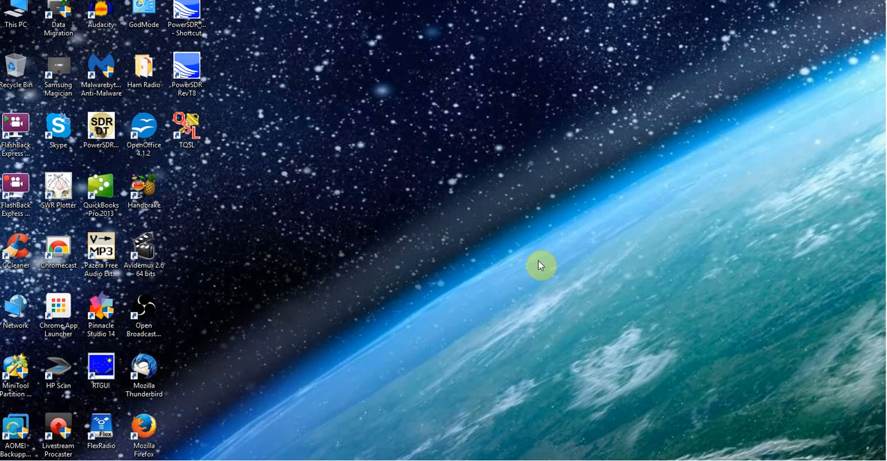
mouse_move(526, 245)
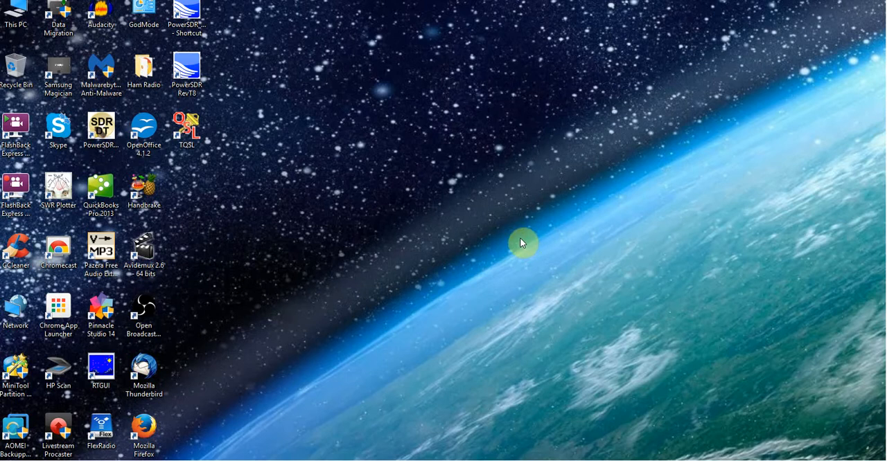
mouse_move(519, 238)
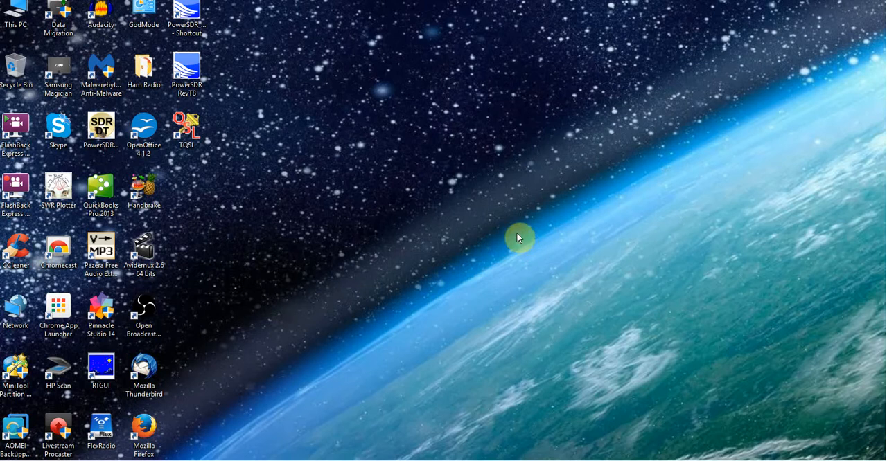
mouse_move(396, 247)
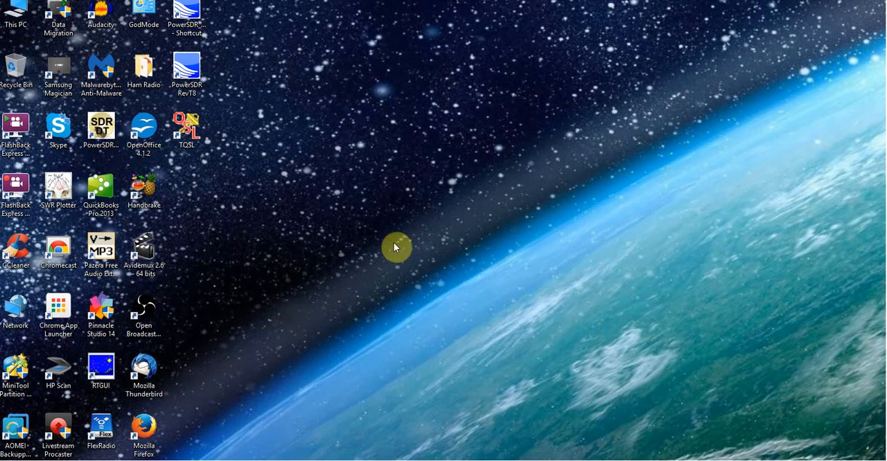
mouse_move(396, 253)
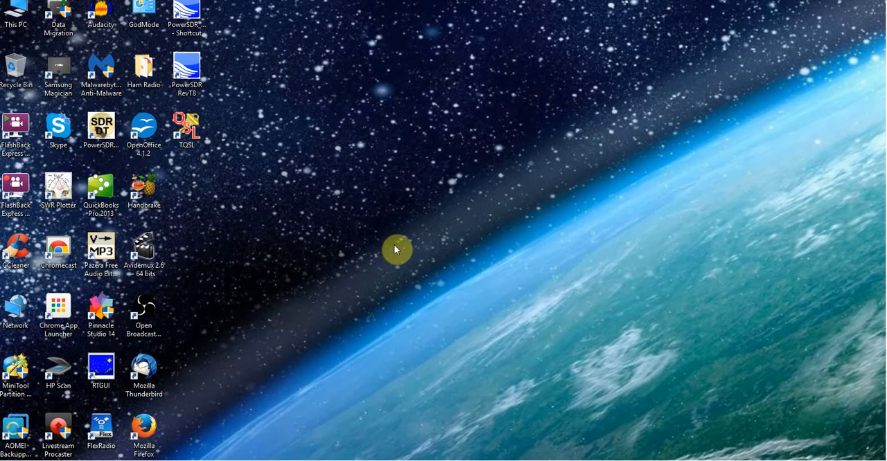
mouse_move(553, 303)
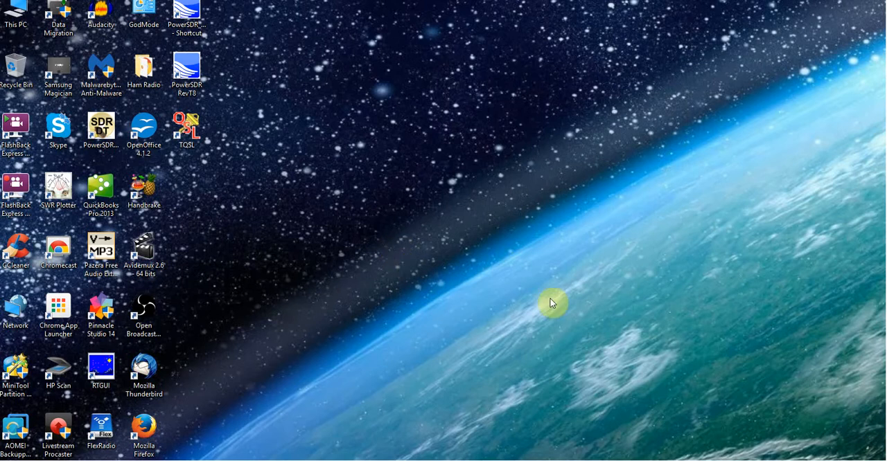
mouse_move(413, 267)
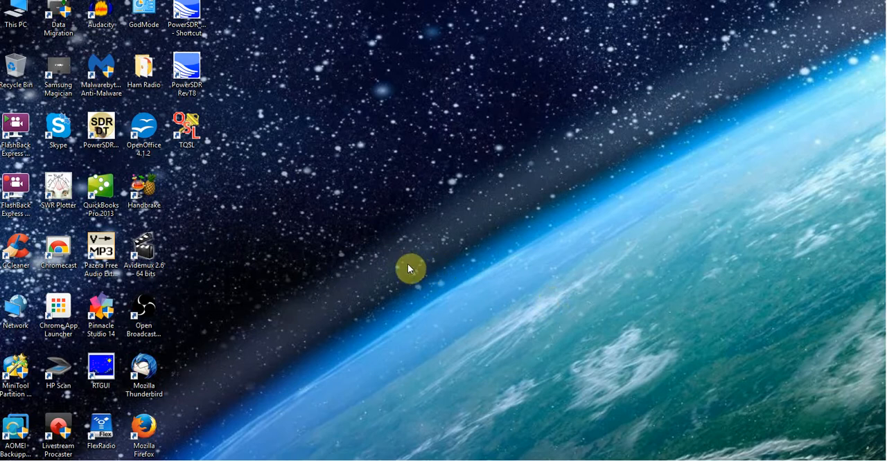
mouse_move(478, 301)
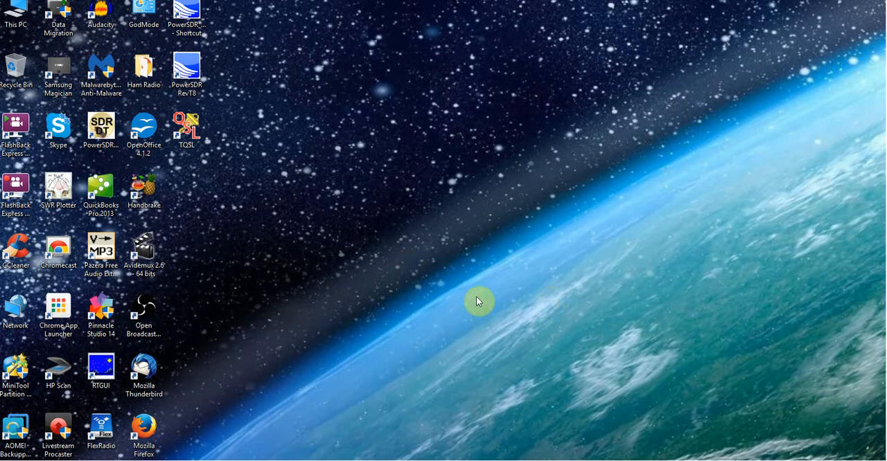
mouse_move(587, 270)
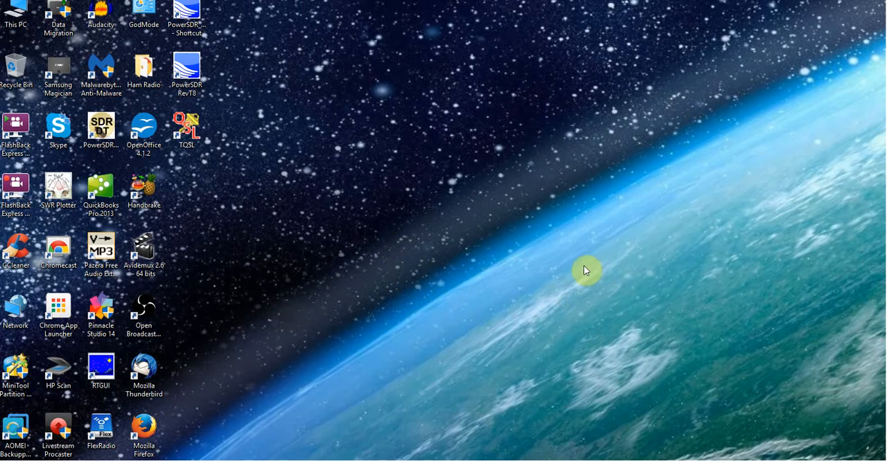
mouse_move(537, 268)
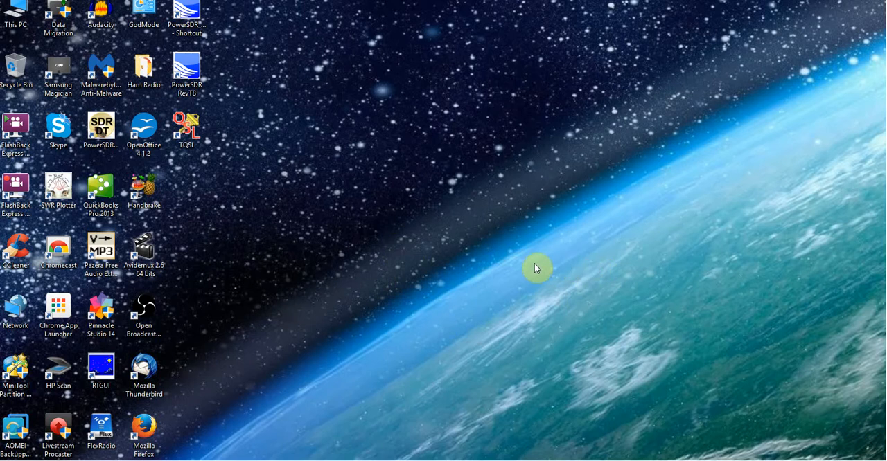
mouse_move(451, 305)
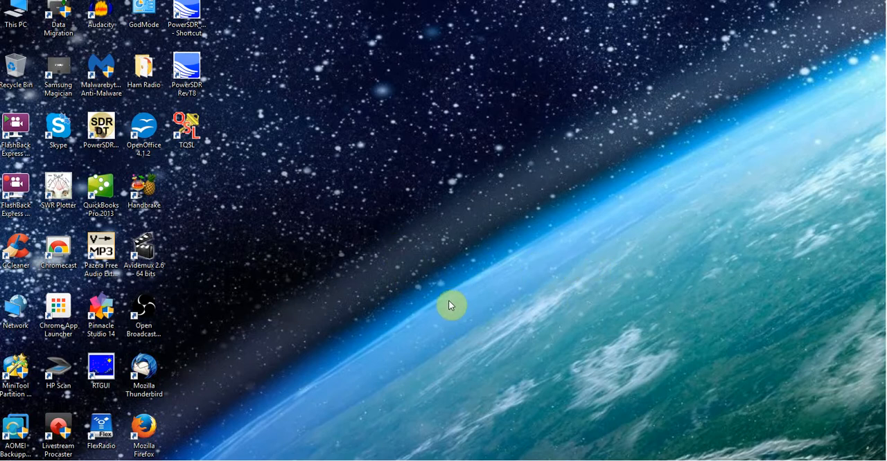
mouse_move(444, 330)
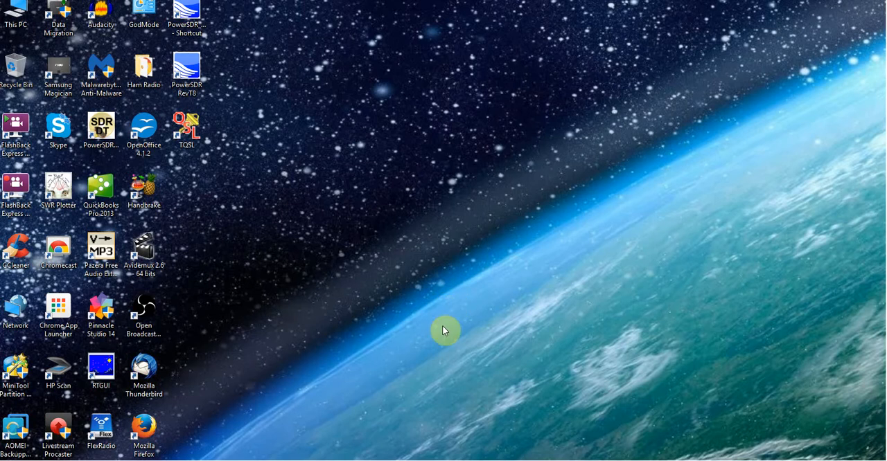
- Restore Firefox and show the arrl.org Home tab with its LoTW and DXCC quick links
click(143, 430)
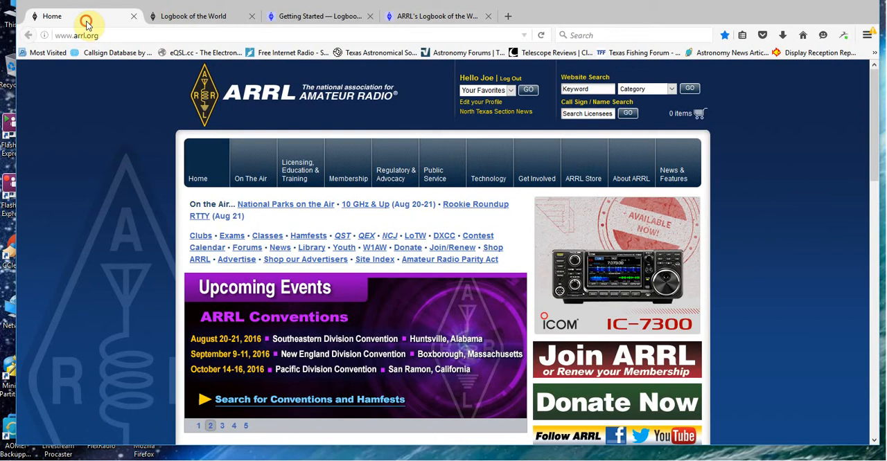
mouse_move(823, 224)
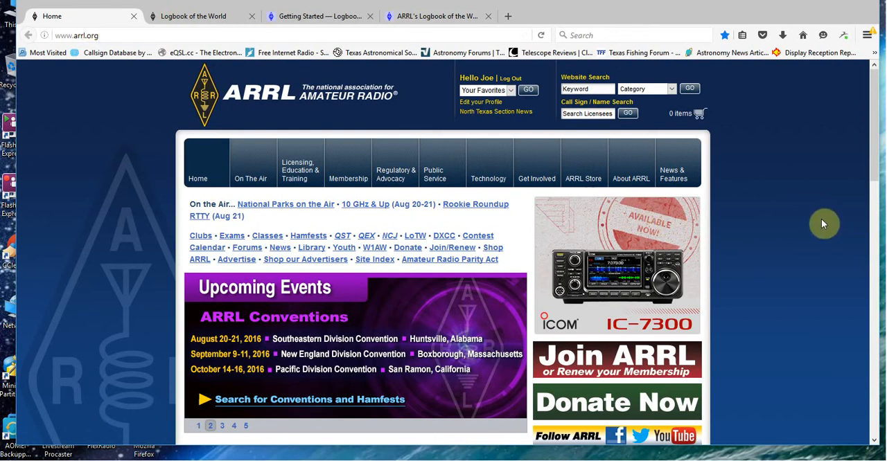
mouse_move(752, 187)
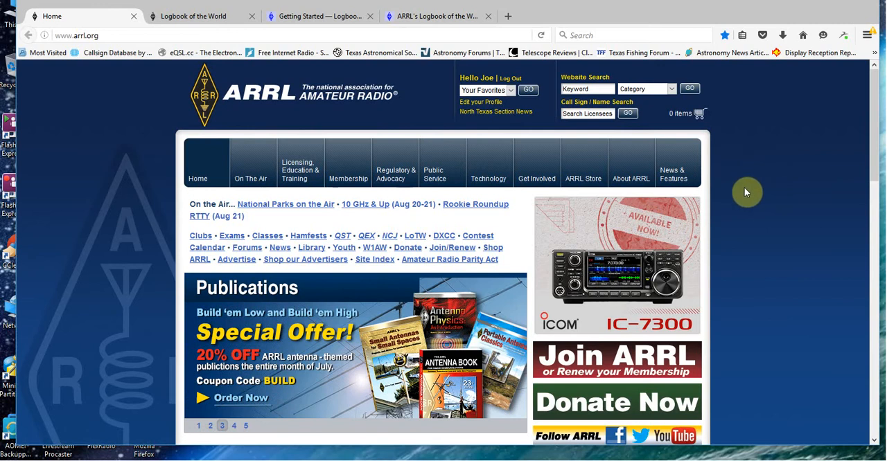
mouse_move(768, 197)
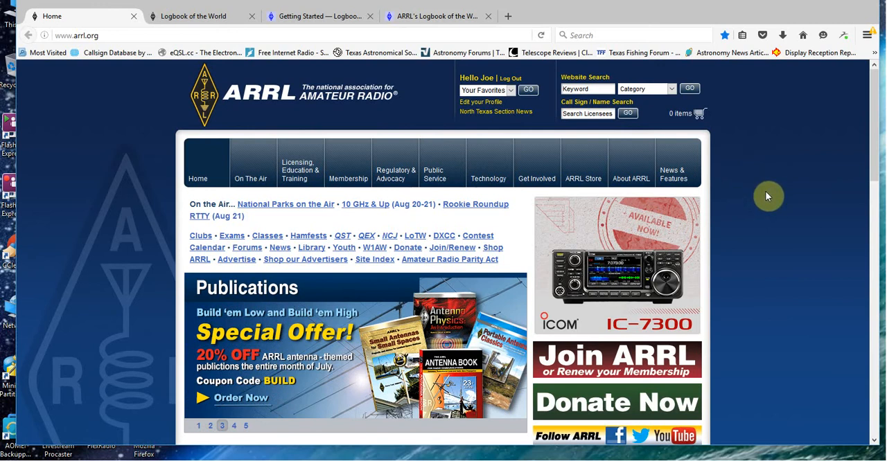
mouse_move(764, 217)
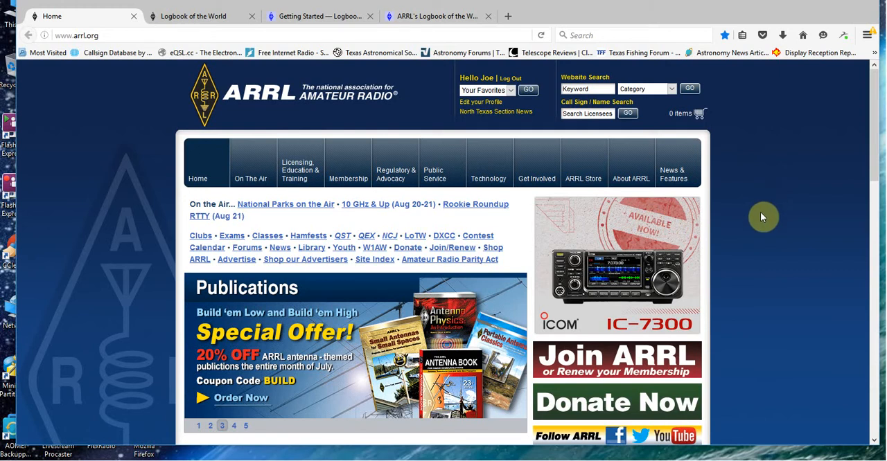
mouse_move(453, 248)
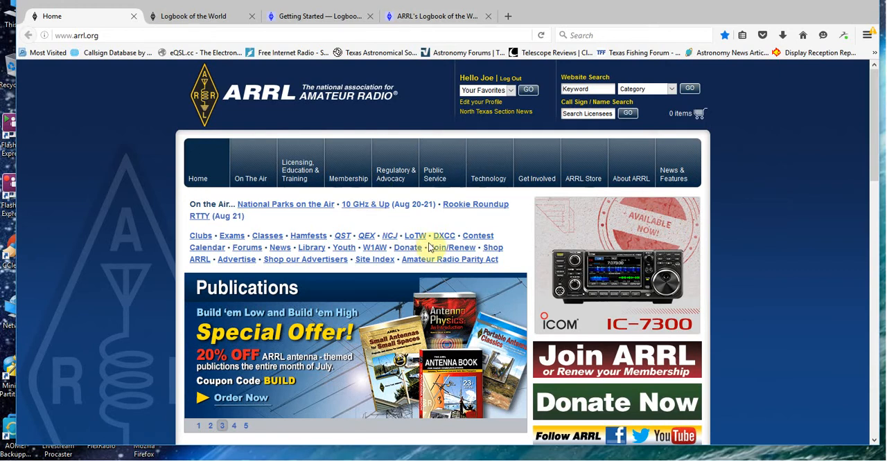
click(233, 425)
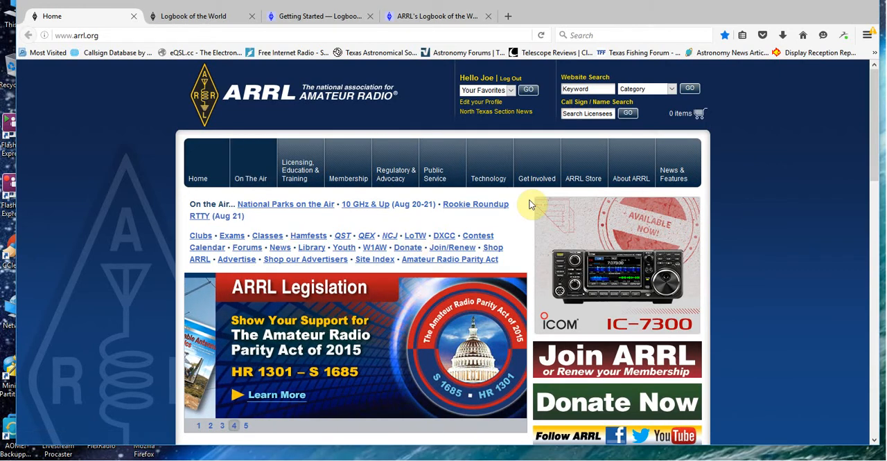
mouse_move(804, 225)
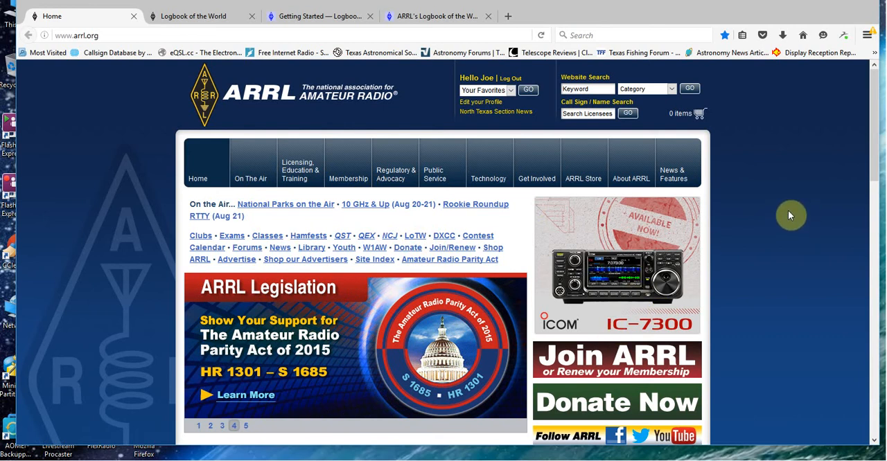
mouse_move(760, 220)
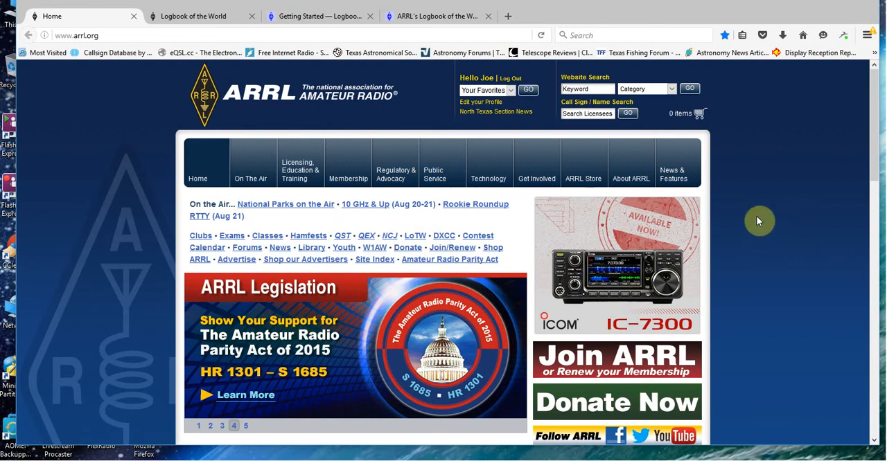
mouse_move(756, 207)
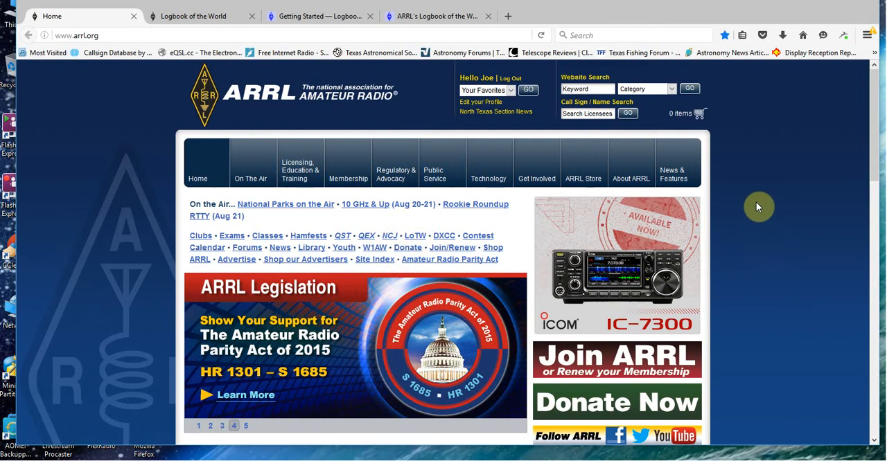
click(245, 426)
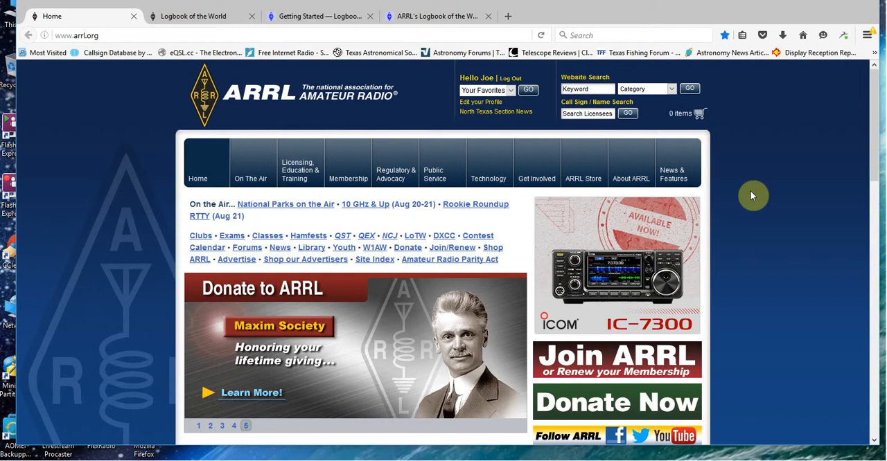
mouse_move(728, 210)
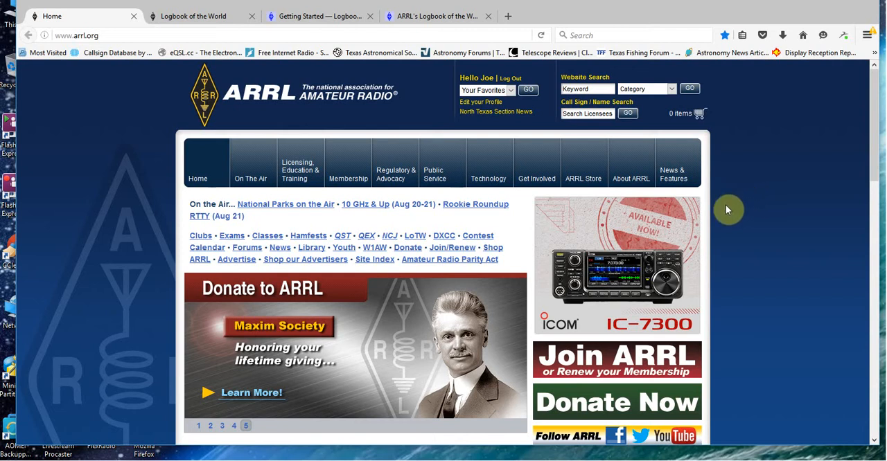
mouse_move(728, 212)
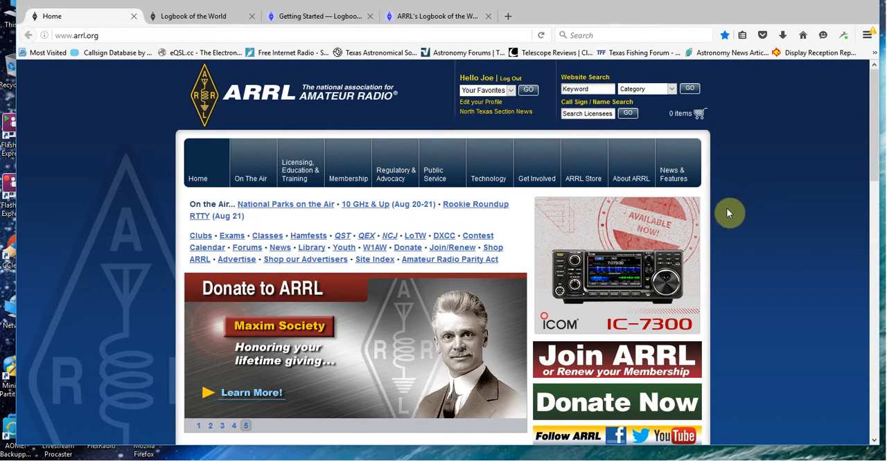
mouse_move(737, 207)
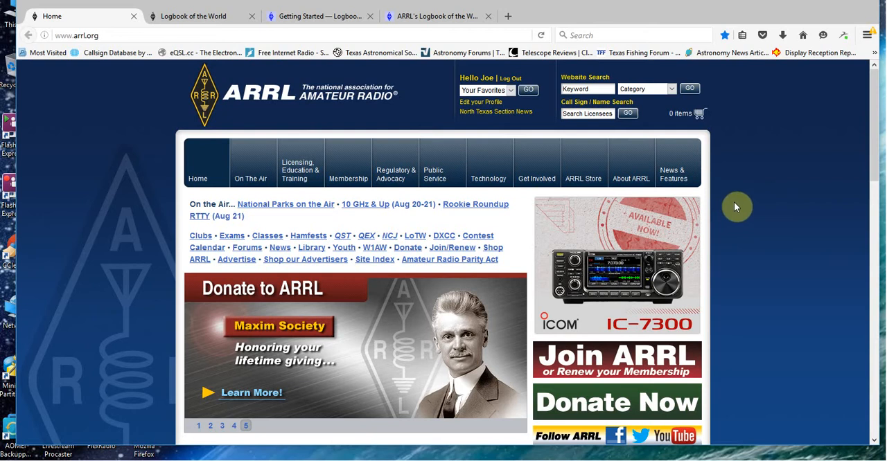
mouse_move(777, 223)
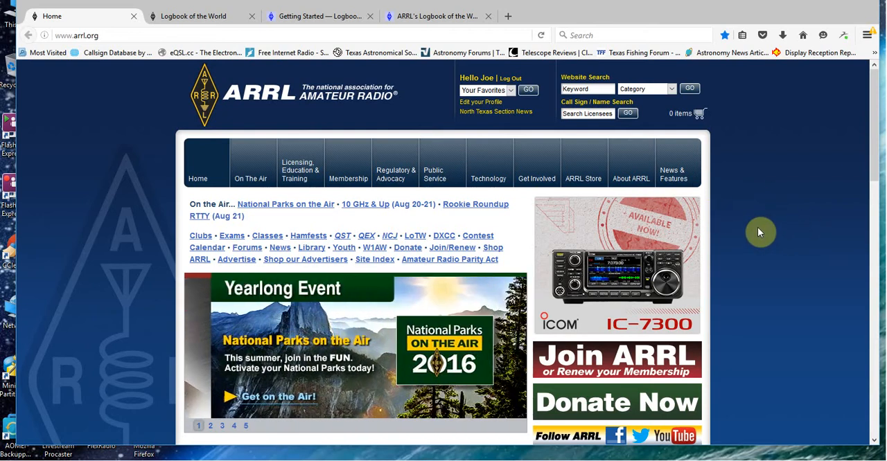
mouse_move(538, 232)
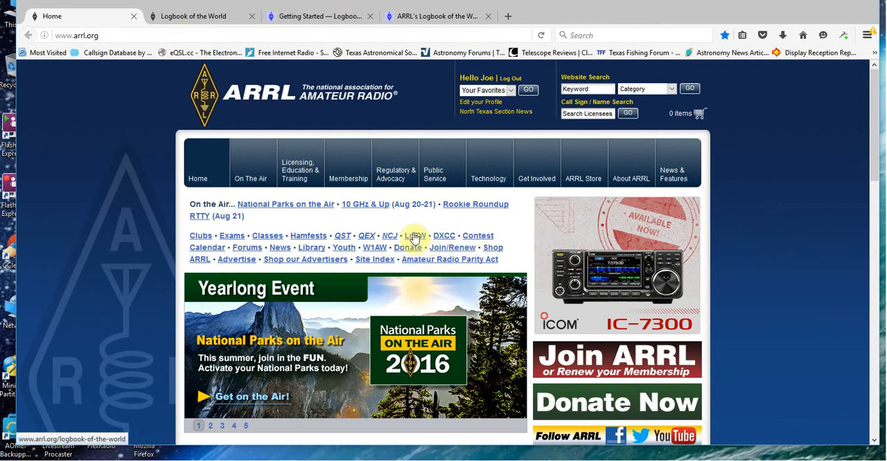
mouse_move(408, 248)
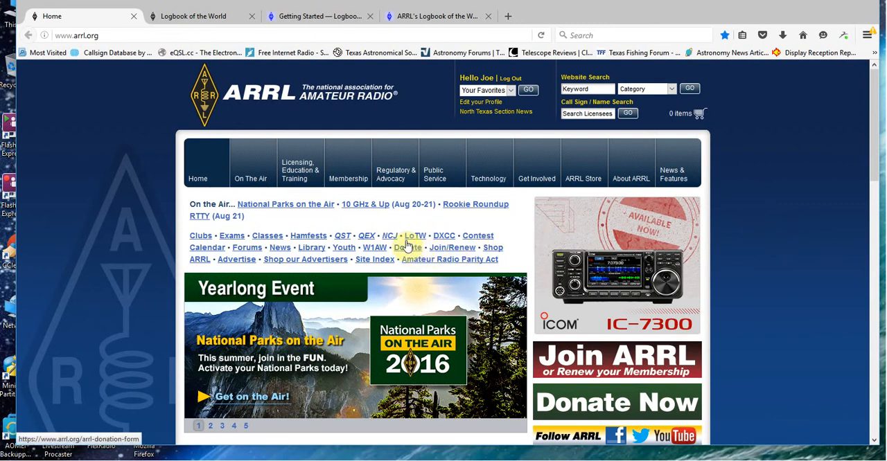
mouse_move(416, 237)
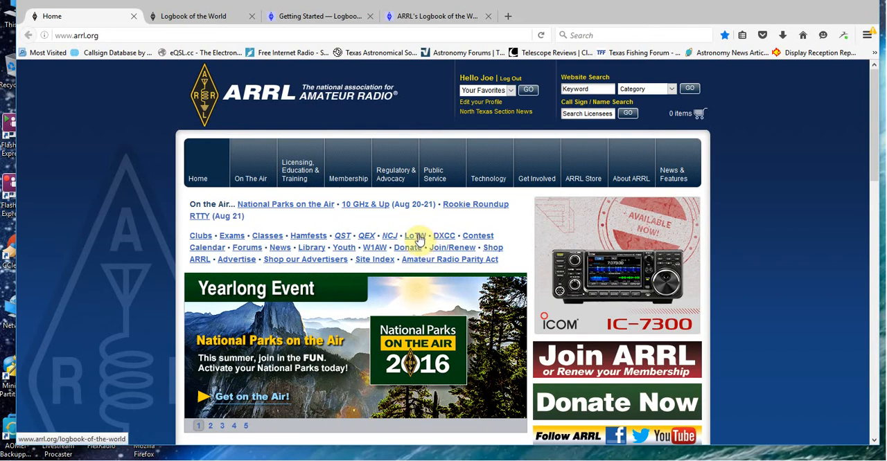
click(210, 426)
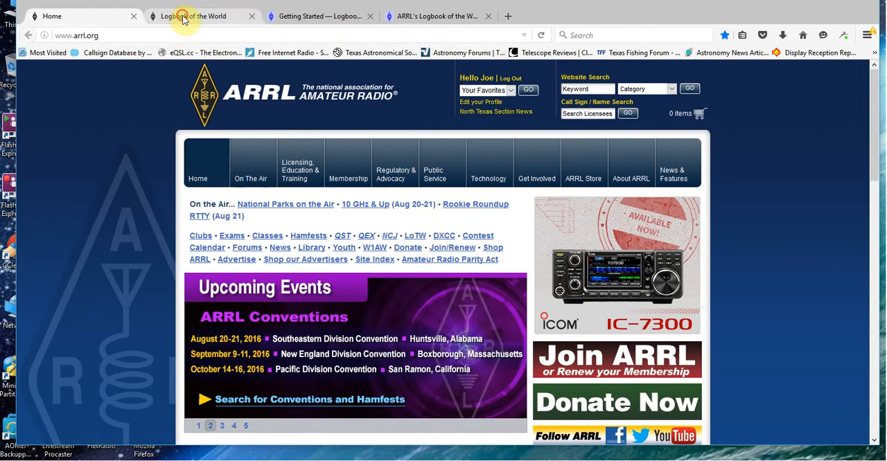
- Open the 'Getting Started with LoTW' link on the Logbook of the World page
click(201, 15)
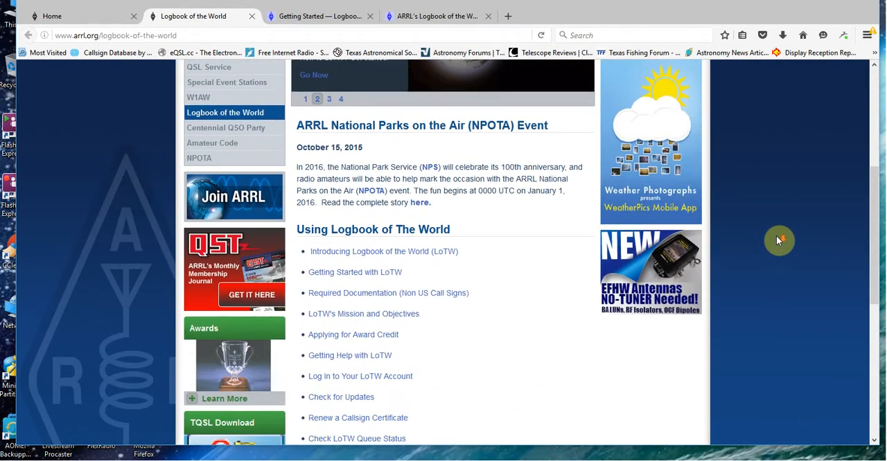
scroll(down, 3)
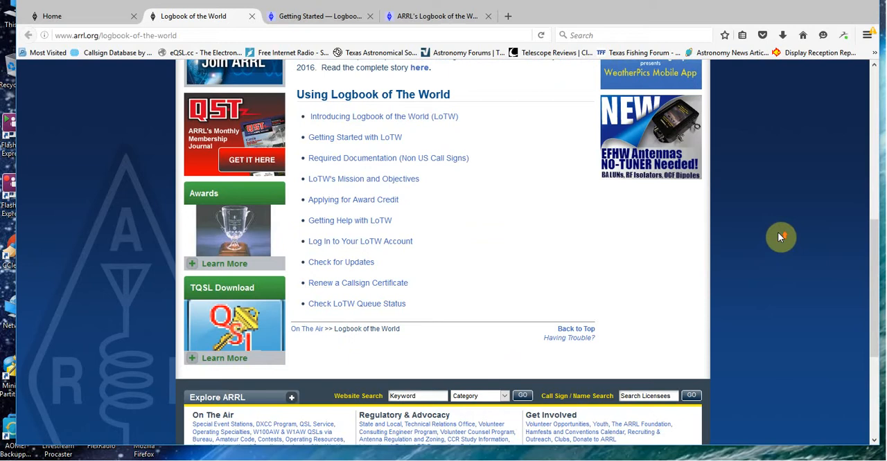
scroll(up, 3)
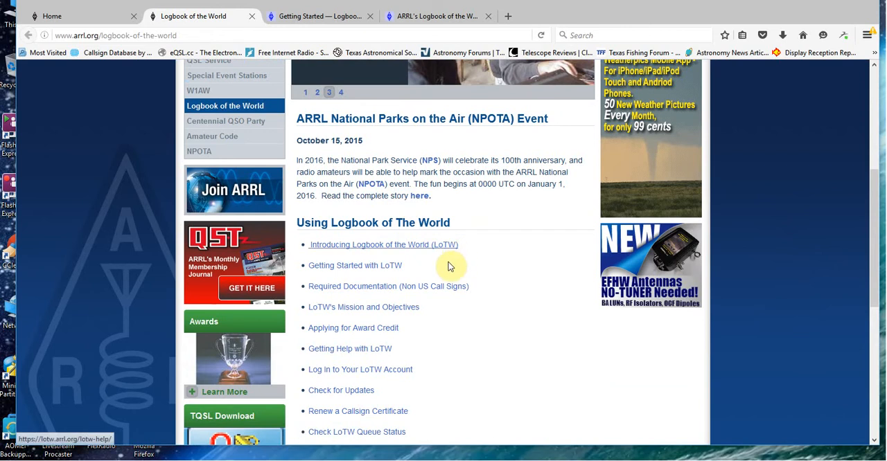
mouse_move(436, 247)
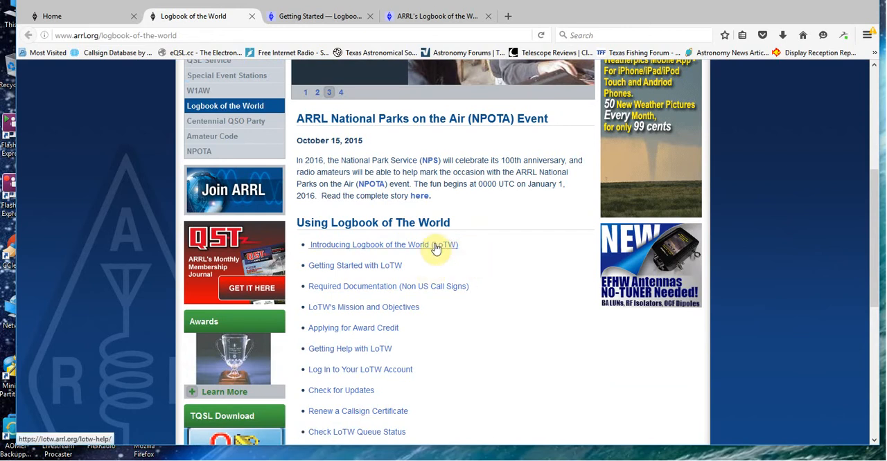
mouse_move(383, 270)
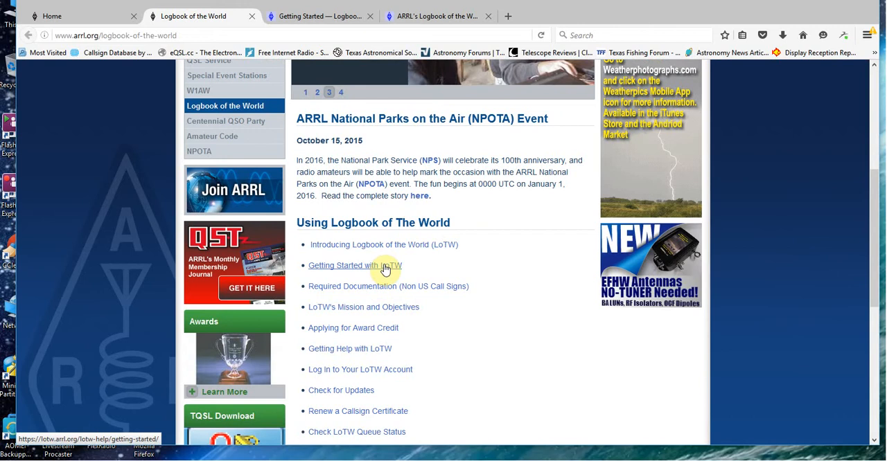
mouse_move(388, 286)
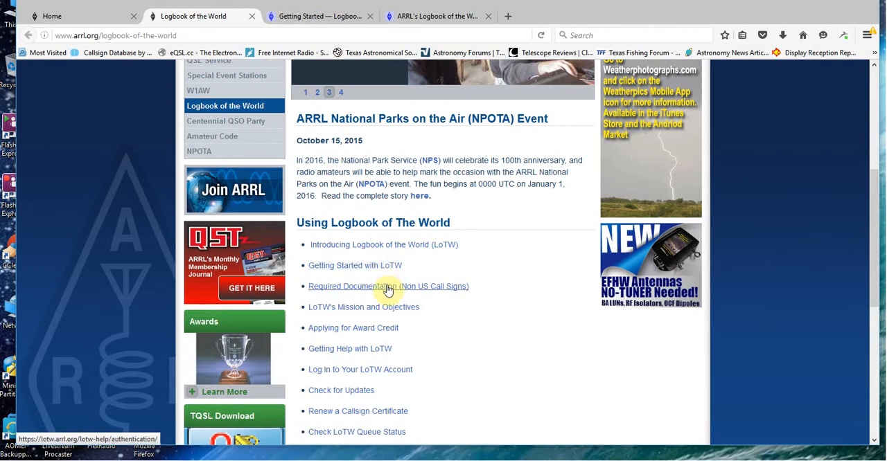
click(341, 92)
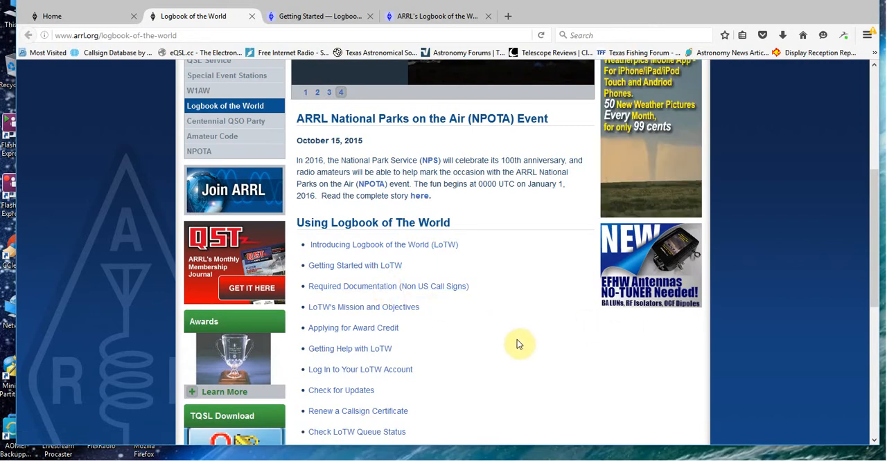
mouse_move(530, 265)
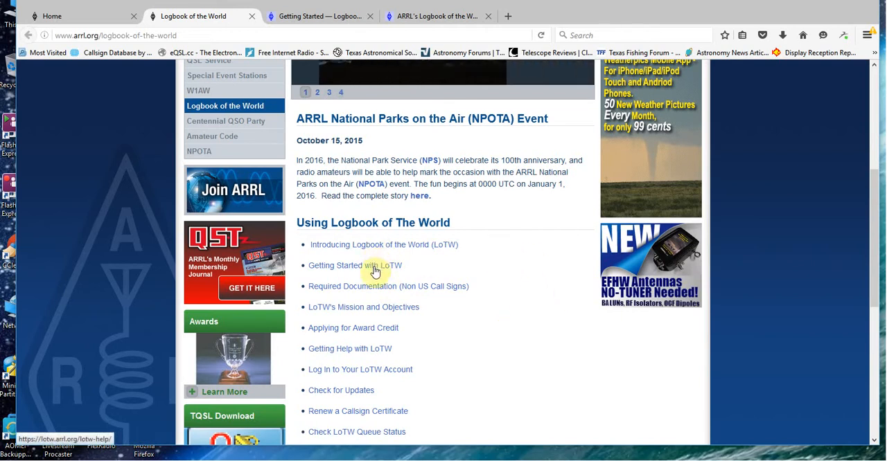
mouse_move(539, 269)
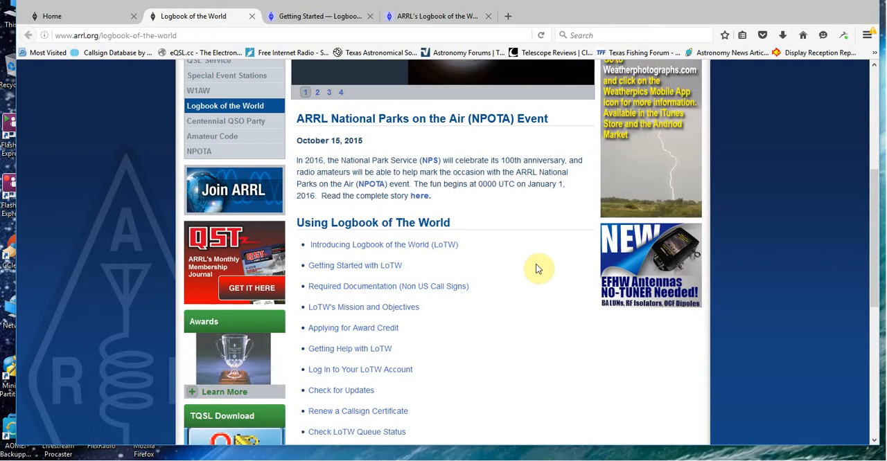
mouse_move(518, 278)
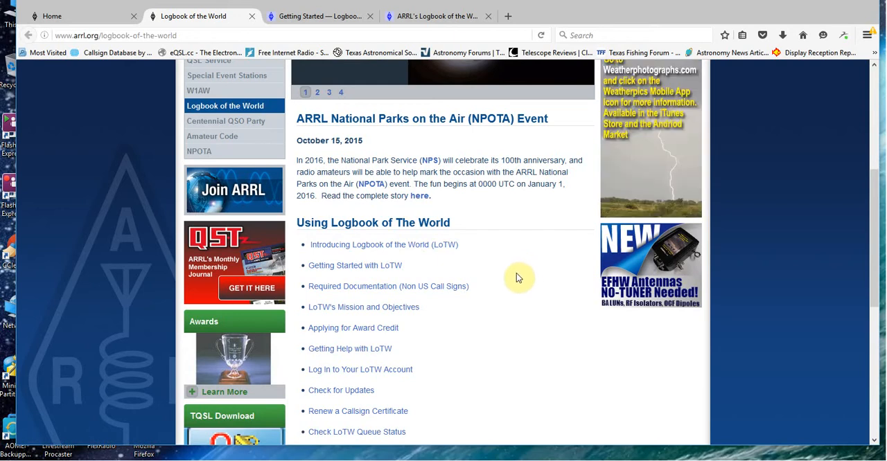
mouse_move(509, 253)
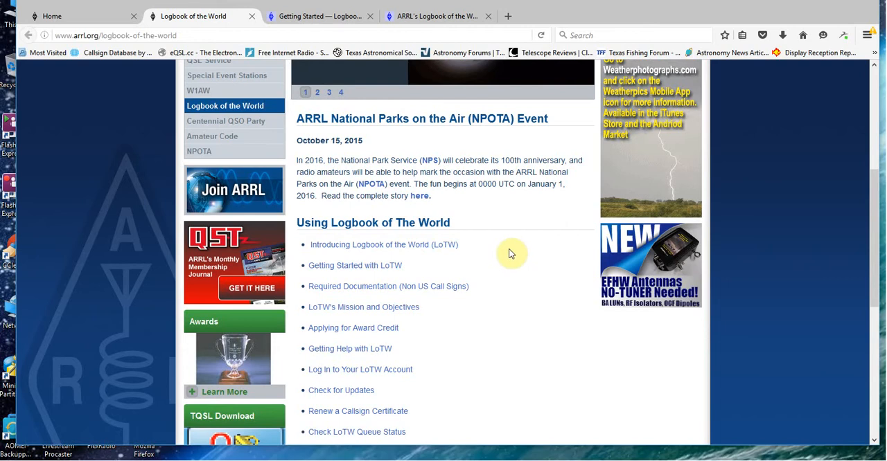
mouse_move(509, 249)
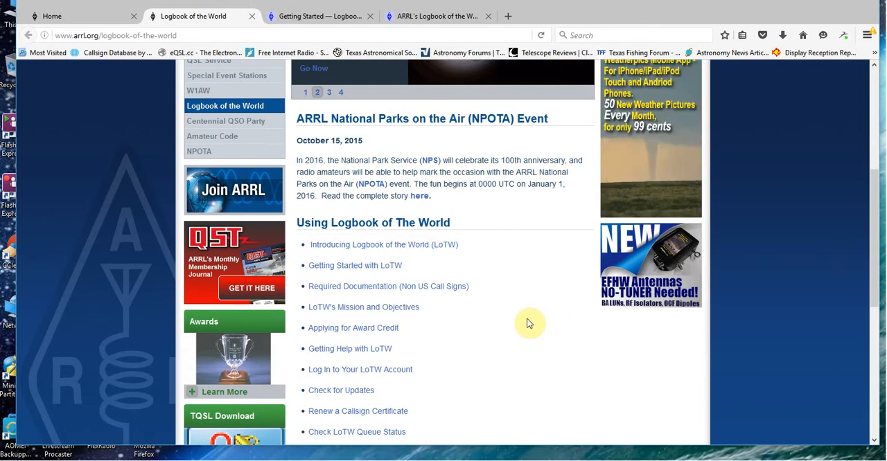
mouse_move(519, 298)
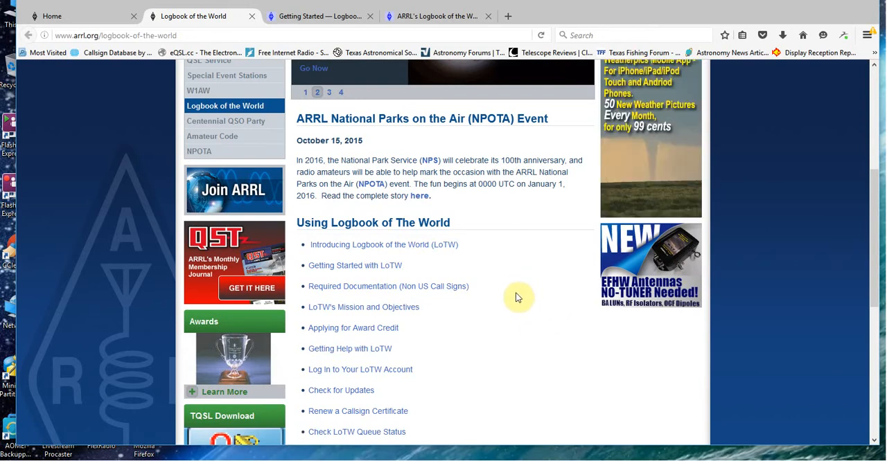
mouse_move(487, 383)
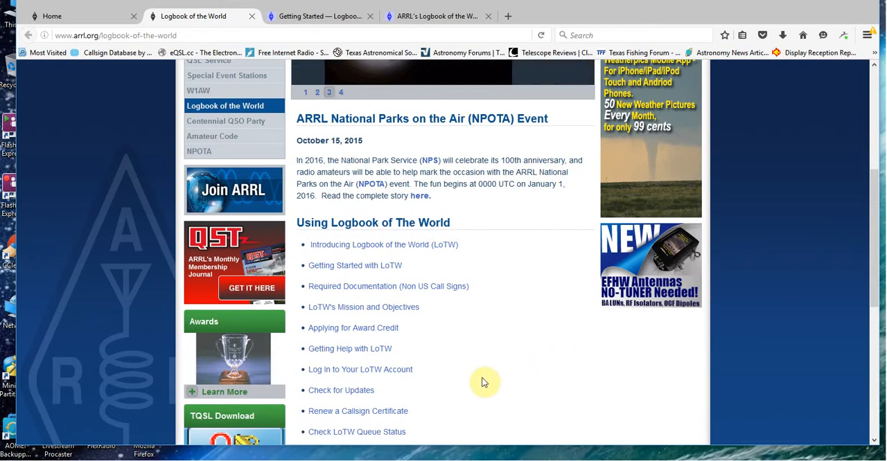
mouse_move(568, 308)
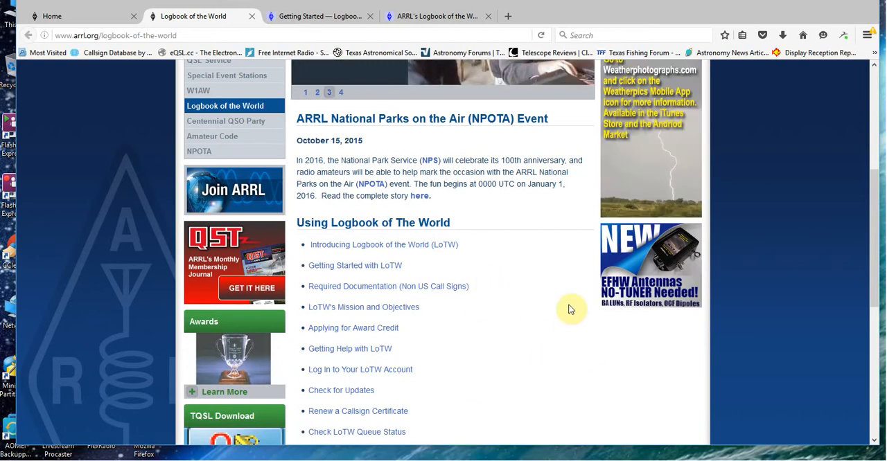
mouse_move(525, 312)
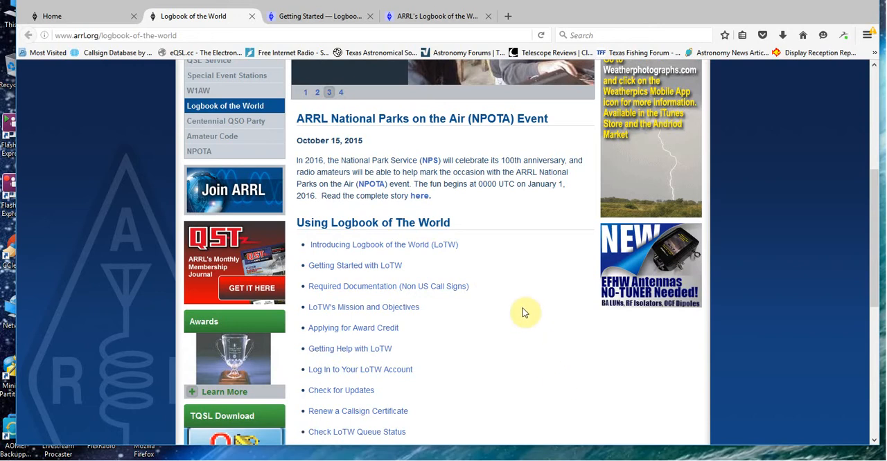
mouse_move(514, 289)
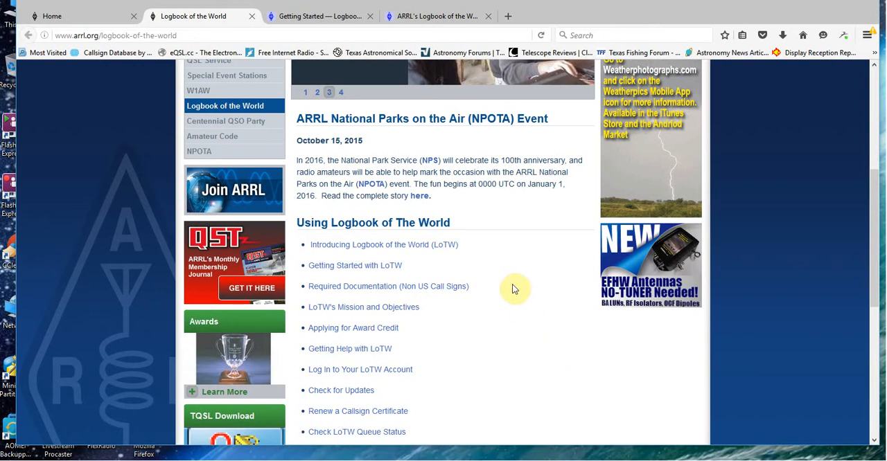
mouse_move(572, 325)
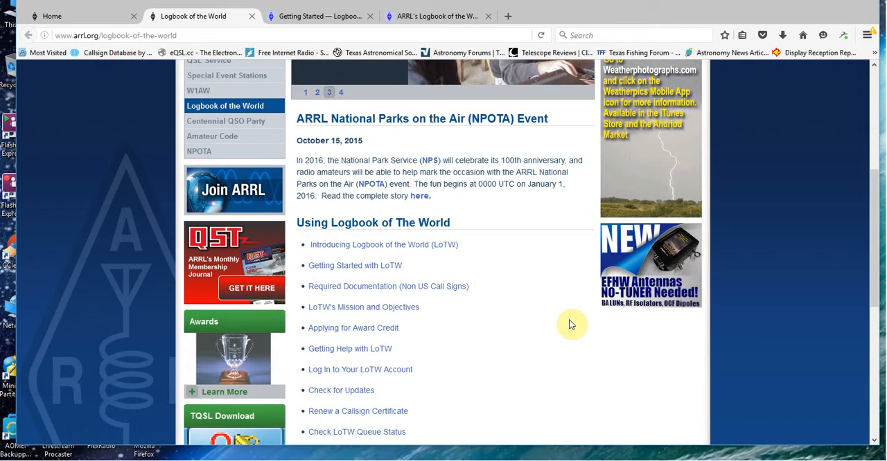
mouse_move(586, 264)
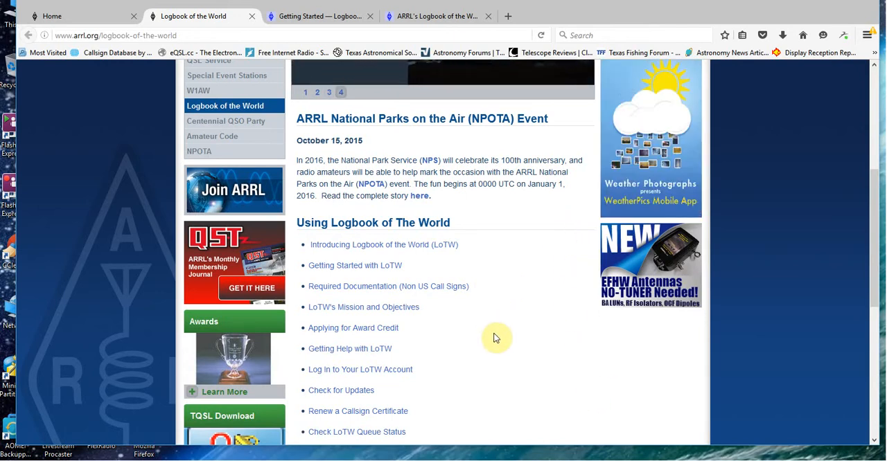
mouse_move(541, 348)
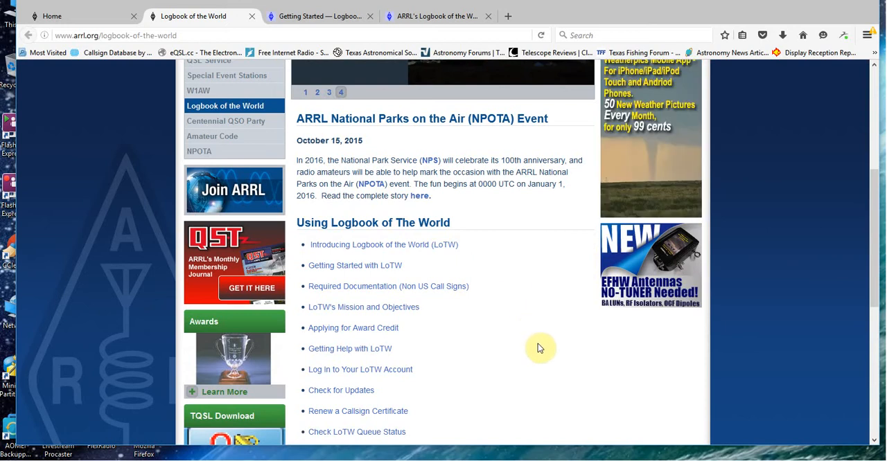
mouse_move(586, 359)
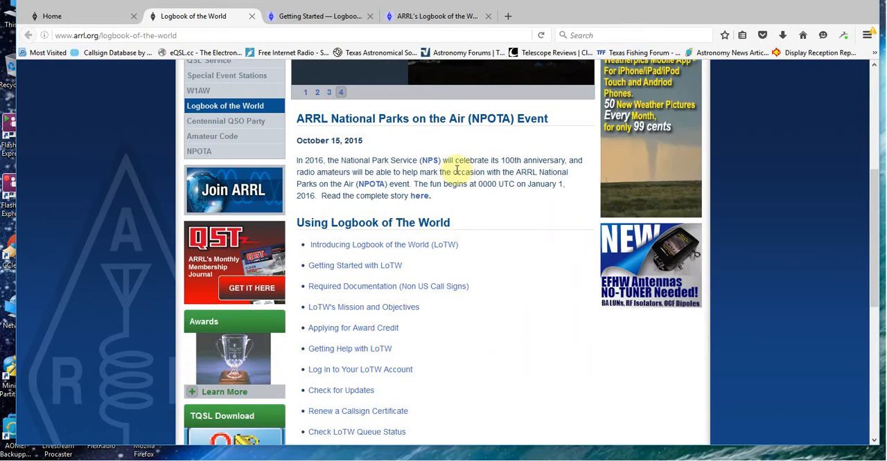
mouse_move(482, 321)
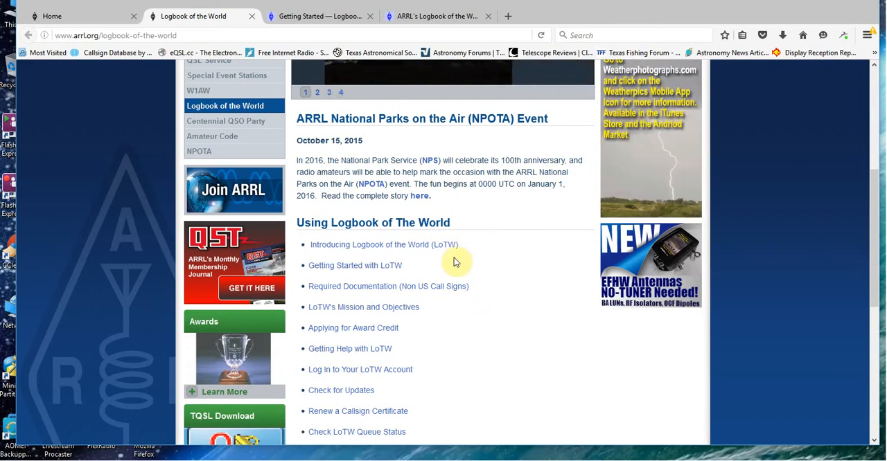
mouse_move(355, 266)
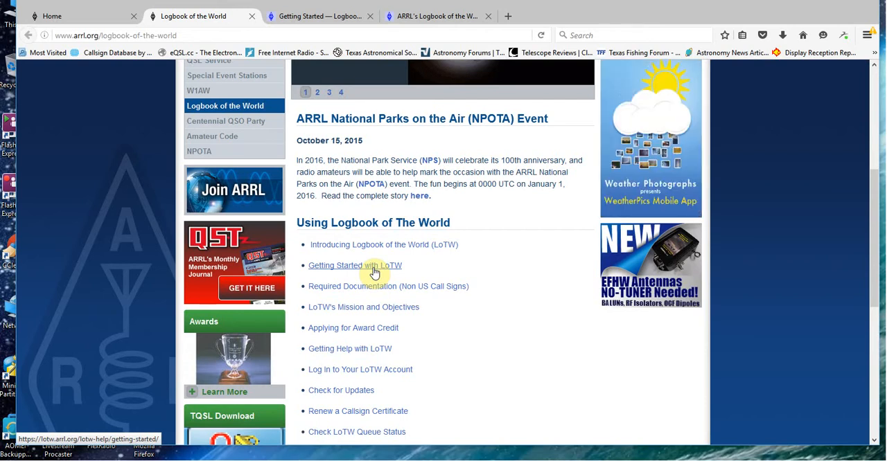
mouse_move(402, 148)
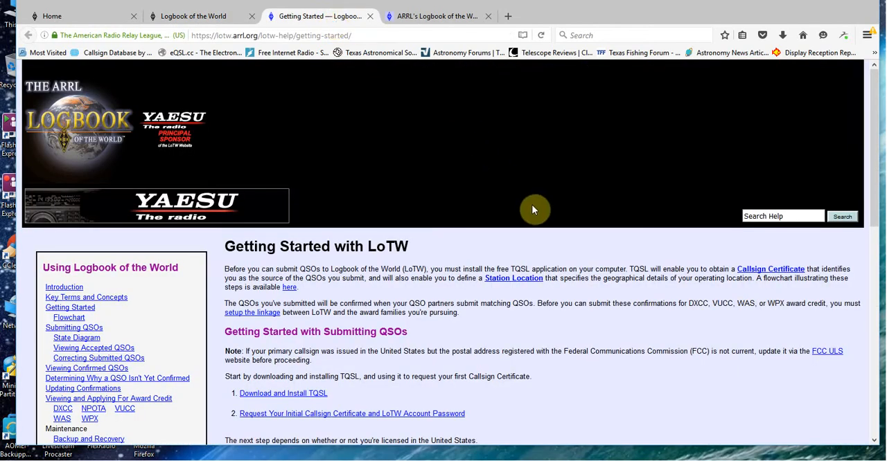
mouse_move(511, 377)
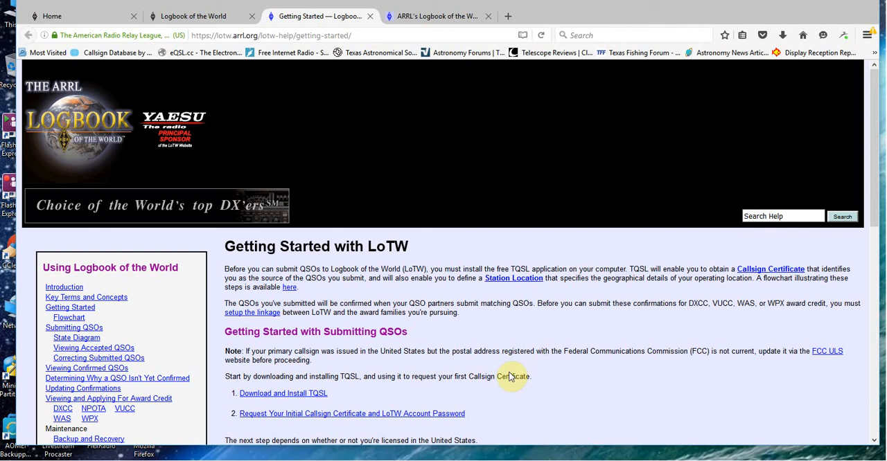
mouse_move(577, 324)
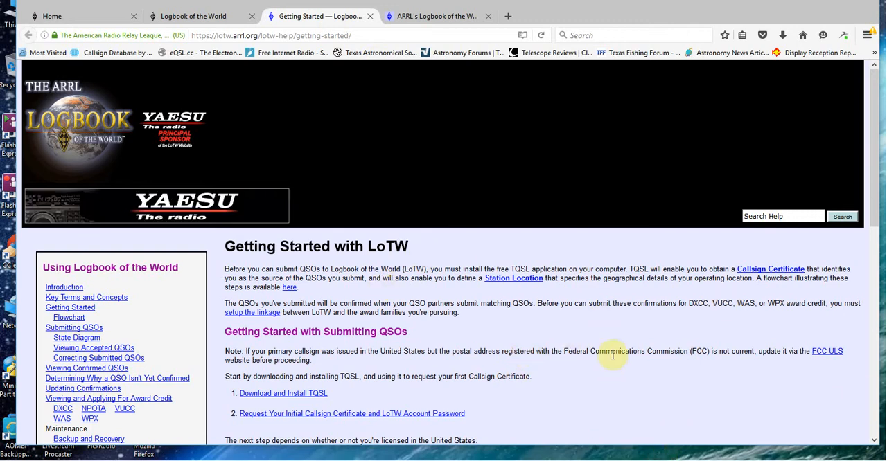
scroll(down, 3)
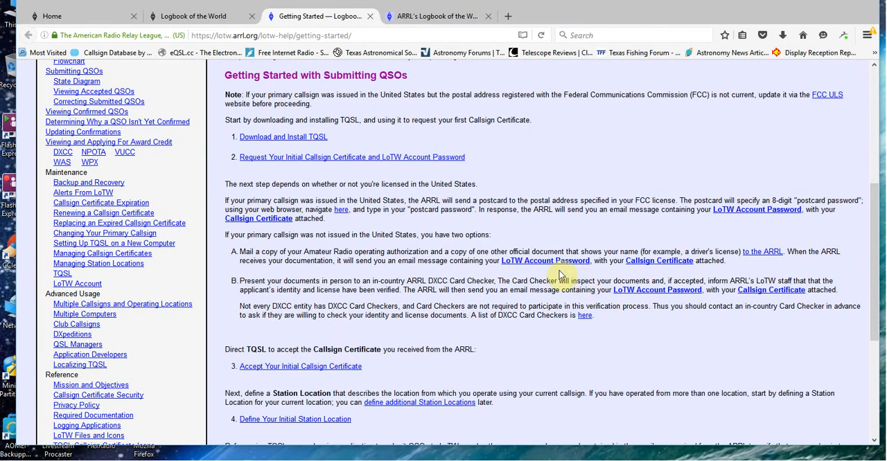
mouse_move(659, 261)
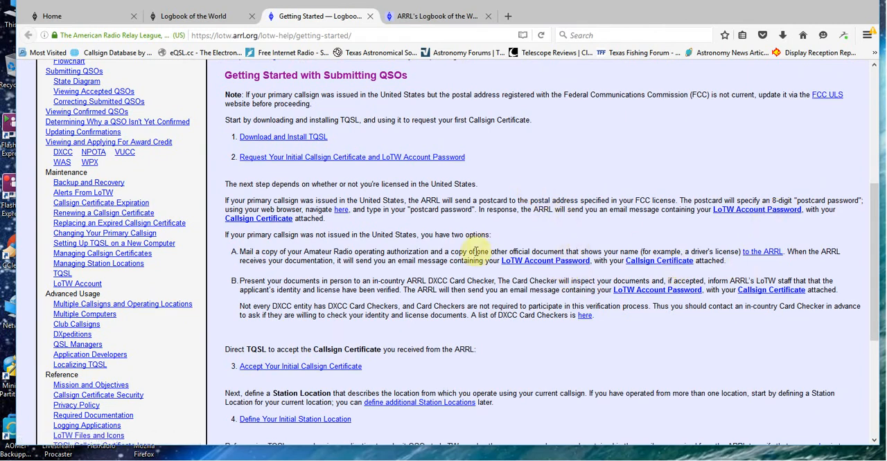
mouse_move(604, 227)
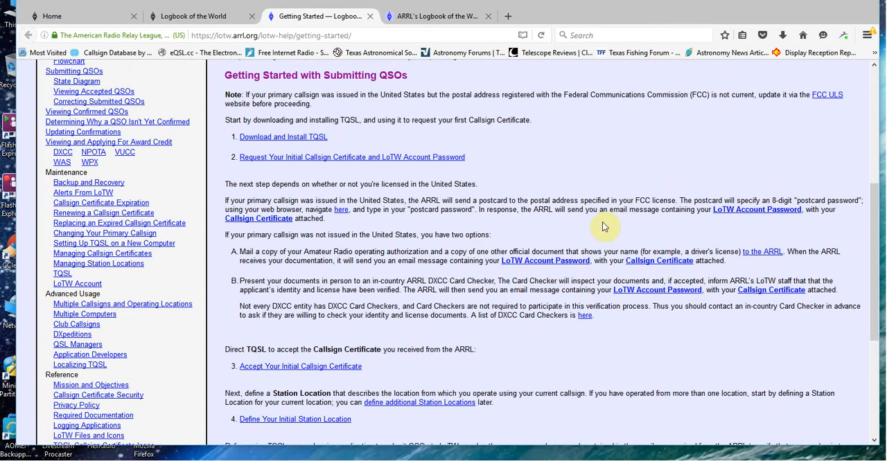
mouse_move(603, 208)
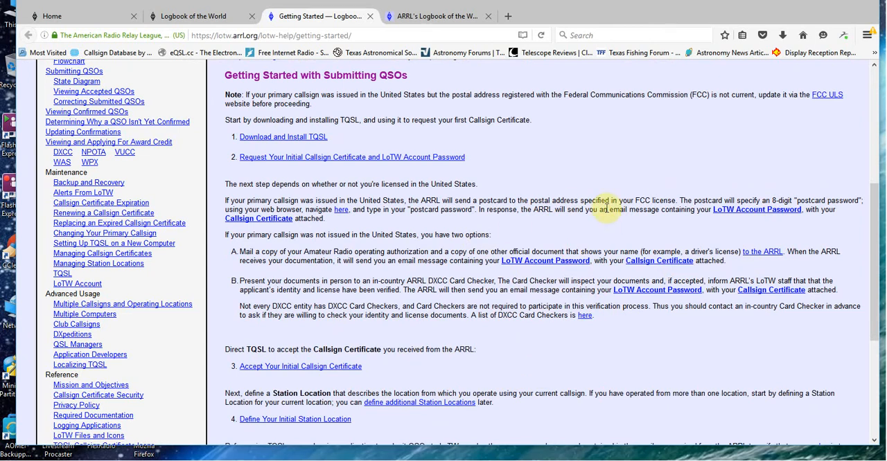
scroll(up, 3)
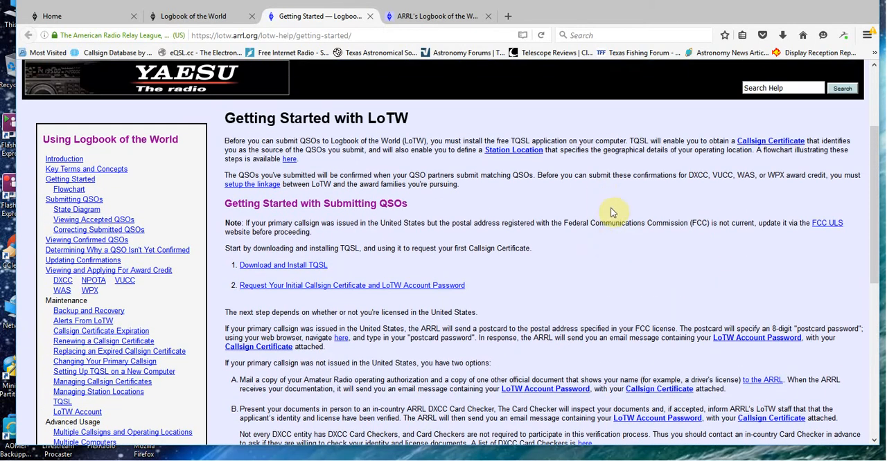
mouse_move(388, 165)
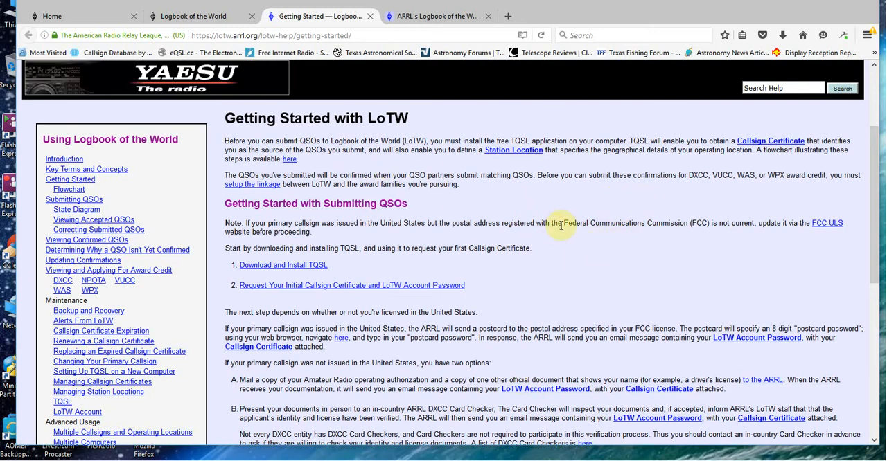
mouse_move(551, 223)
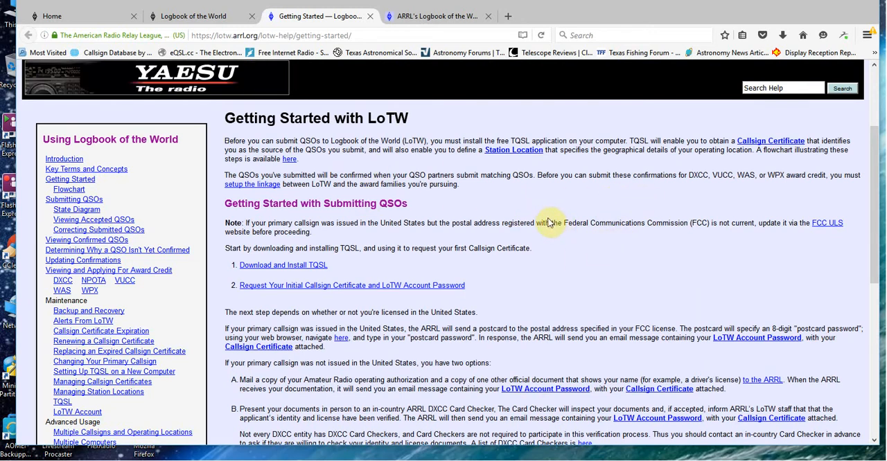
mouse_move(511, 247)
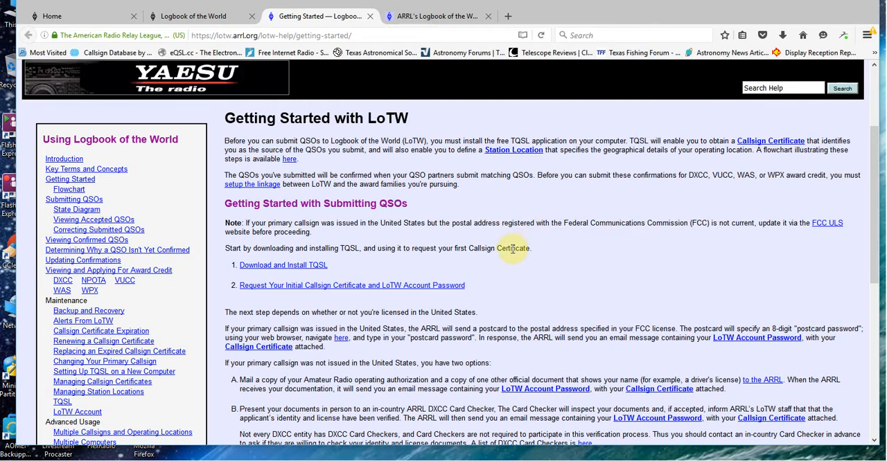
mouse_move(539, 312)
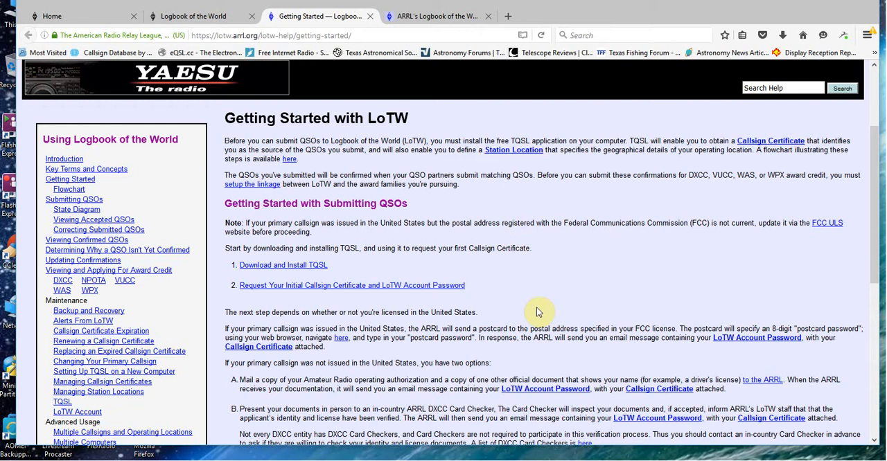
mouse_move(536, 280)
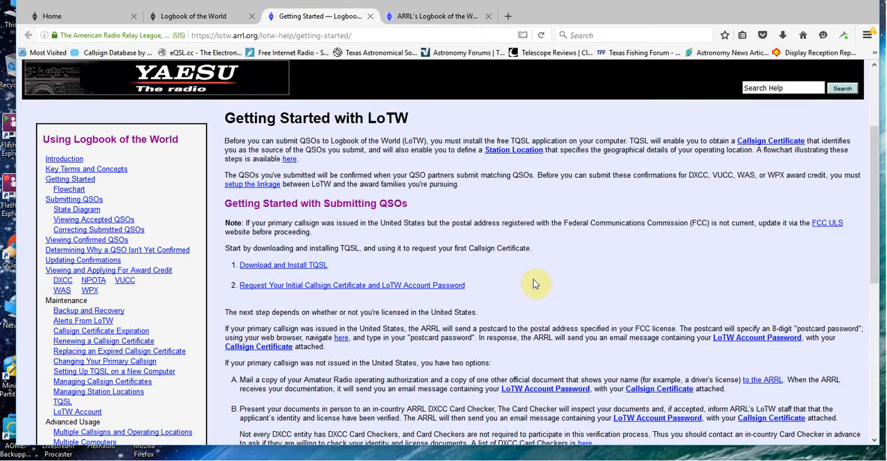
mouse_move(526, 262)
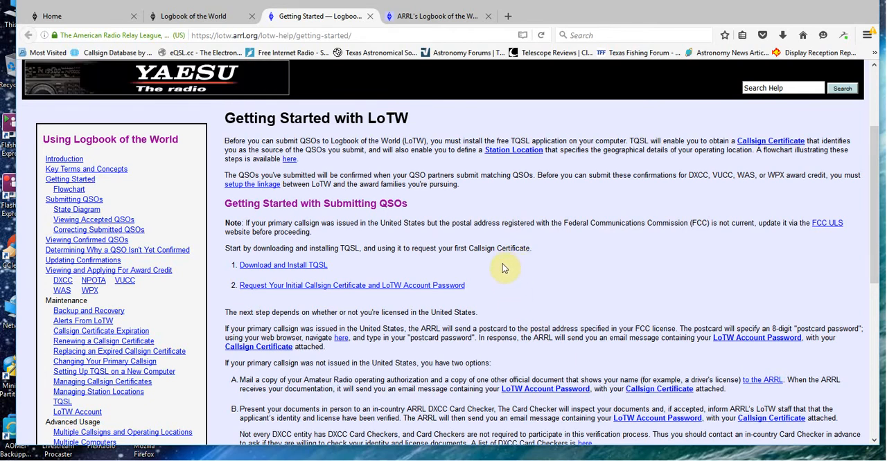
mouse_move(491, 281)
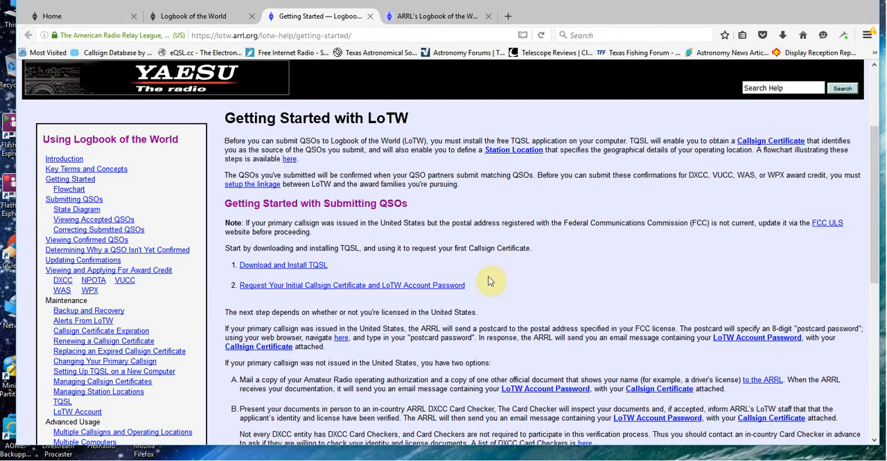
mouse_move(513, 273)
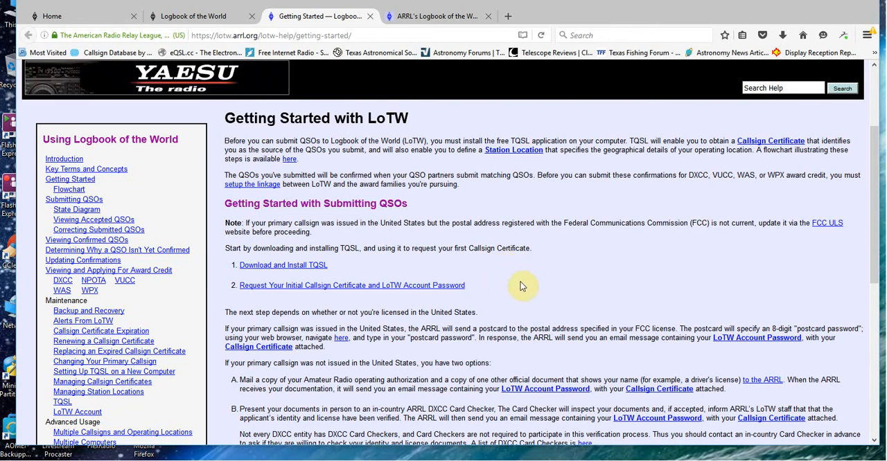
mouse_move(310, 284)
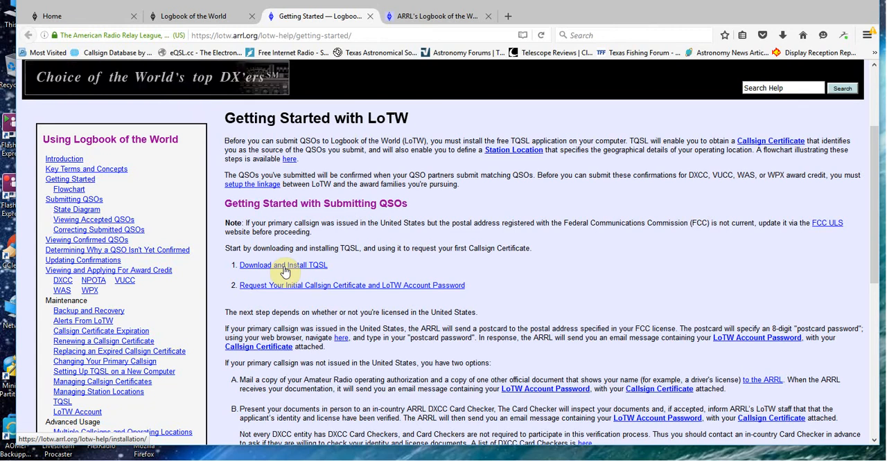
mouse_move(599, 248)
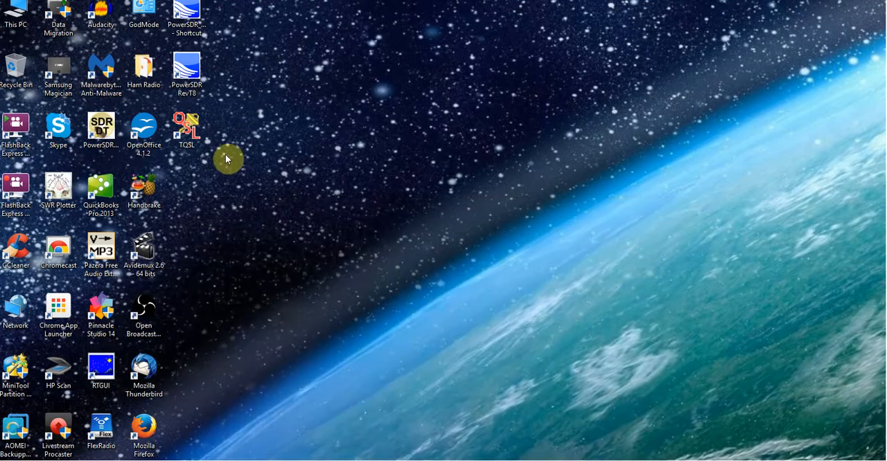
mouse_move(194, 168)
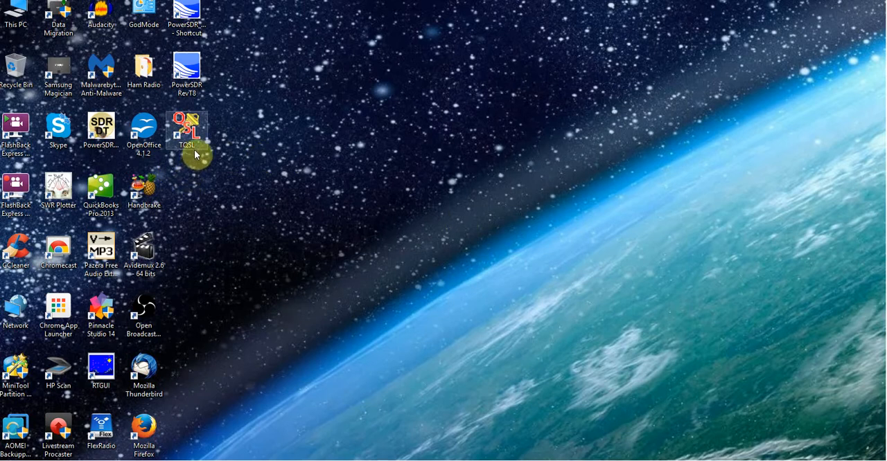
mouse_move(341, 205)
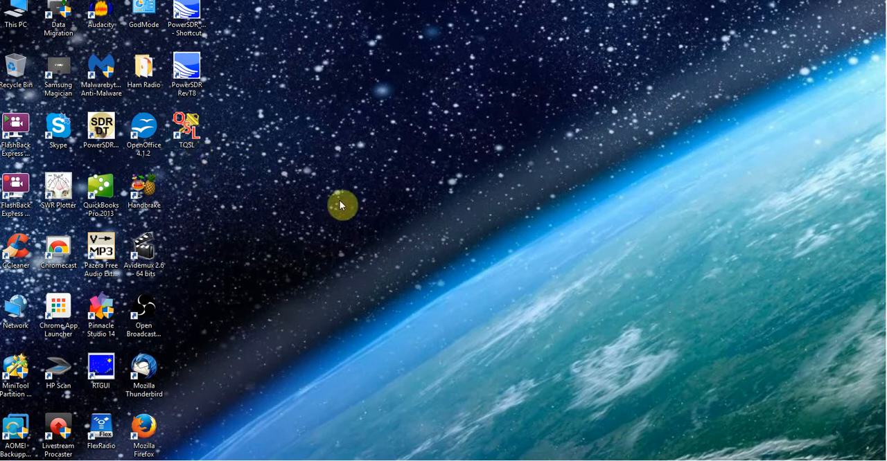
mouse_move(160, 177)
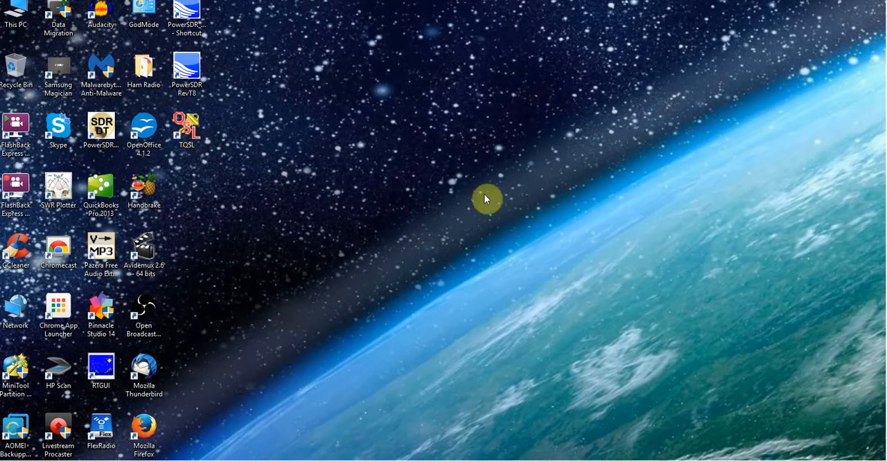
- Launch TQSL from its desktop shortcut to reach the Log Operations tab
double_click(187, 128)
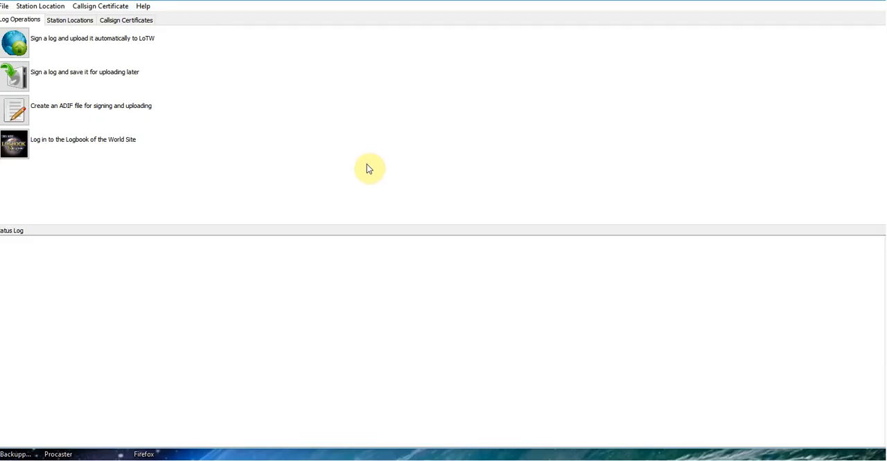
mouse_move(369, 179)
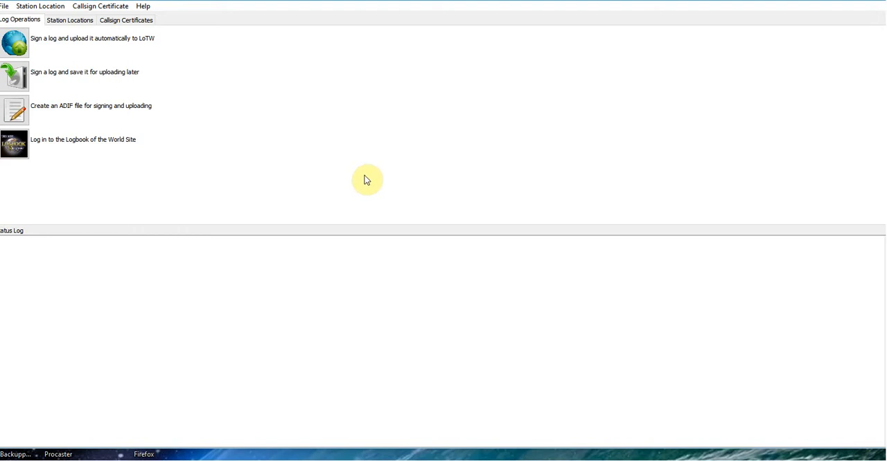
mouse_move(503, 296)
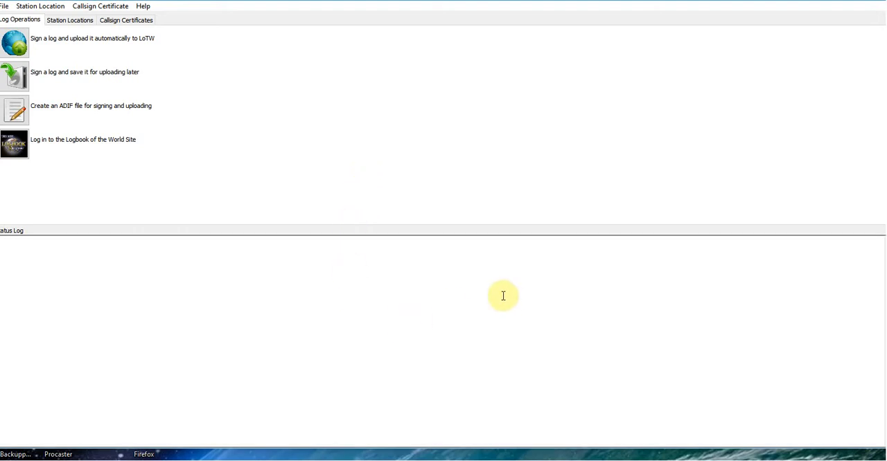
mouse_move(458, 194)
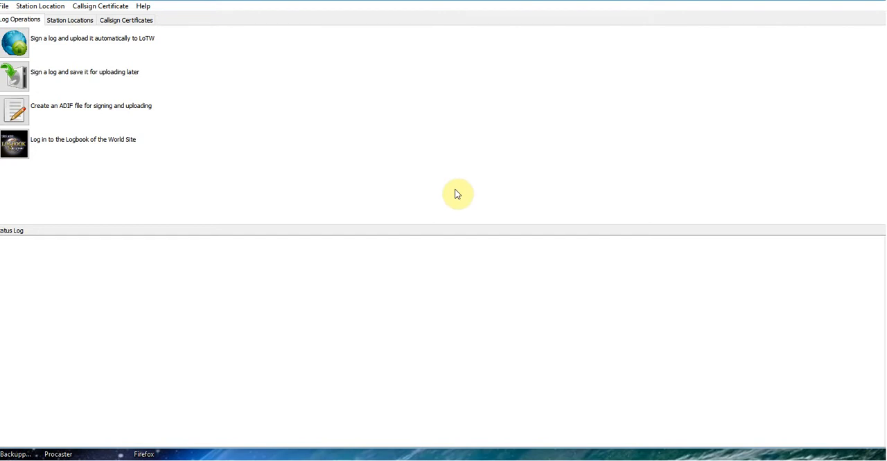
mouse_move(114, 52)
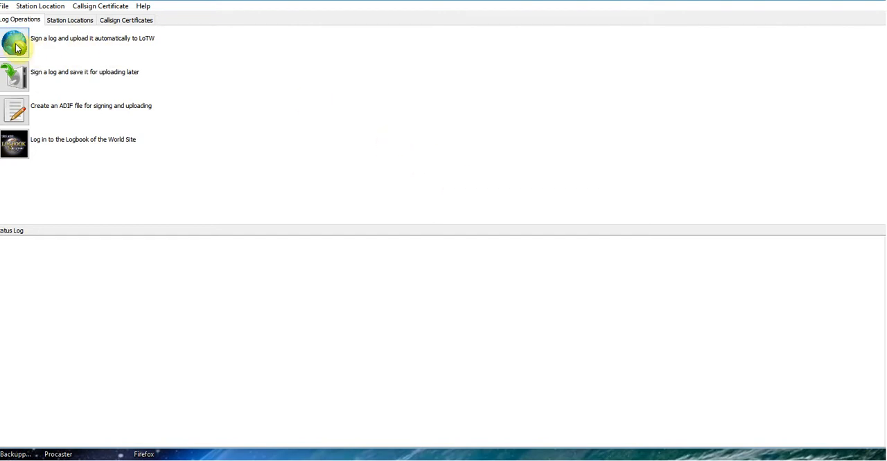
mouse_move(28, 48)
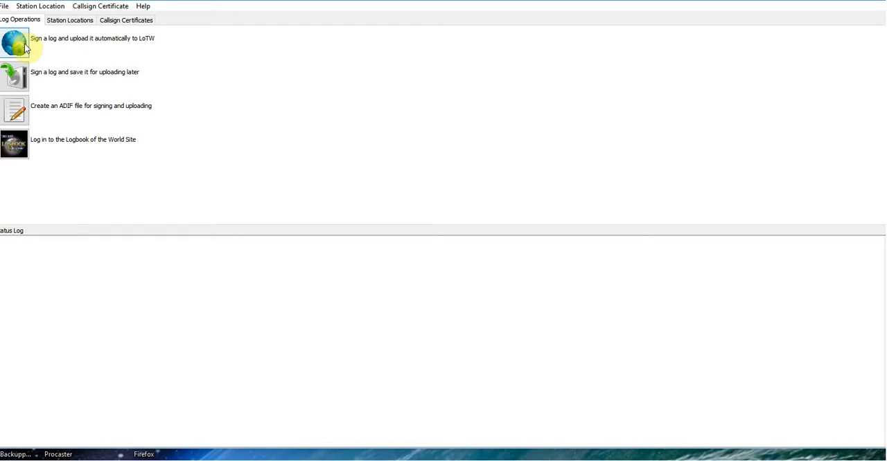
mouse_move(142, 49)
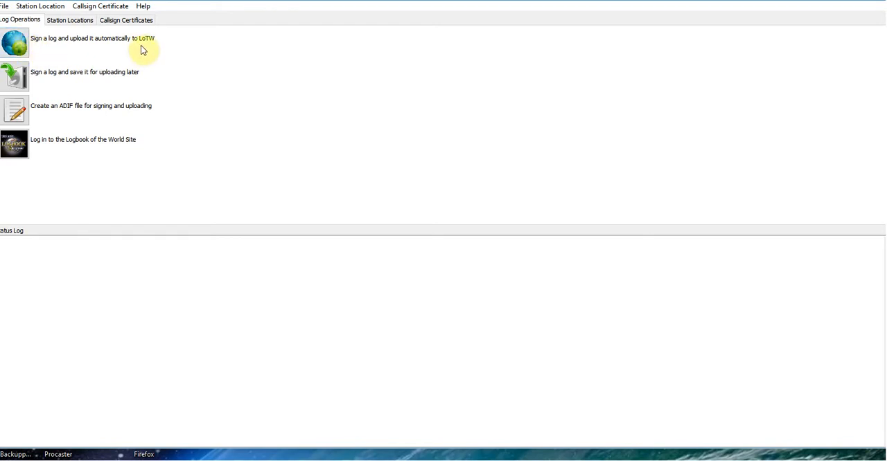
mouse_move(186, 55)
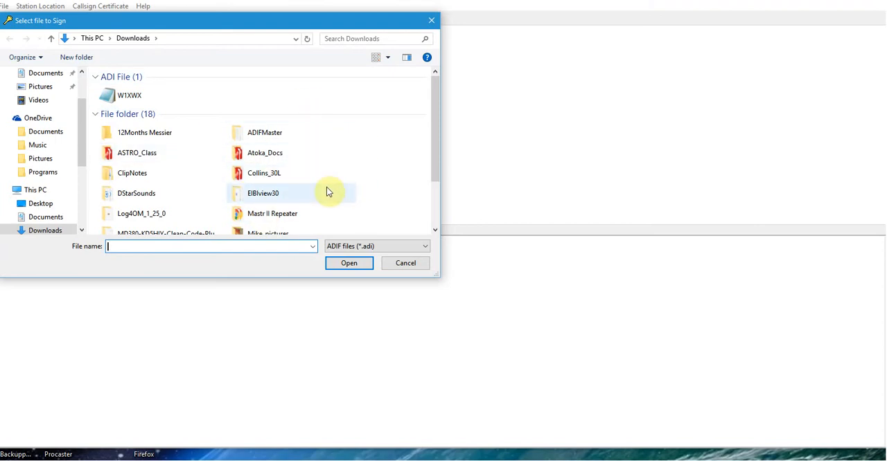
mouse_move(386, 178)
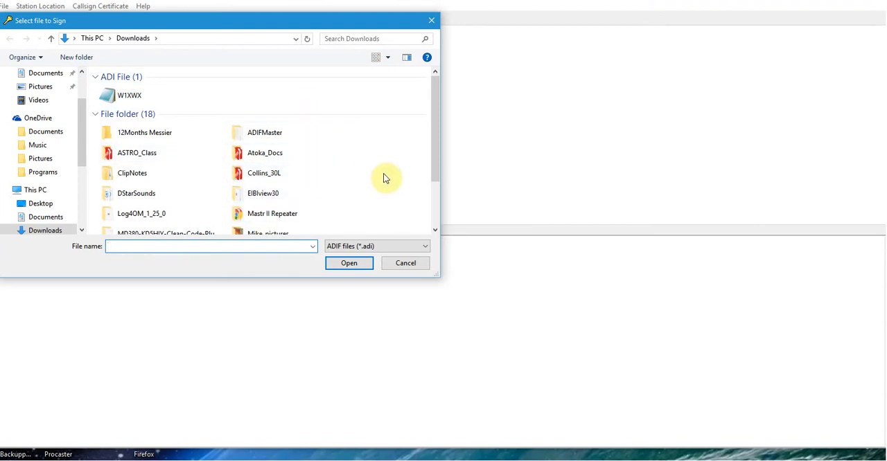
- Choose 'Sign a log and upload it automatically to LoTW' for W1XWX.adi in Downloads
click(130, 95)
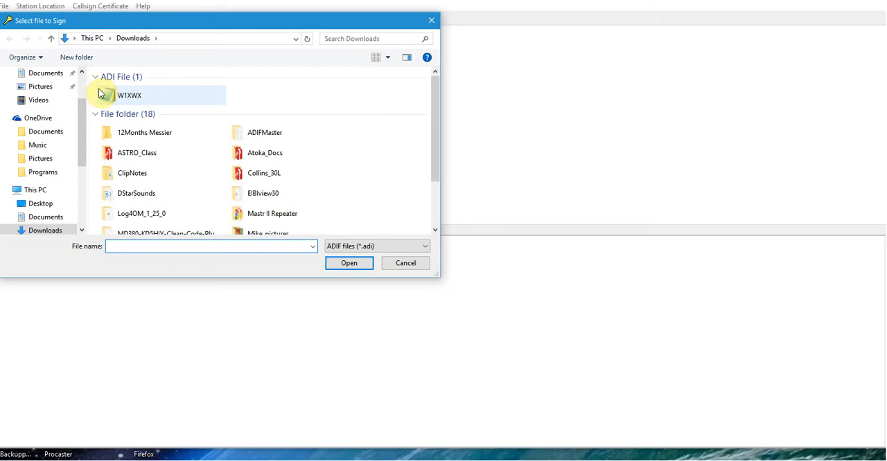
mouse_move(129, 99)
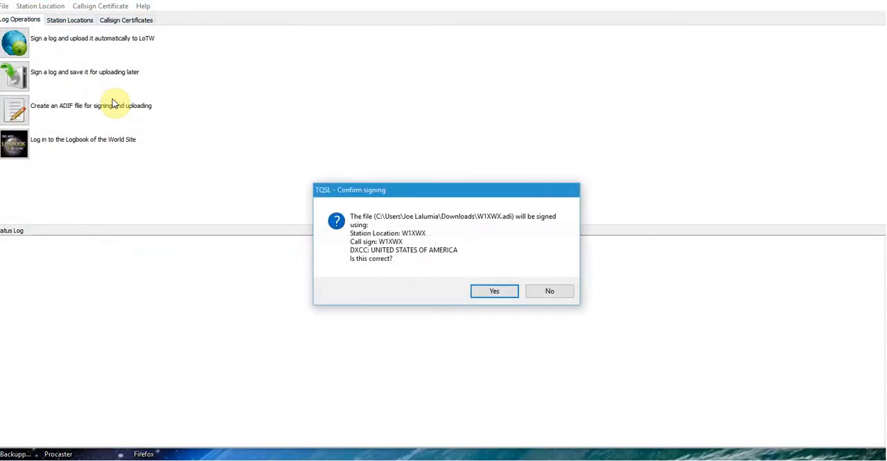
mouse_move(416, 259)
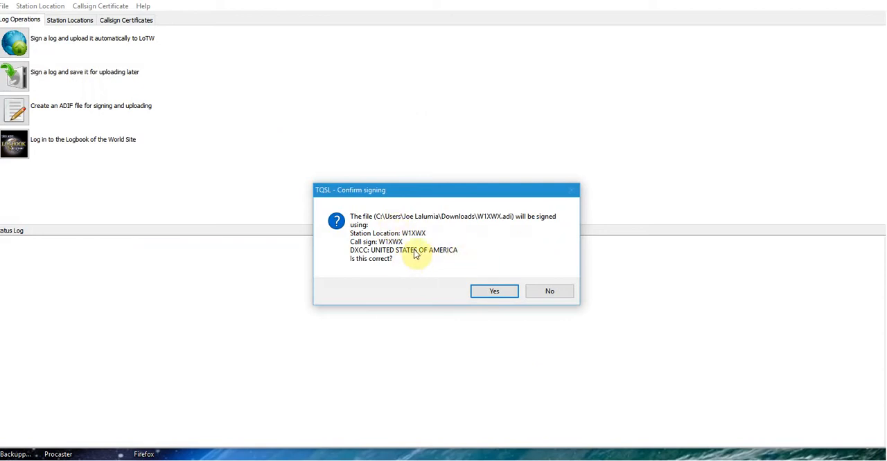
mouse_move(483, 242)
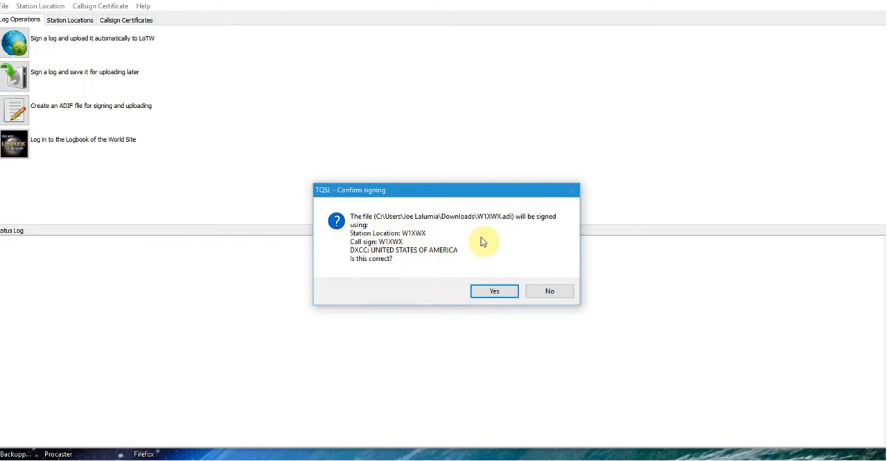
mouse_move(464, 250)
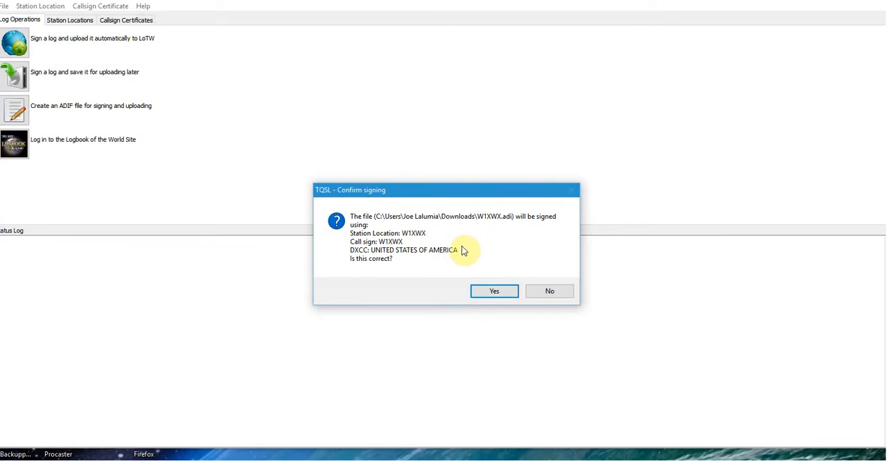
mouse_move(411, 269)
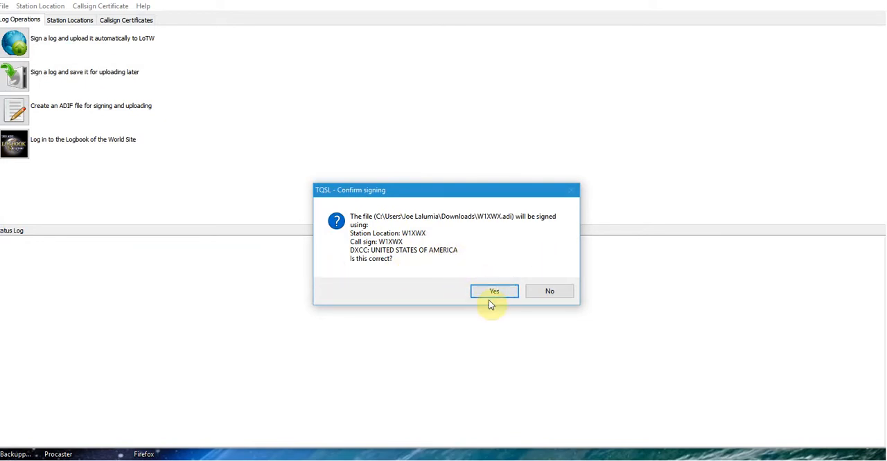
- Confirm signing W1XWX.adi as station W1XWX, United States of America
click(494, 291)
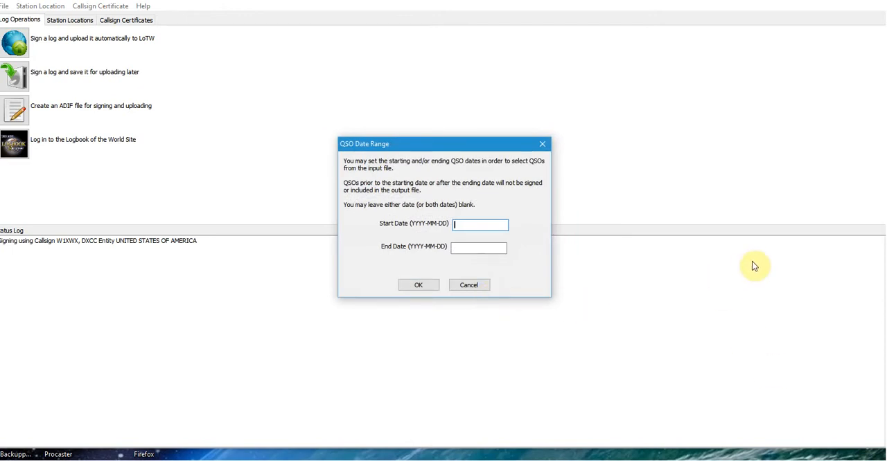
mouse_move(656, 241)
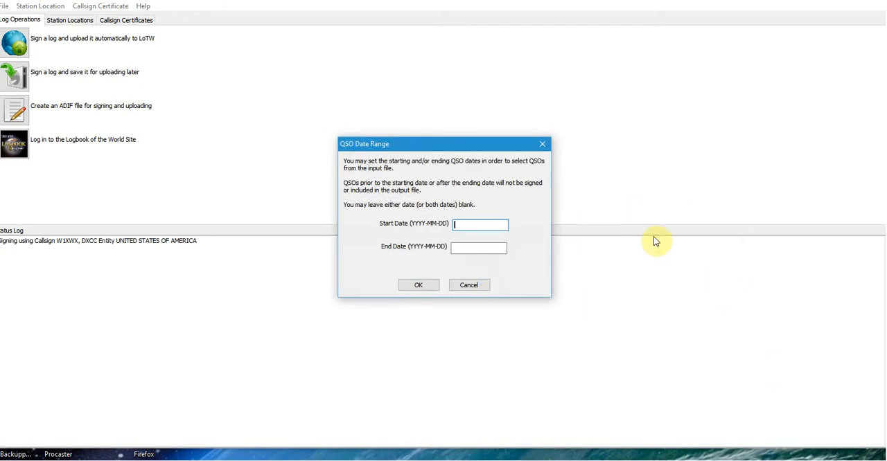
mouse_move(644, 236)
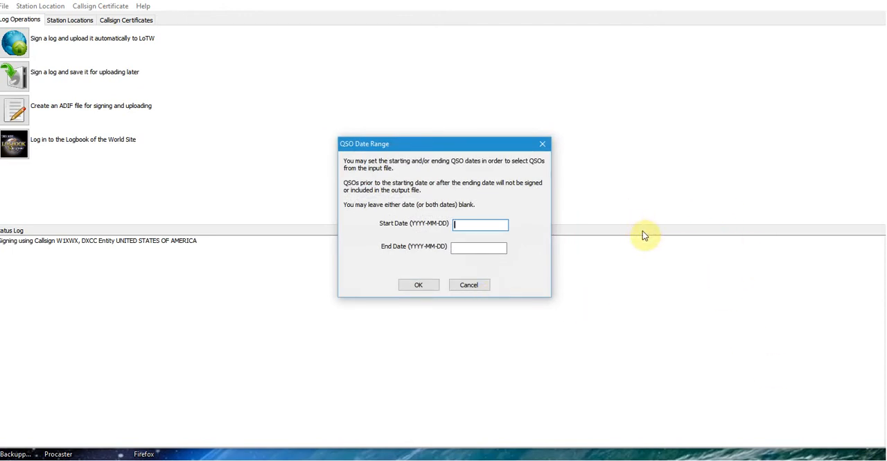
mouse_move(627, 247)
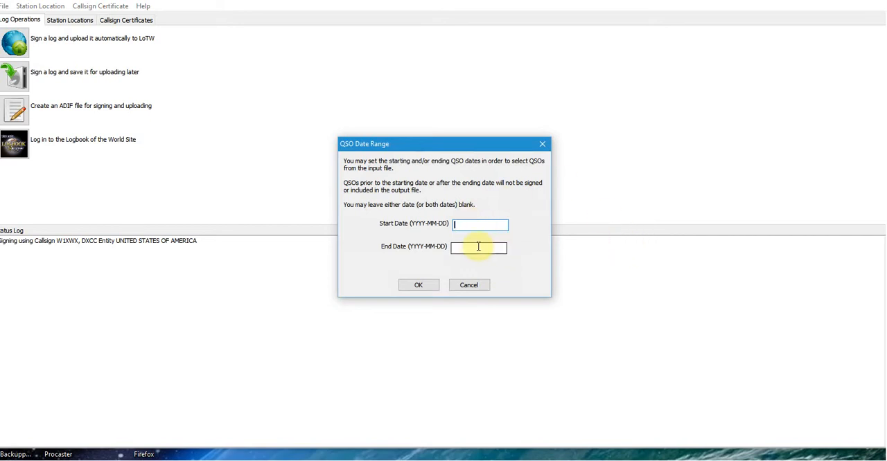
mouse_move(482, 285)
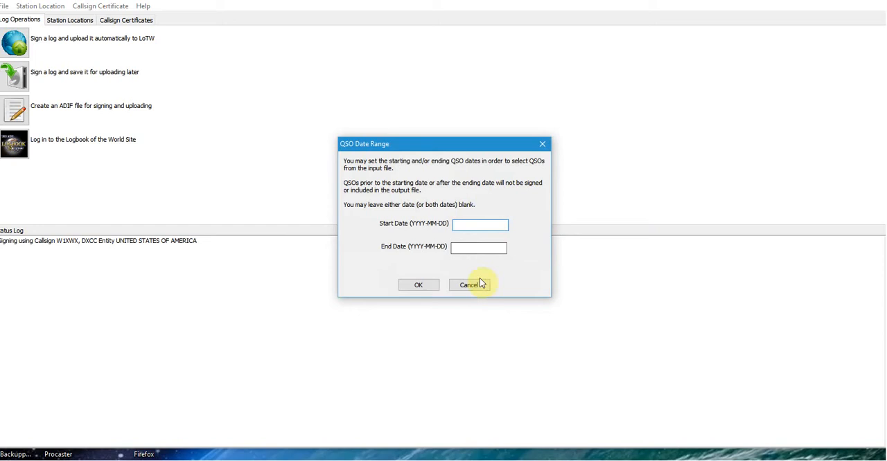
mouse_move(495, 260)
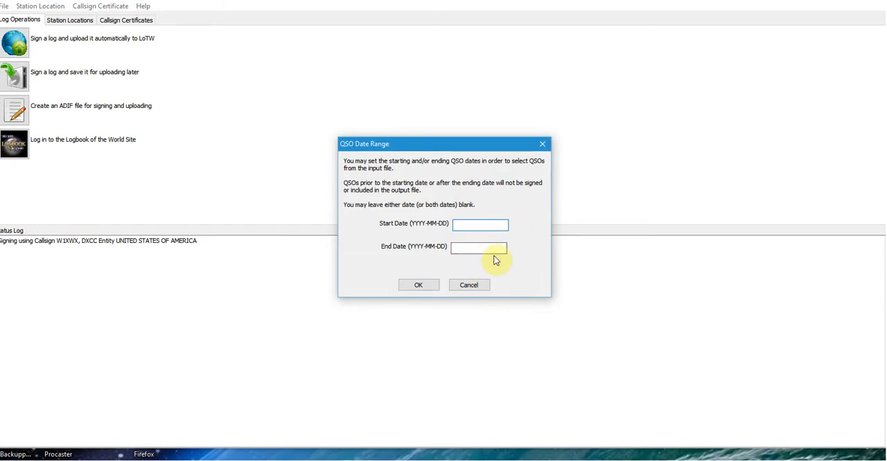
mouse_move(524, 228)
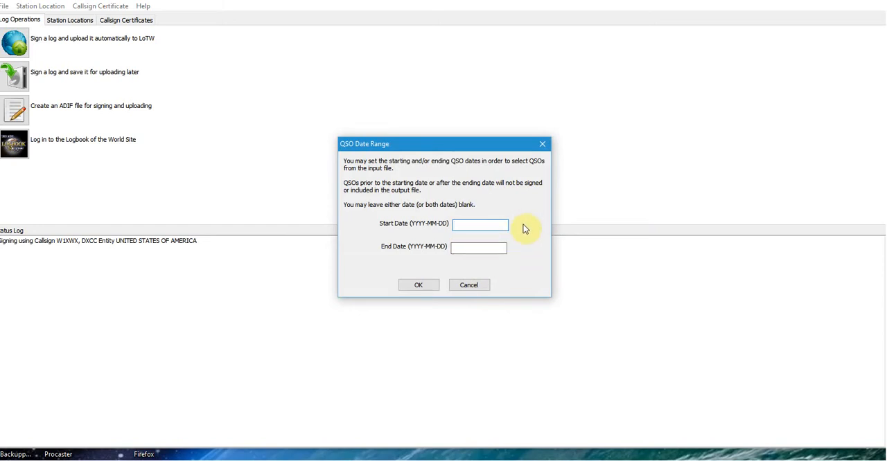
mouse_move(516, 211)
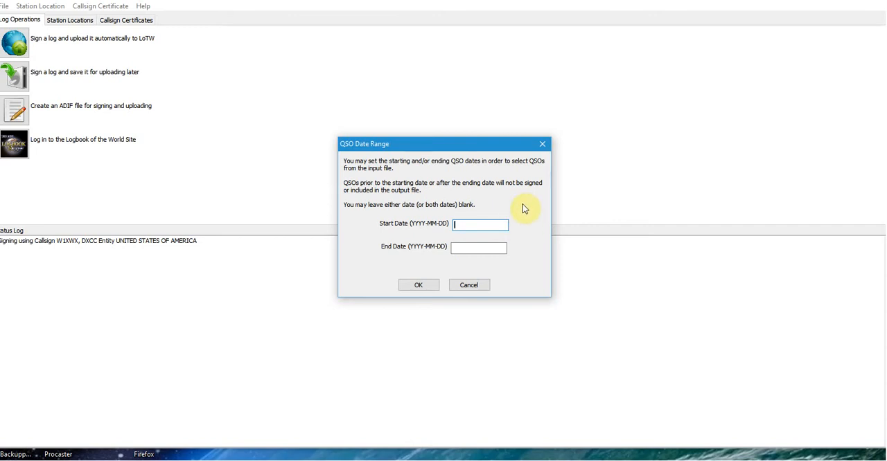
mouse_move(496, 260)
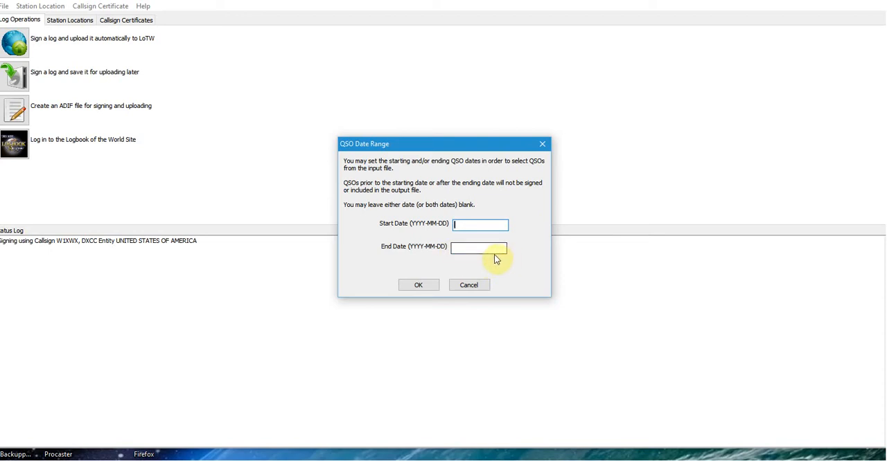
mouse_move(670, 299)
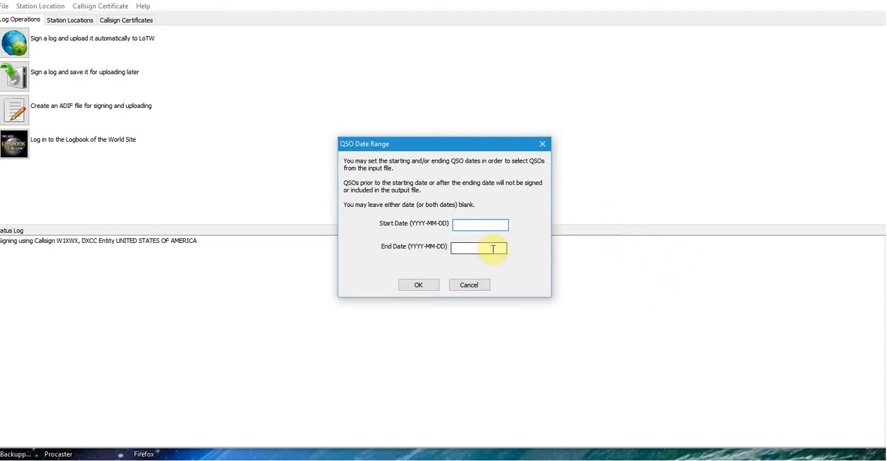
mouse_move(628, 249)
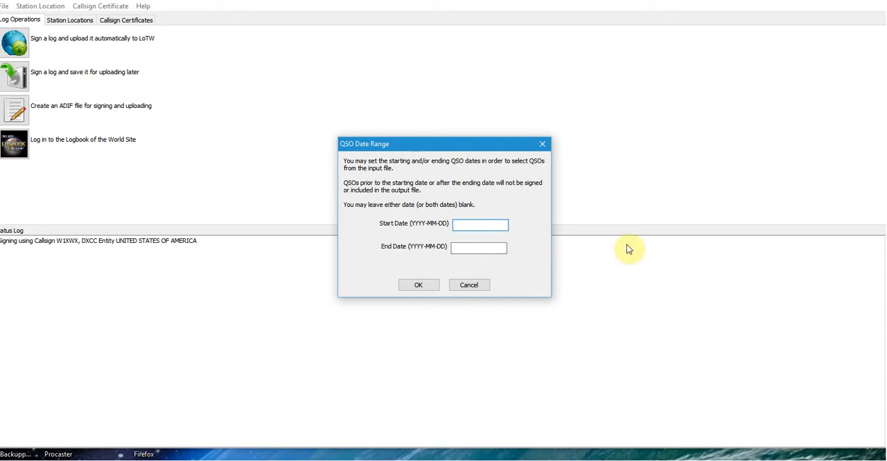
- Accept an empty QSO start and end date so all contacts are signed
click(480, 224)
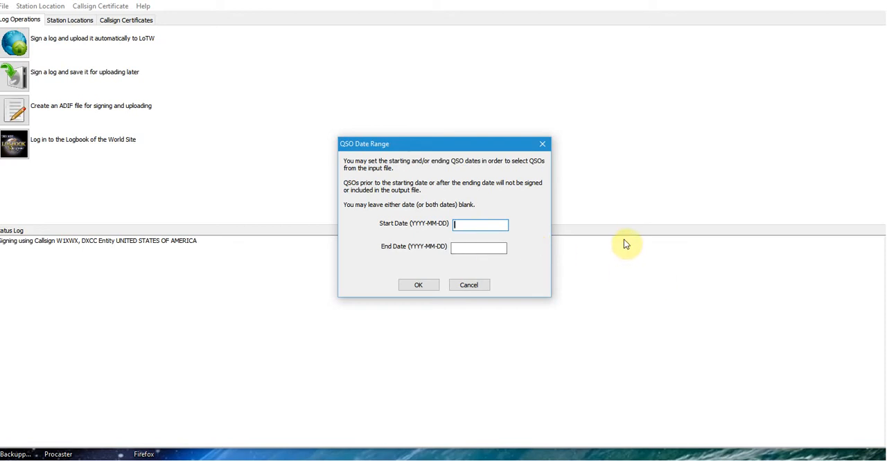
mouse_move(626, 272)
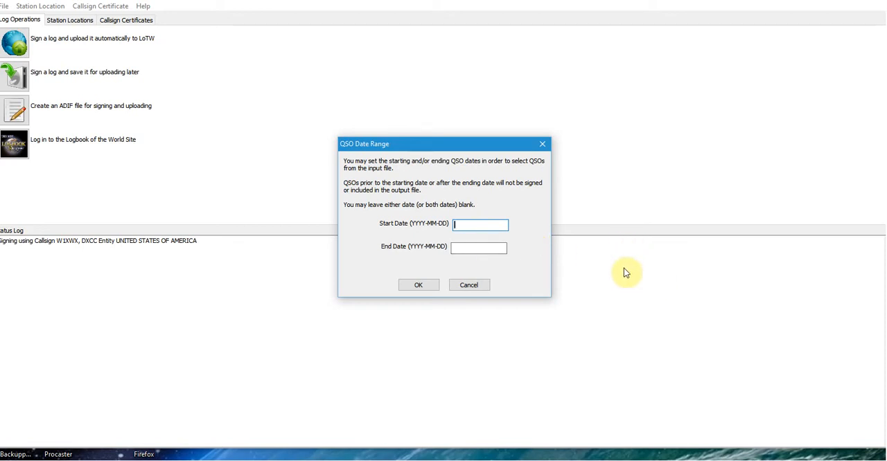
mouse_move(443, 277)
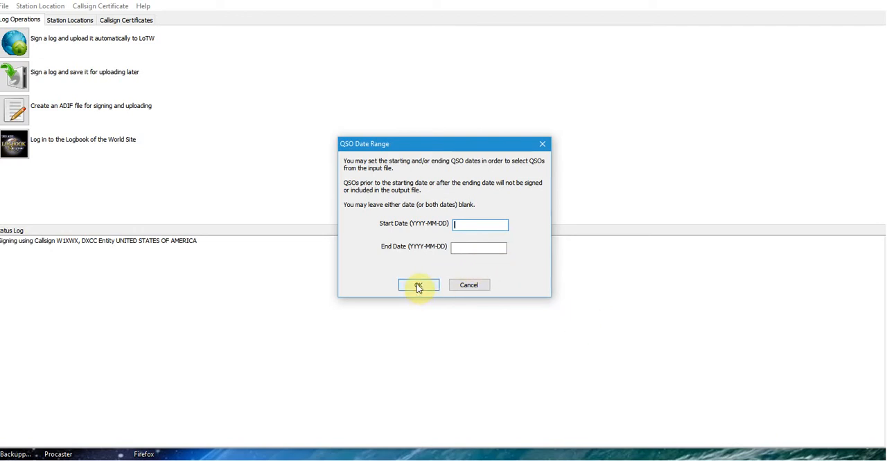
click(418, 285)
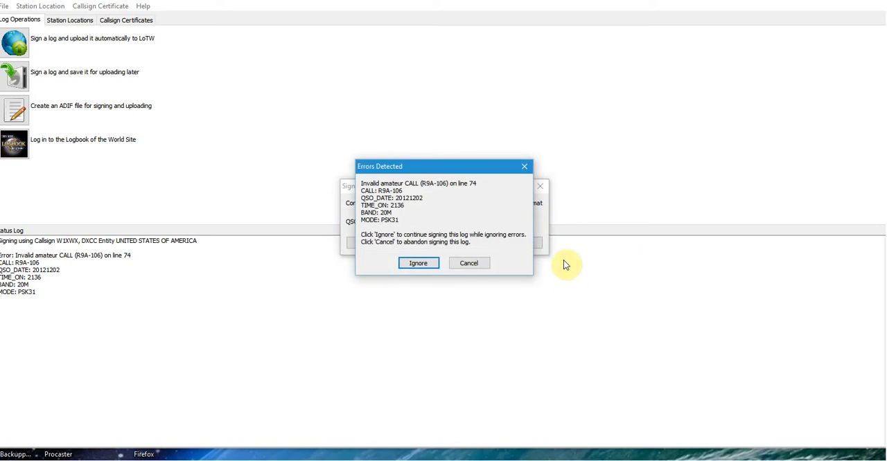
mouse_move(582, 283)
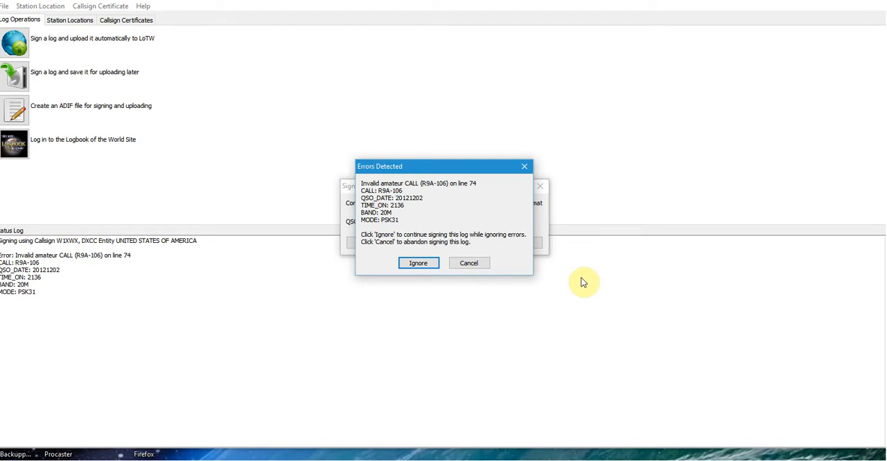
mouse_move(584, 276)
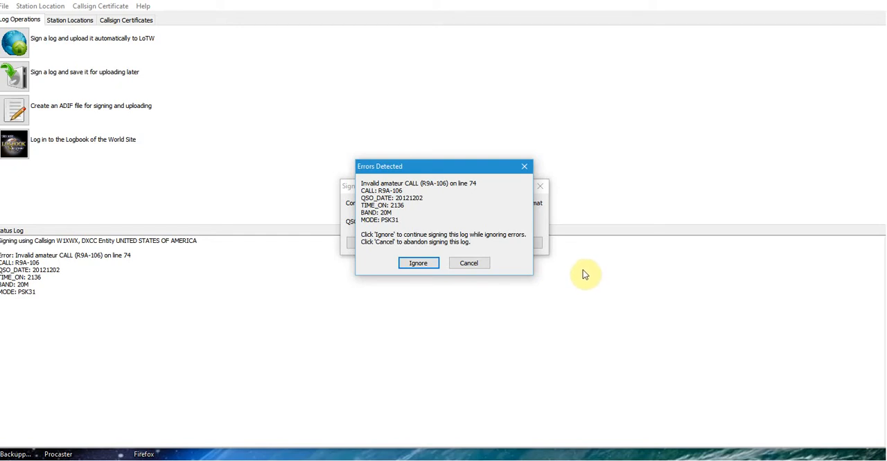
mouse_move(561, 278)
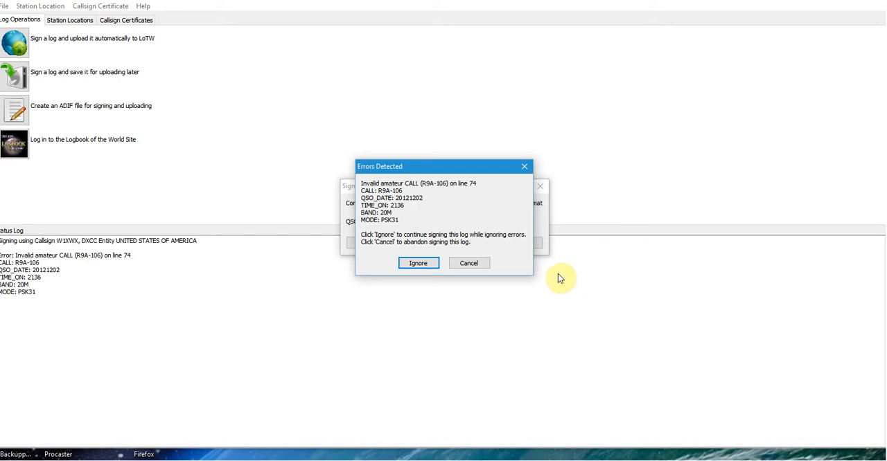
mouse_move(442, 300)
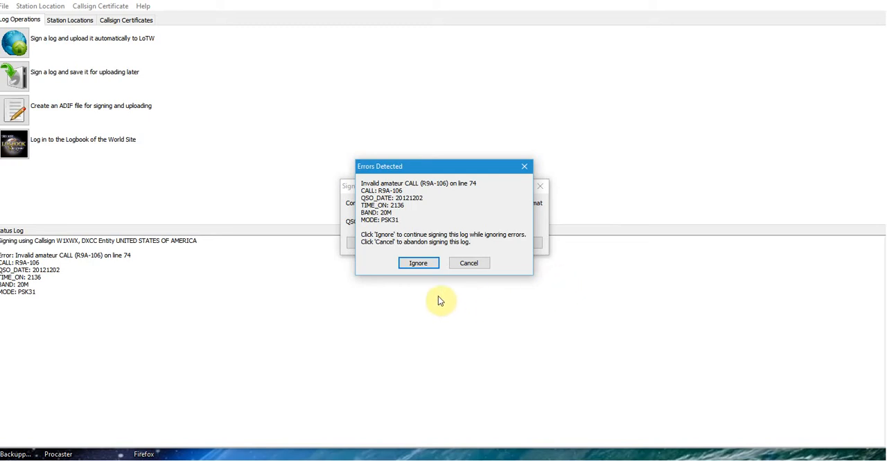
mouse_move(435, 296)
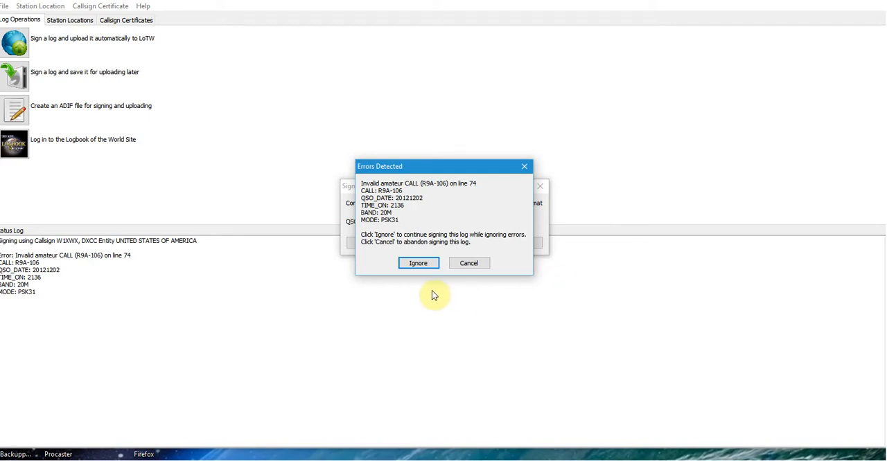
mouse_move(641, 207)
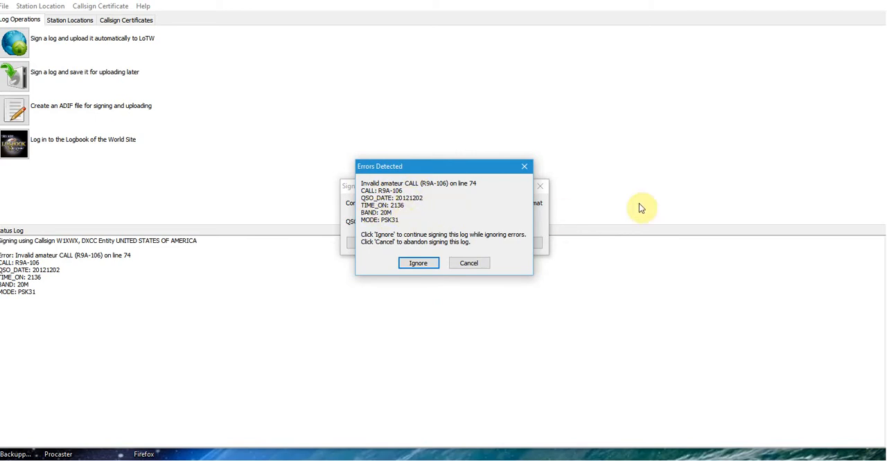
mouse_move(630, 304)
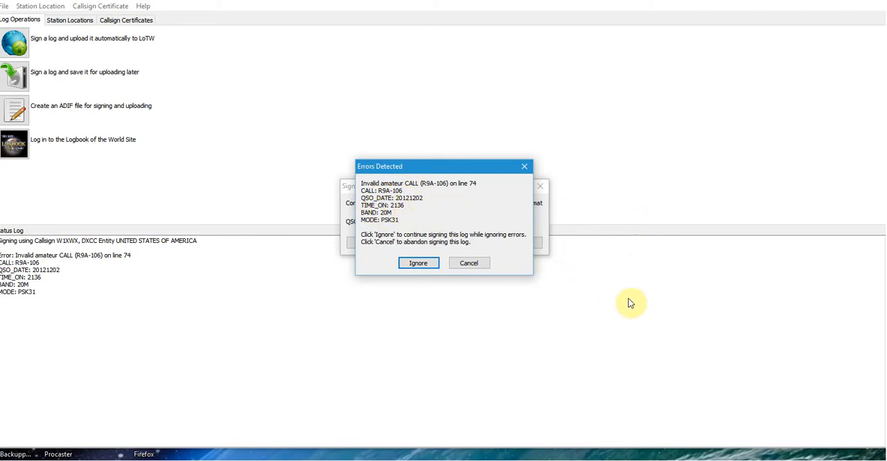
mouse_move(637, 289)
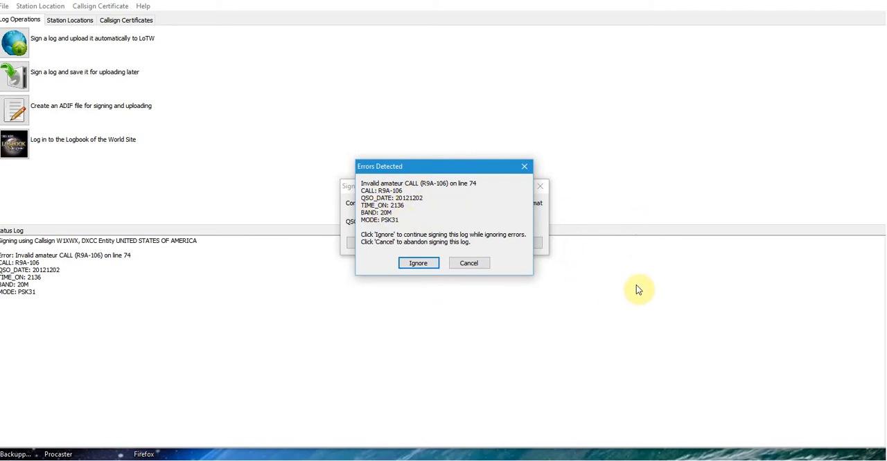
mouse_move(636, 284)
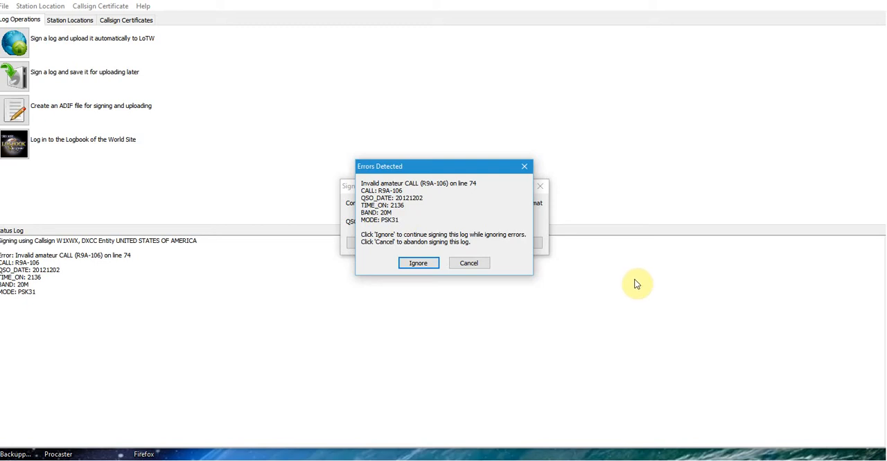
mouse_move(641, 297)
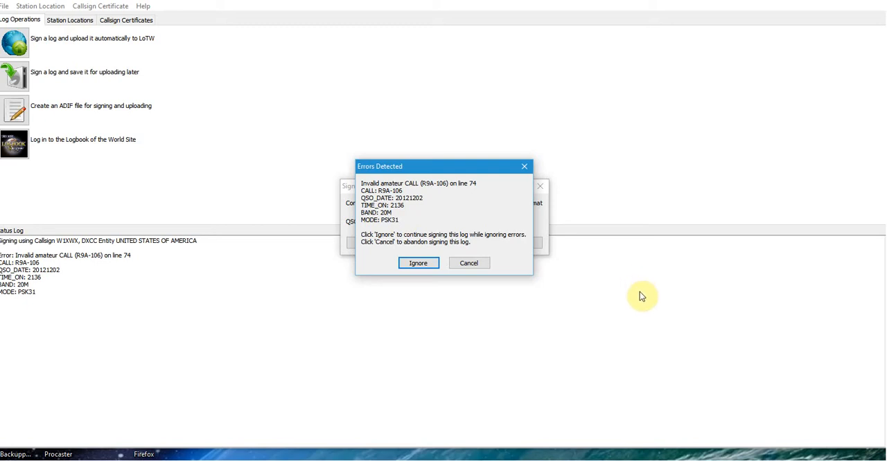
mouse_move(611, 280)
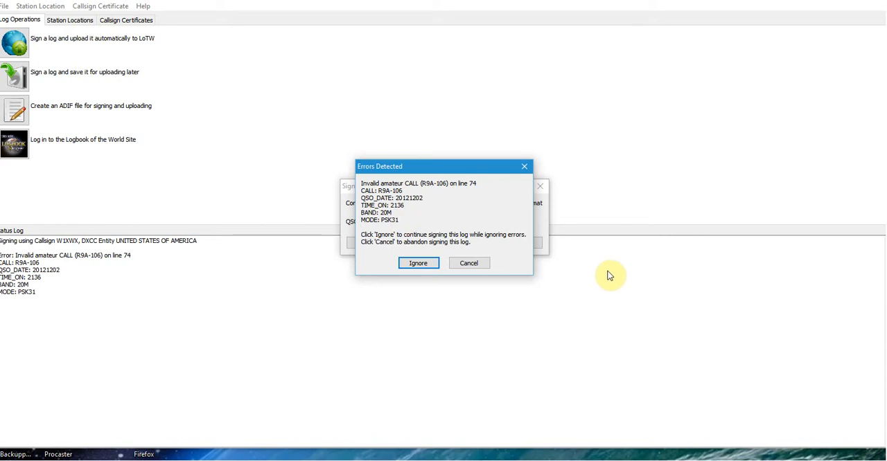
mouse_move(656, 317)
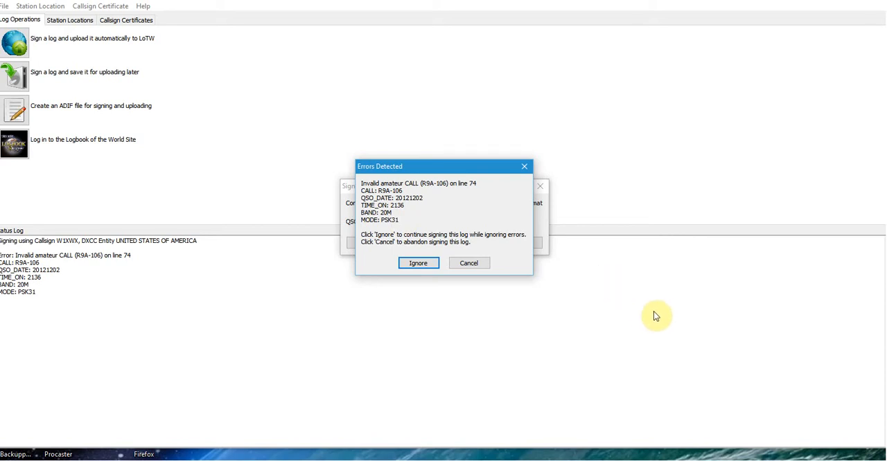
mouse_move(631, 291)
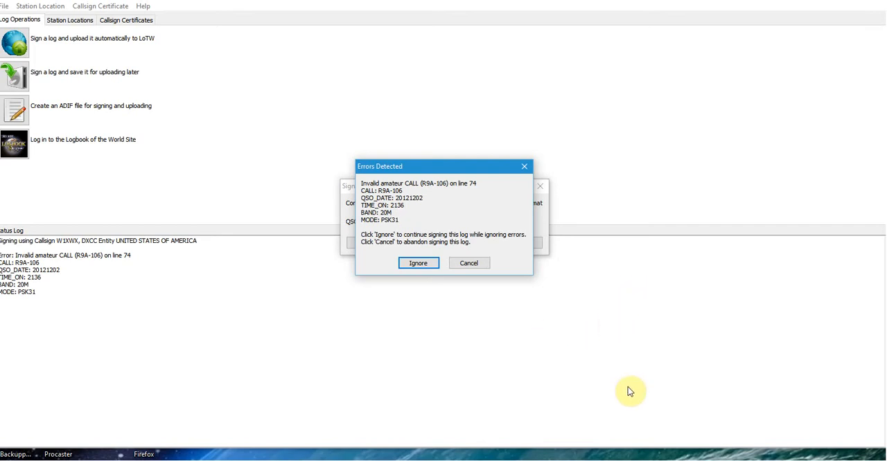
mouse_move(705, 314)
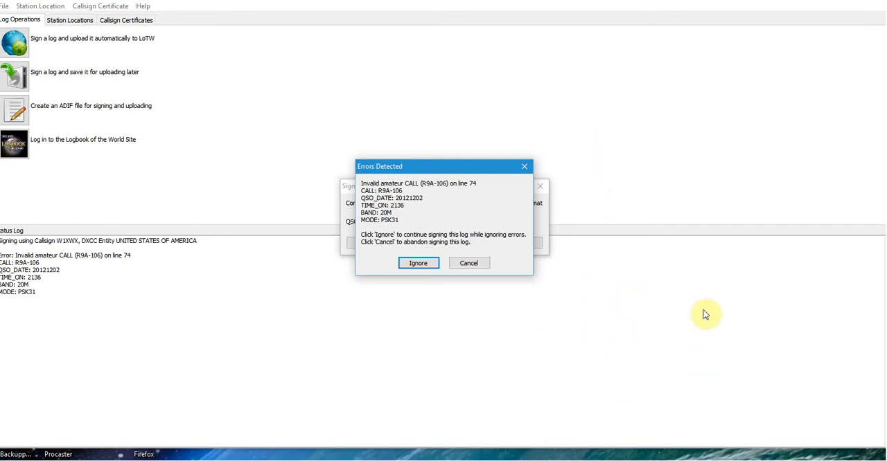
mouse_move(621, 360)
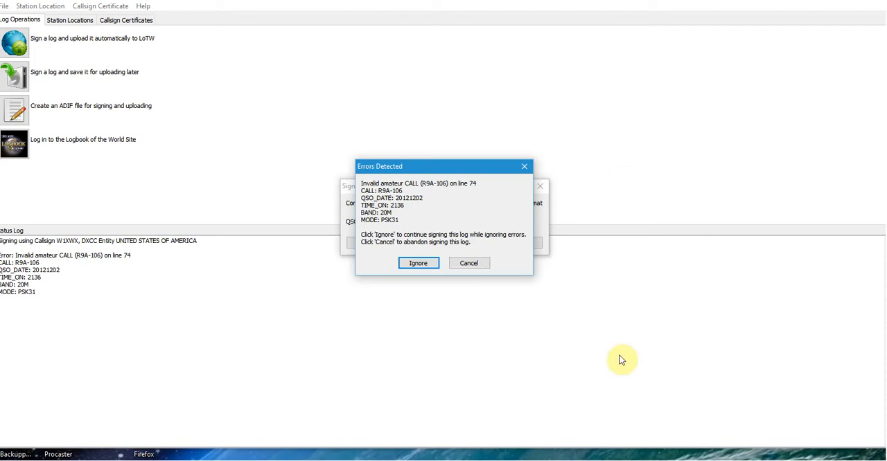
mouse_move(604, 307)
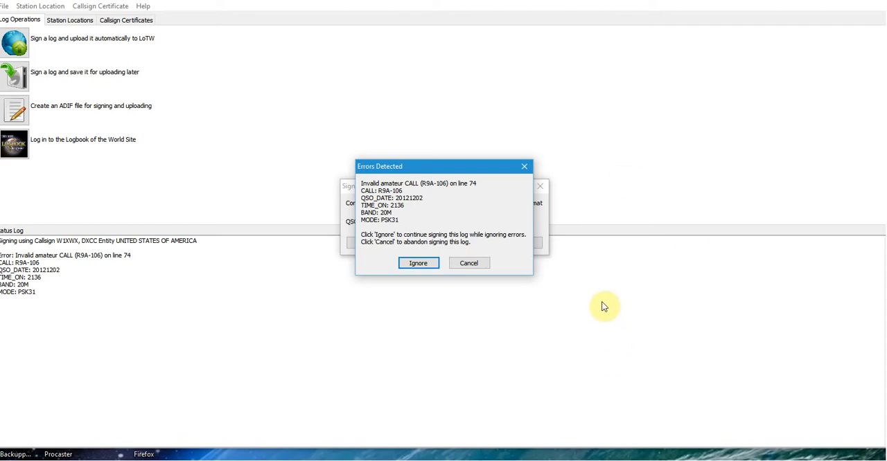
mouse_move(616, 328)
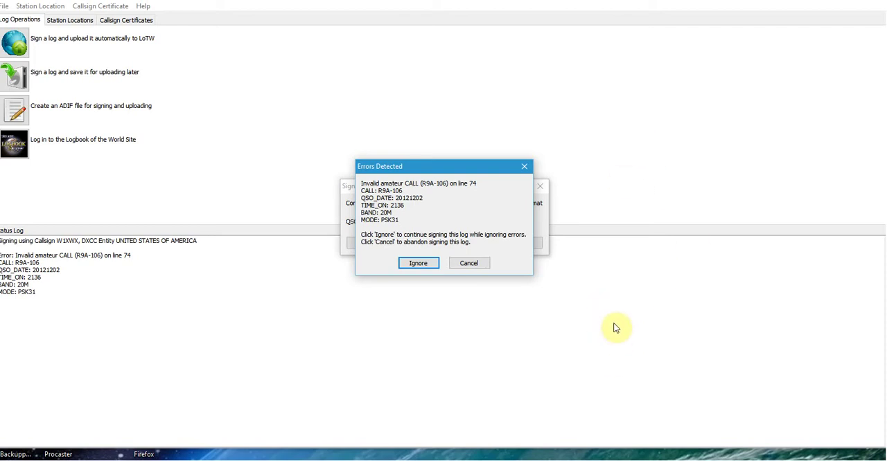
mouse_move(611, 326)
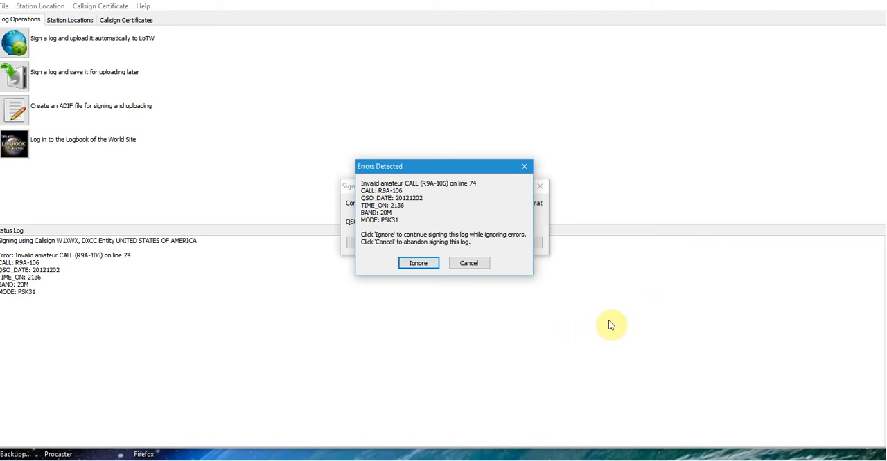
mouse_move(619, 240)
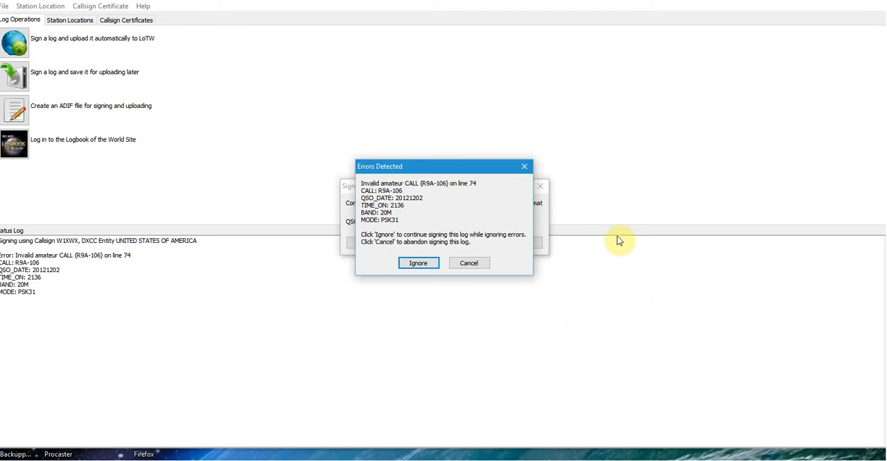
mouse_move(613, 367)
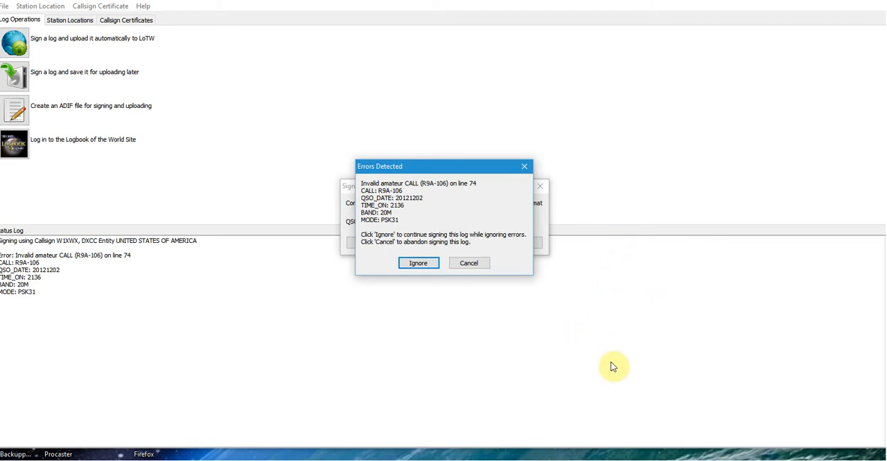
mouse_move(612, 330)
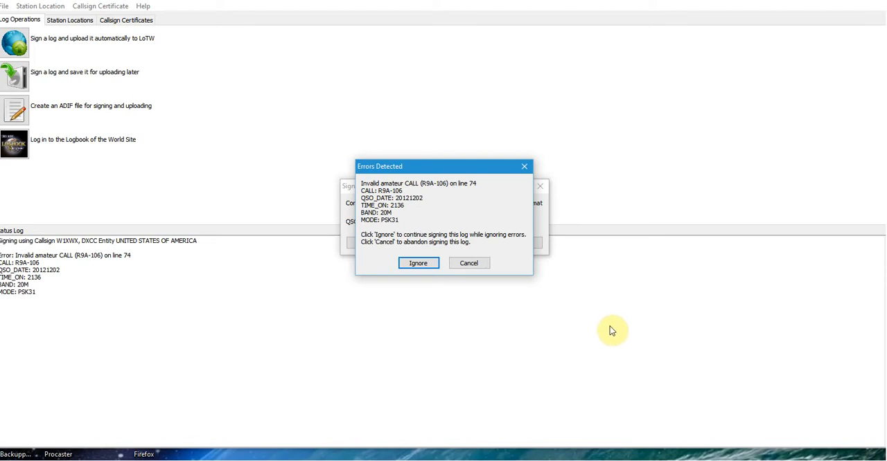
mouse_move(481, 357)
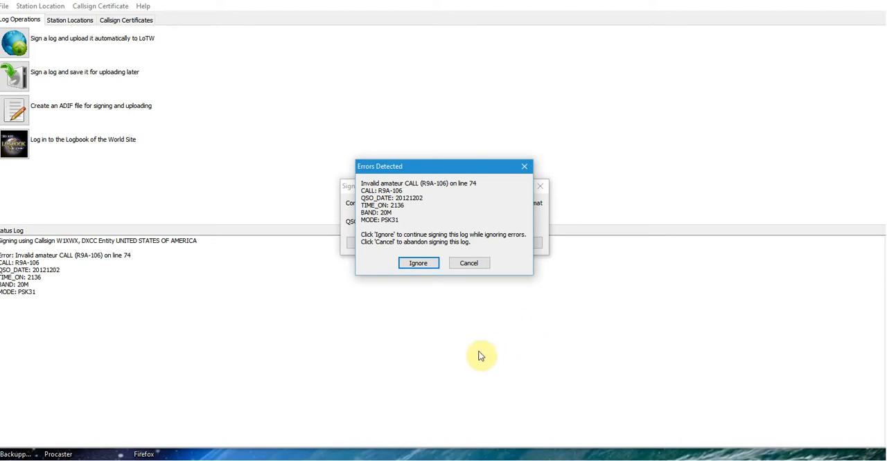
mouse_move(553, 333)
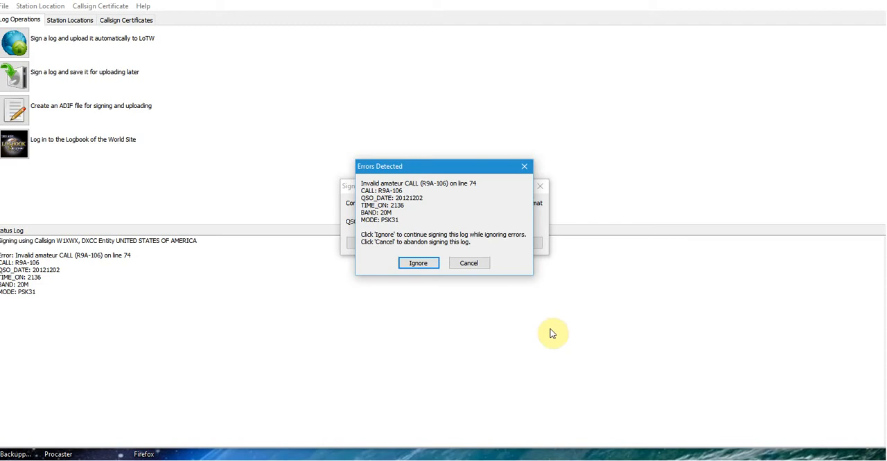
mouse_move(609, 349)
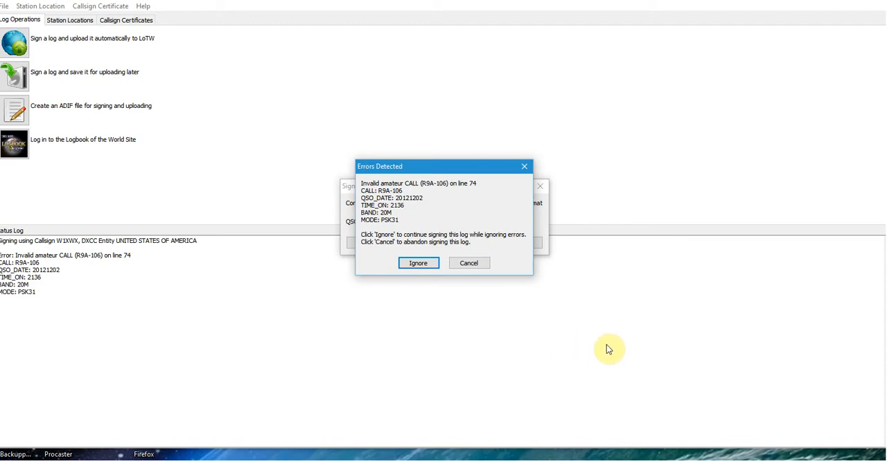
mouse_move(609, 354)
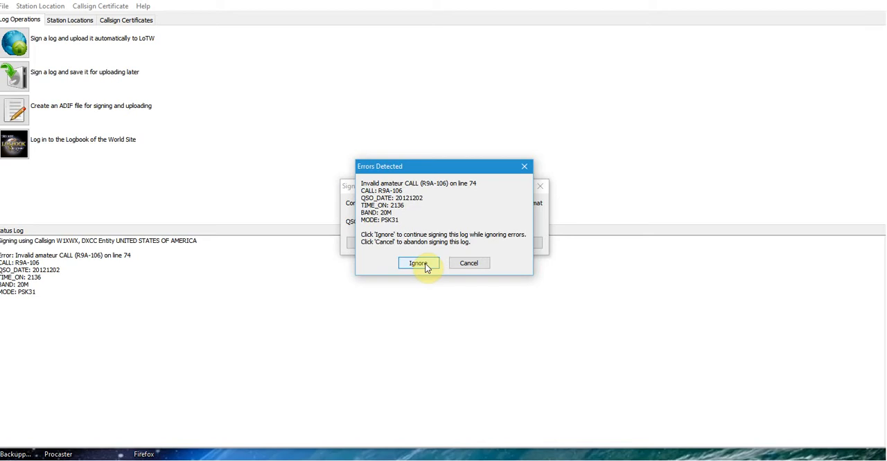
- Ignore the invalid call R9A-106 error on line 74 and continue signing
click(418, 264)
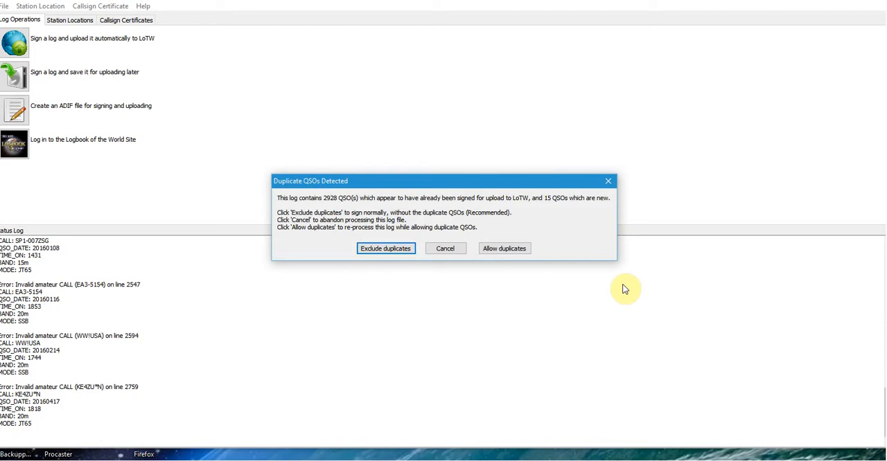
mouse_move(428, 320)
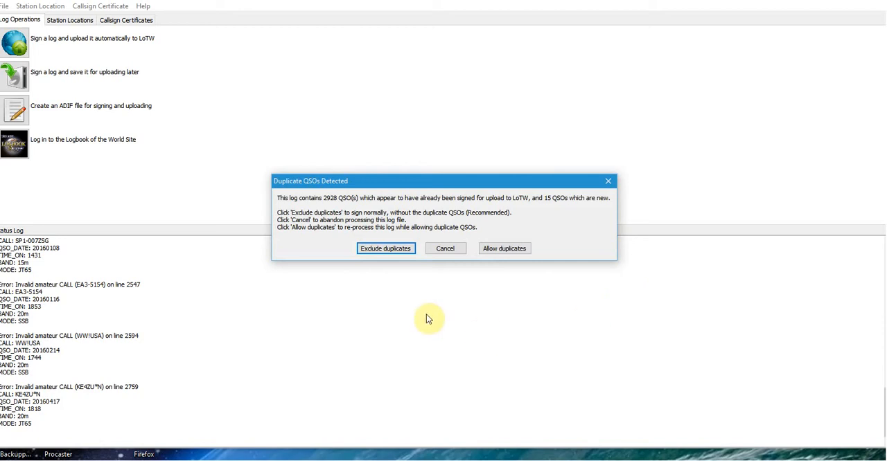
mouse_move(395, 337)
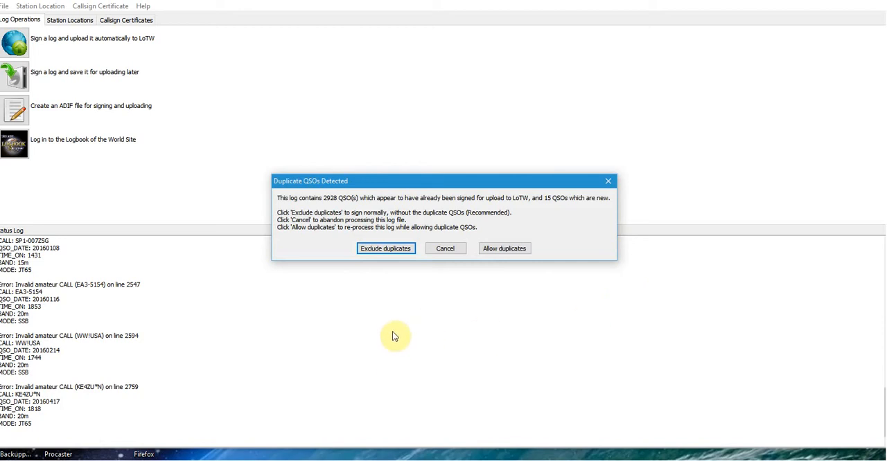
mouse_move(511, 267)
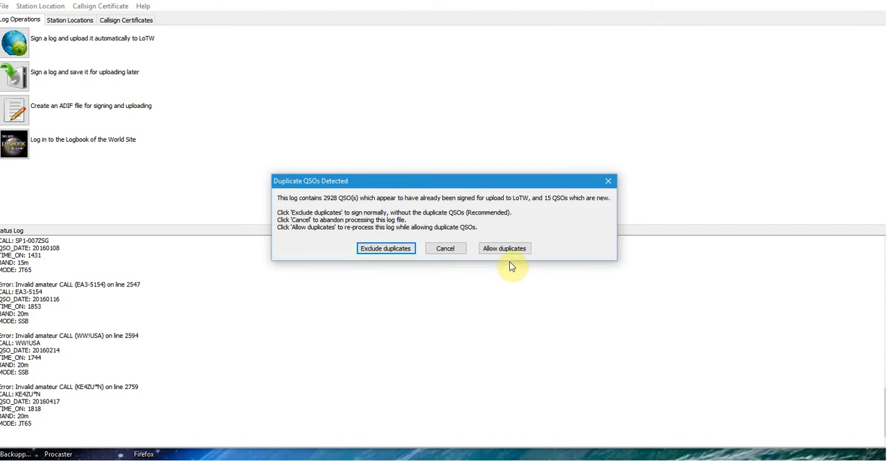
mouse_move(350, 298)
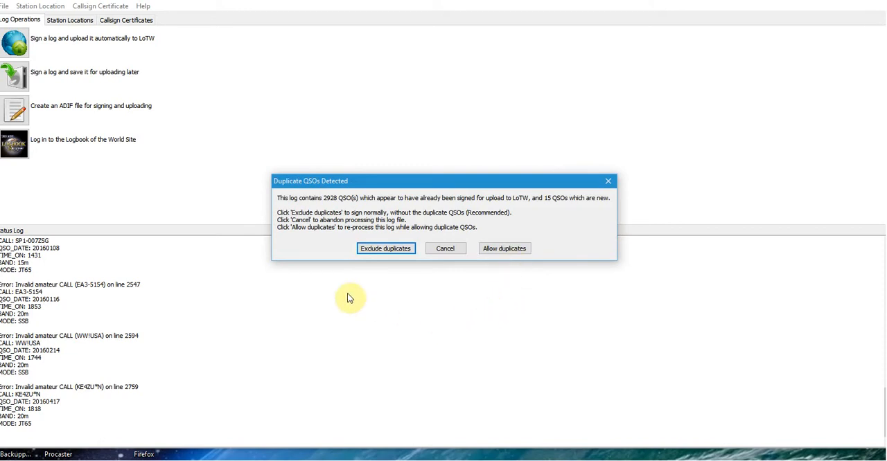
mouse_move(409, 305)
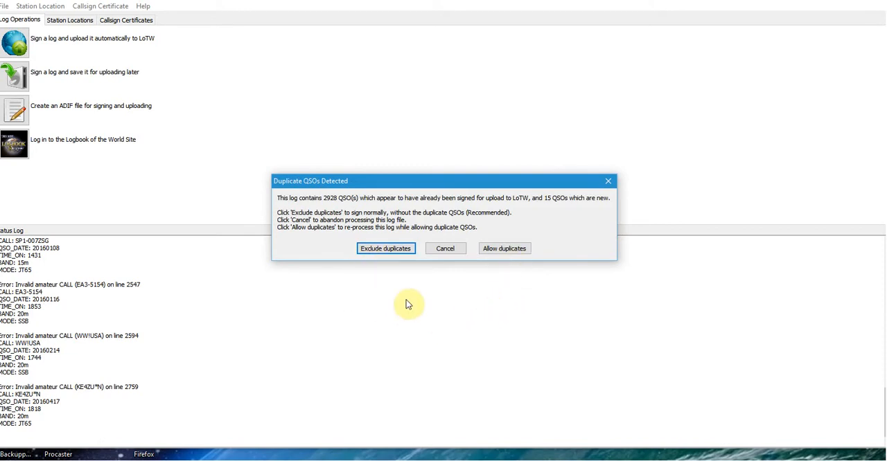
mouse_move(402, 289)
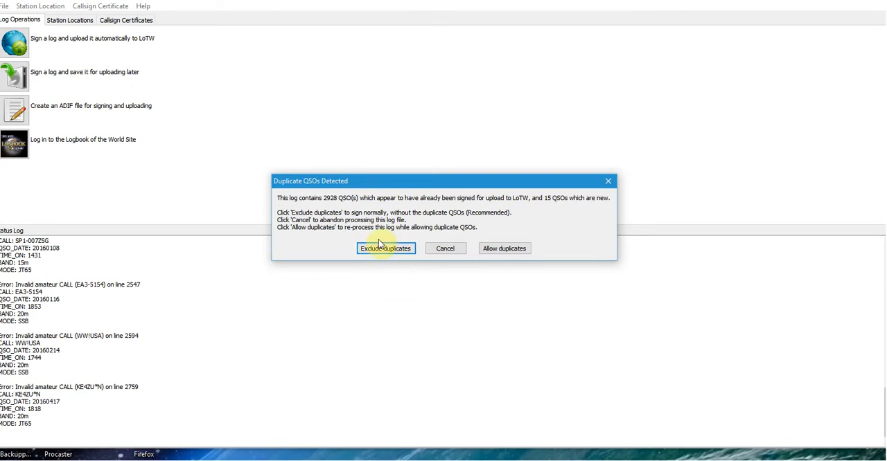
- Exclude the 2928 already-signed duplicate QSOs from the signed log
click(386, 249)
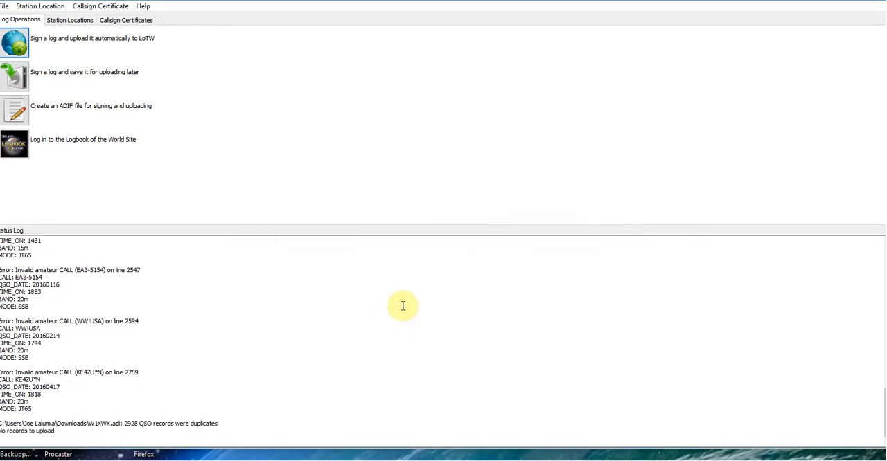
mouse_move(627, 308)
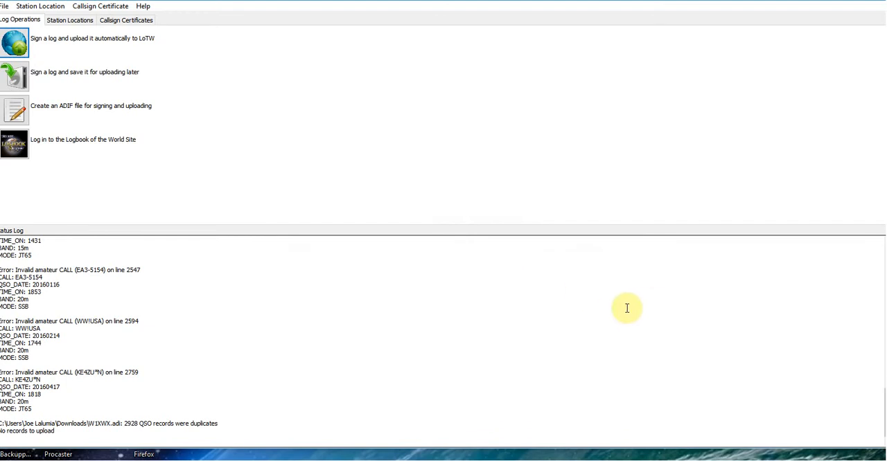
mouse_move(553, 331)
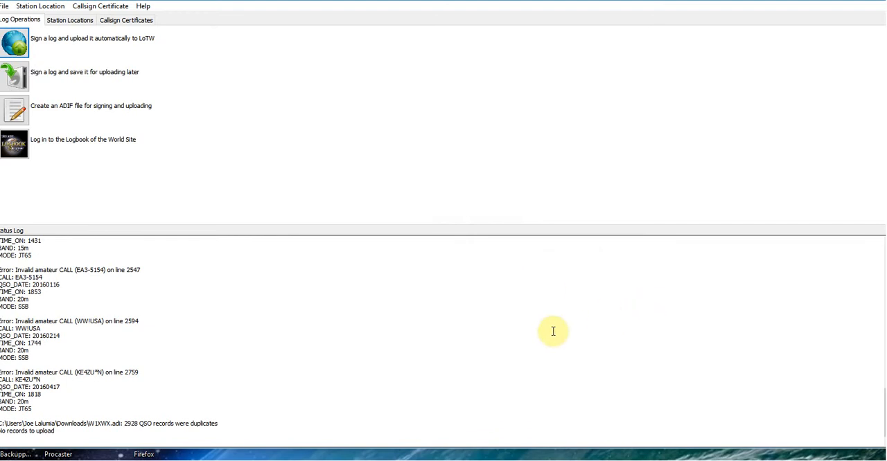
mouse_move(584, 359)
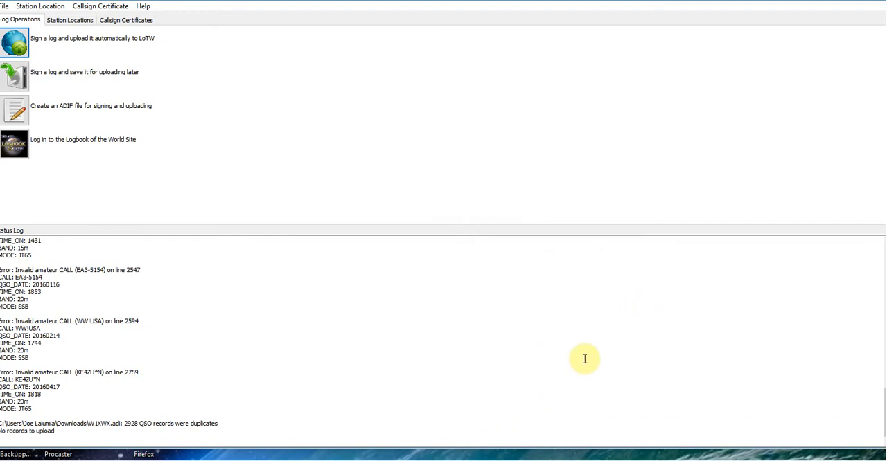
mouse_move(535, 357)
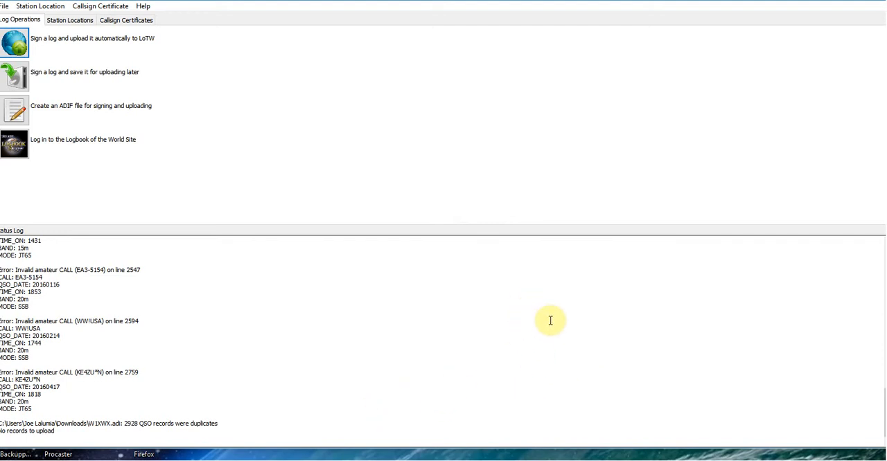
mouse_move(617, 345)
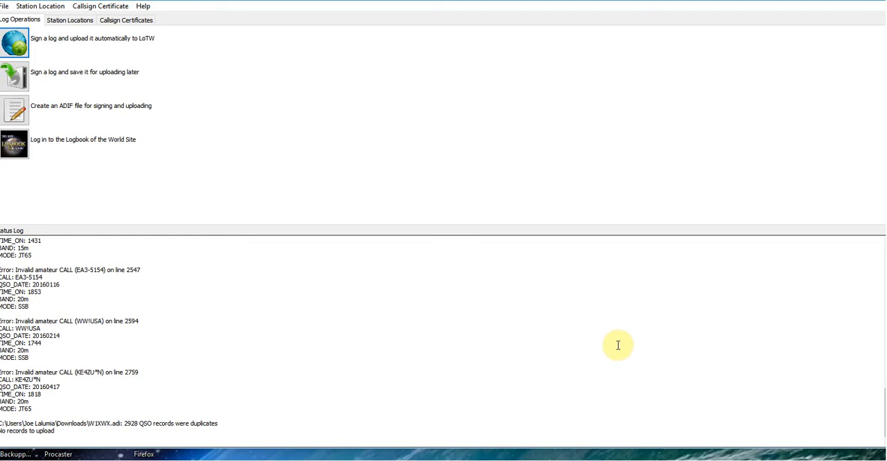
mouse_move(681, 298)
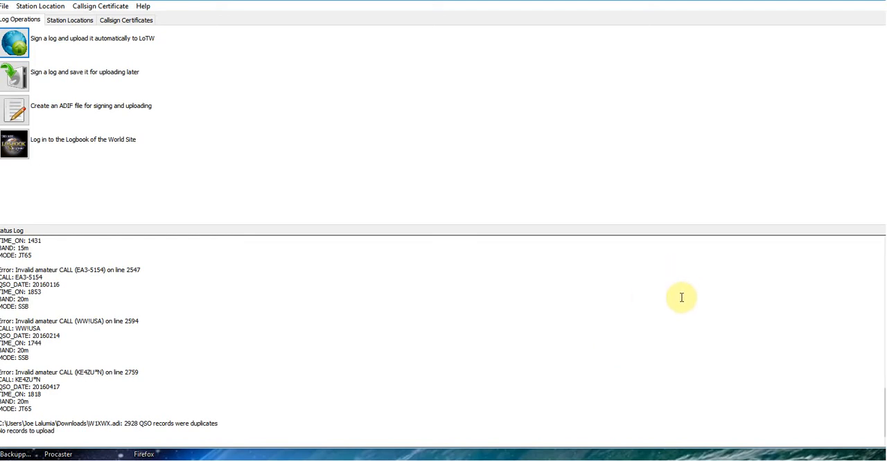
mouse_move(743, 226)
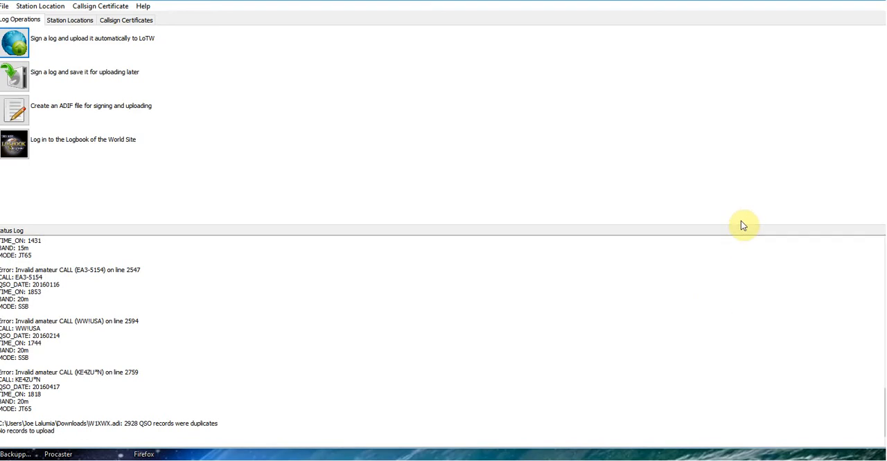
mouse_move(567, 297)
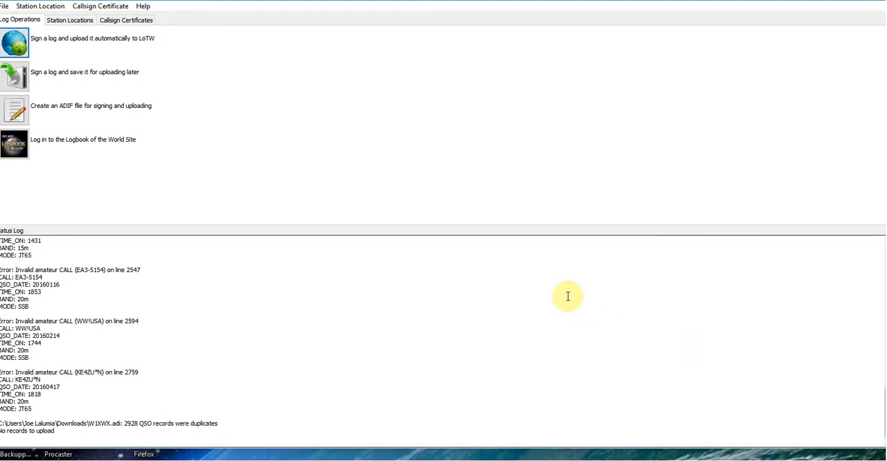
mouse_move(677, 268)
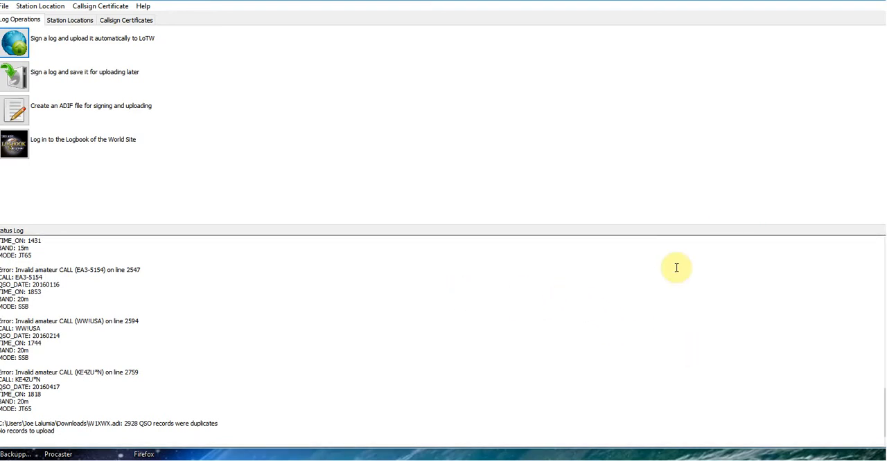
mouse_move(508, 288)
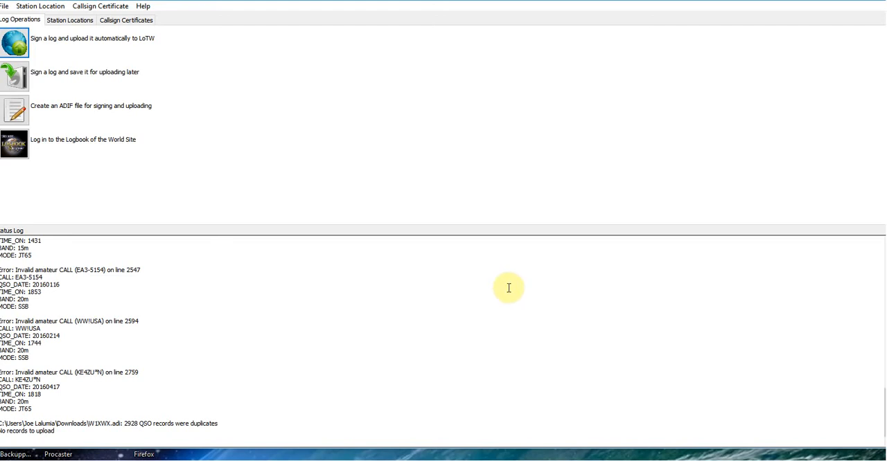
mouse_move(419, 350)
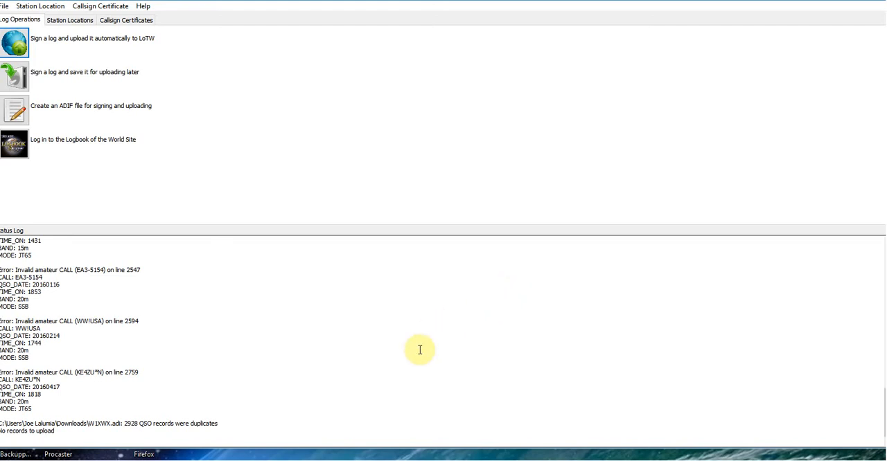
mouse_move(397, 258)
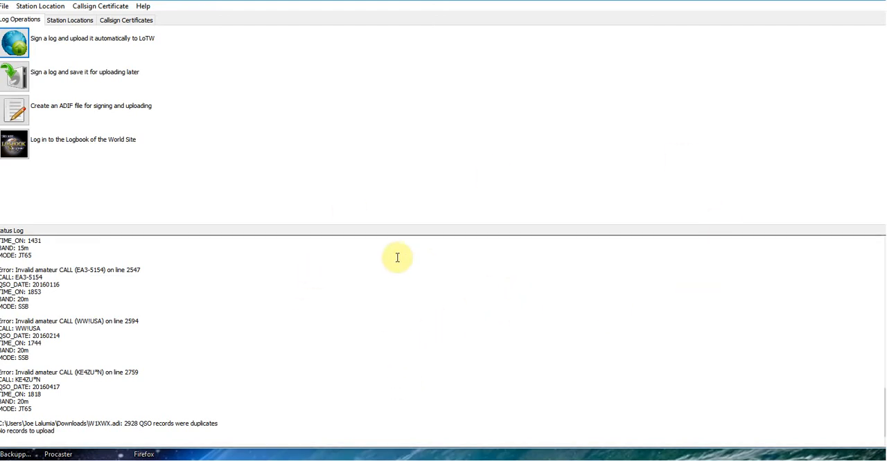
mouse_move(323, 368)
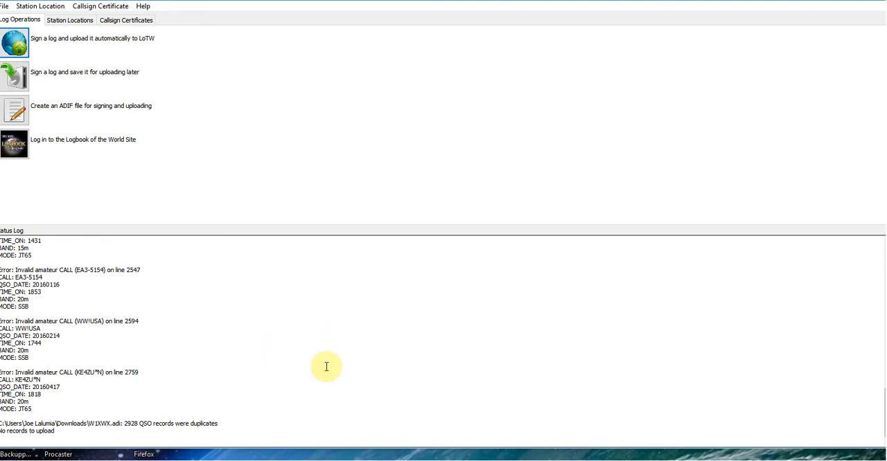
mouse_move(492, 387)
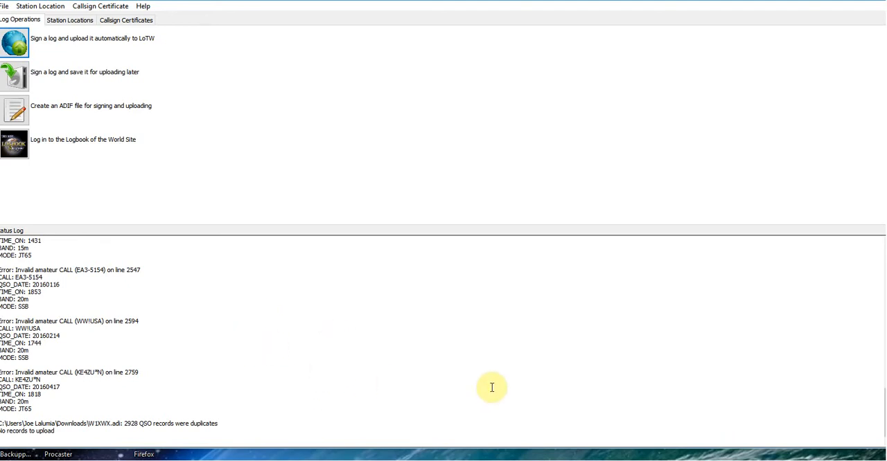
mouse_move(403, 383)
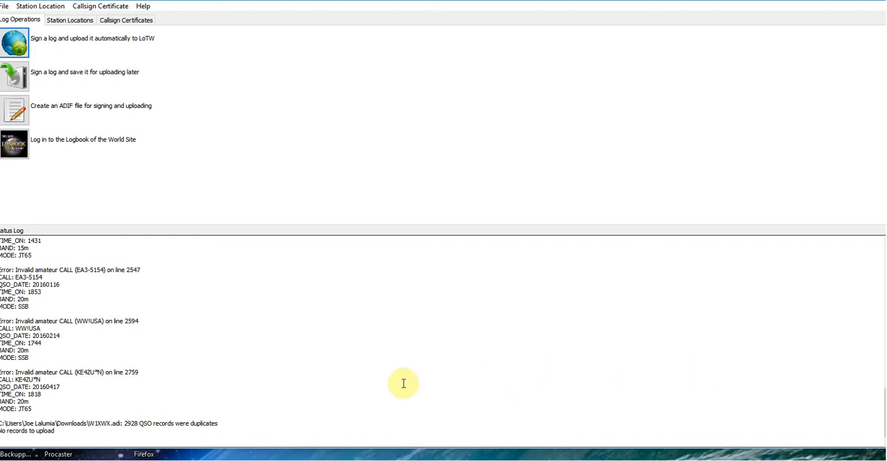
mouse_move(751, 372)
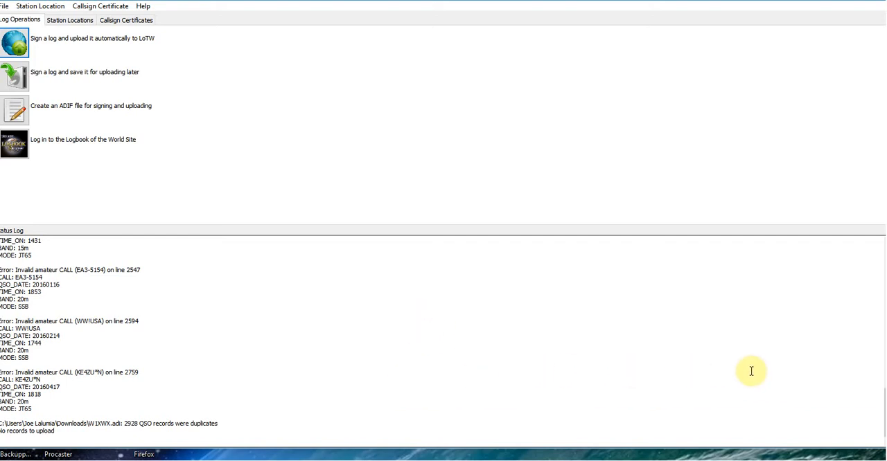
mouse_move(735, 312)
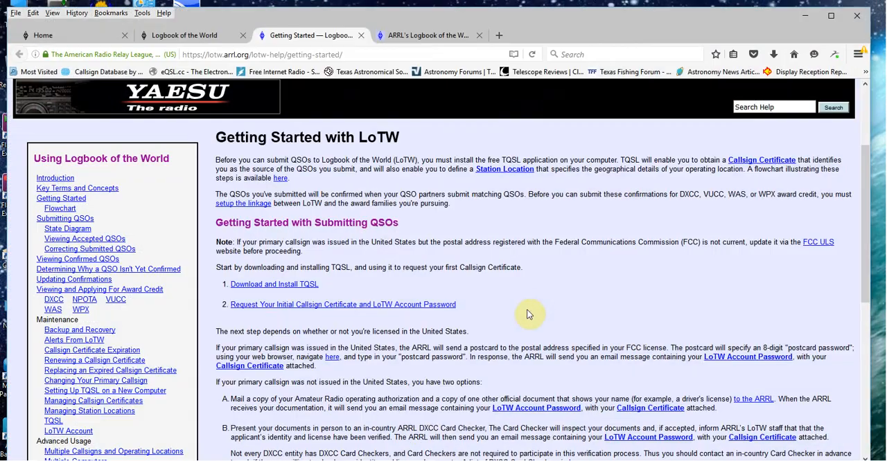
mouse_move(525, 284)
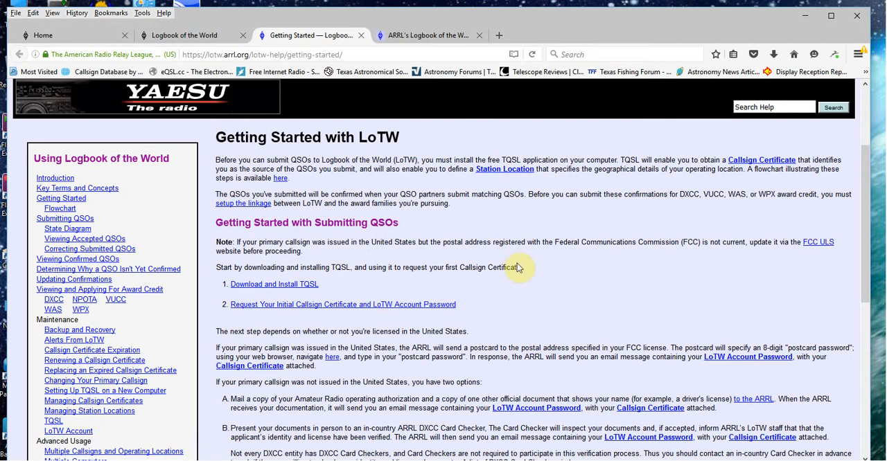
mouse_move(608, 291)
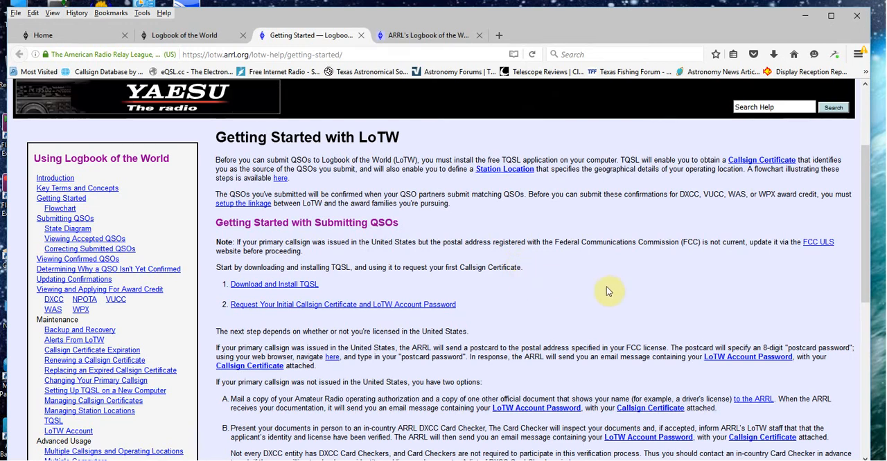
mouse_move(639, 317)
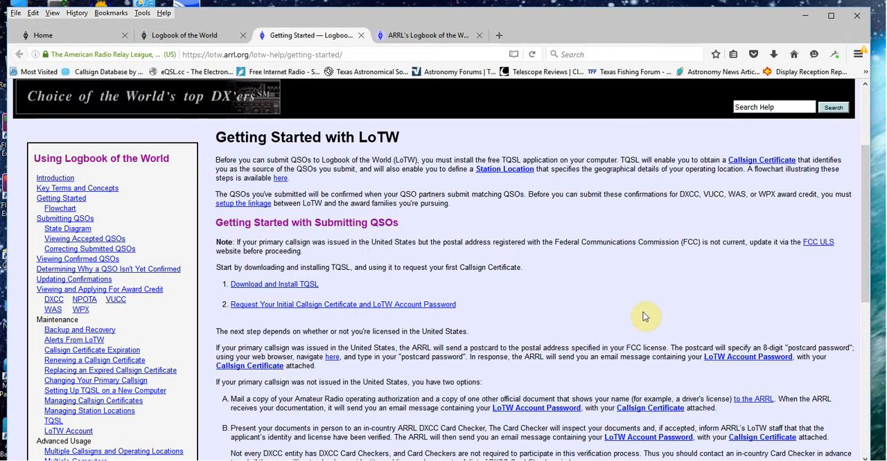
mouse_move(610, 293)
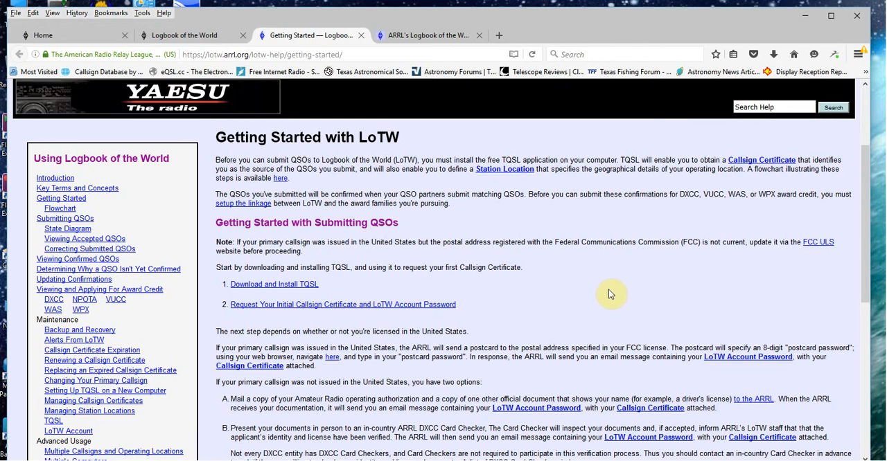
mouse_move(566, 322)
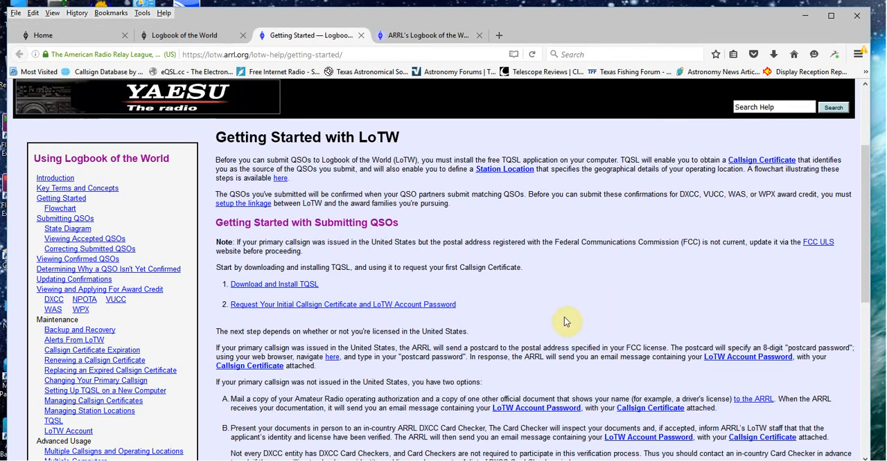
mouse_move(553, 313)
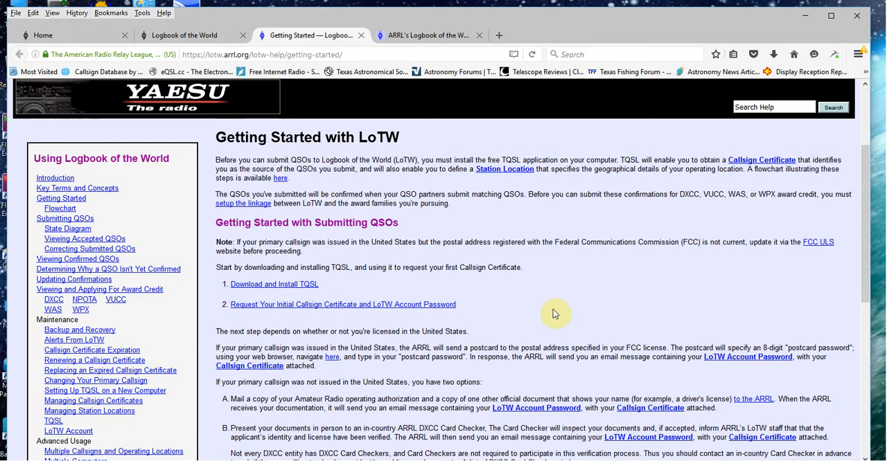
mouse_move(536, 322)
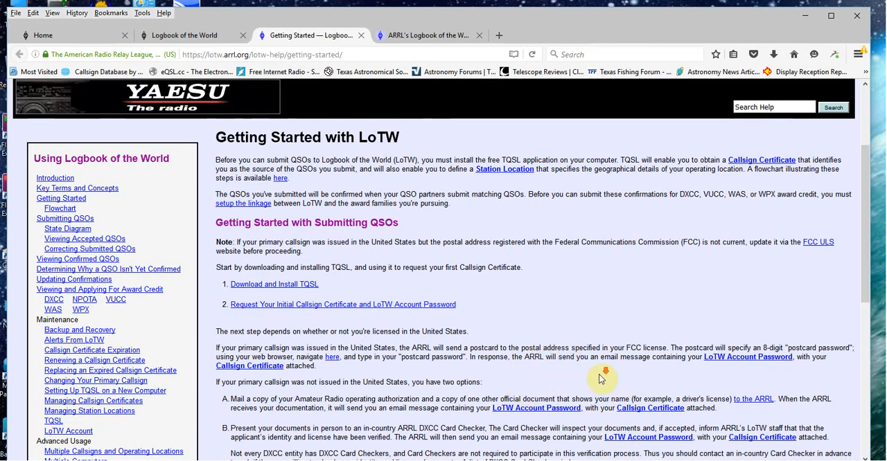
- Scroll the Getting Started page down to the certificate, station location, and log-in steps
scroll(down, 3)
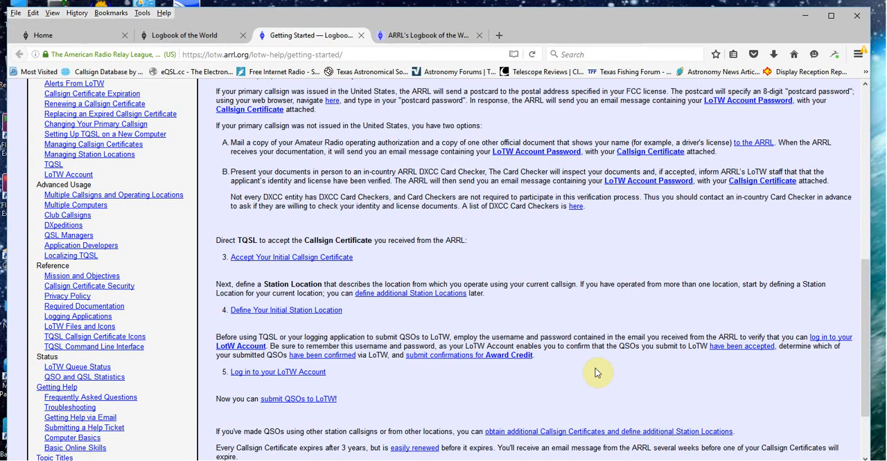
mouse_move(792, 328)
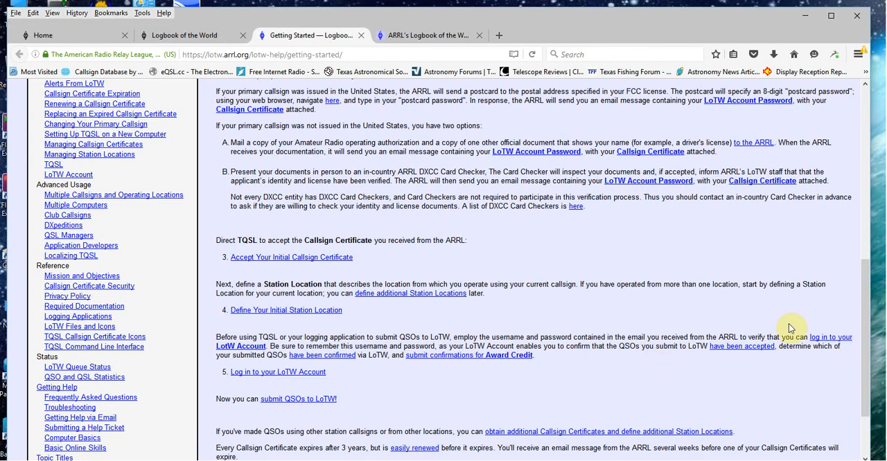
mouse_move(699, 282)
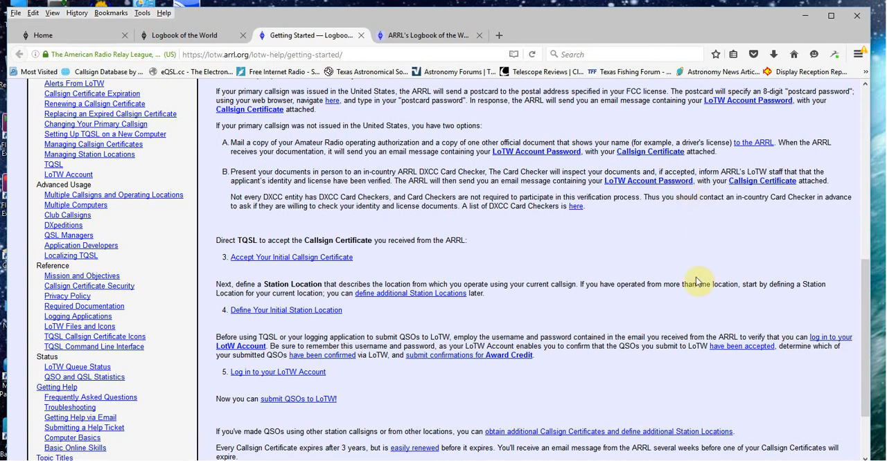
mouse_move(613, 189)
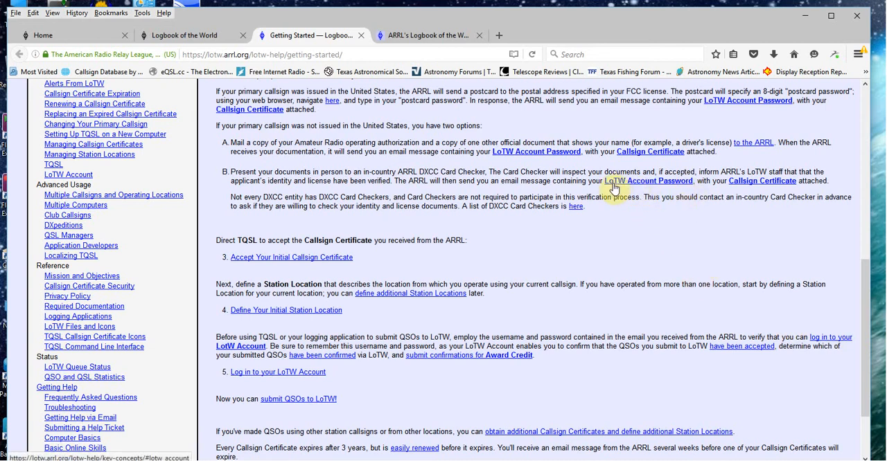
mouse_move(776, 196)
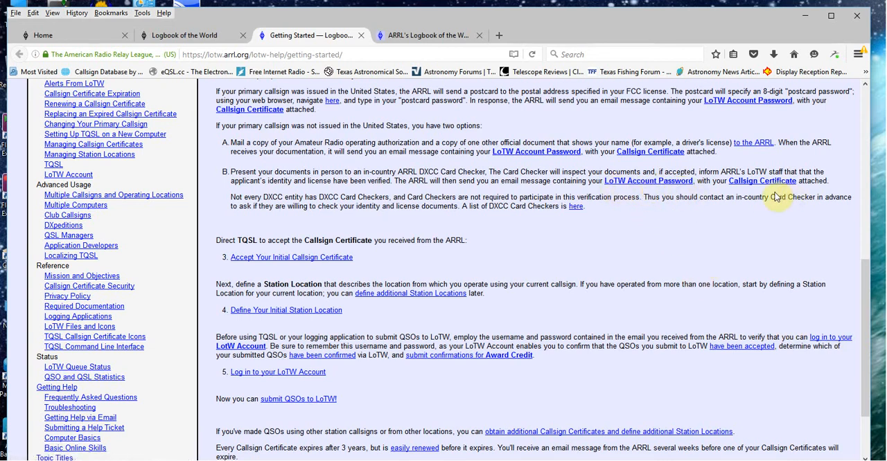
mouse_move(624, 270)
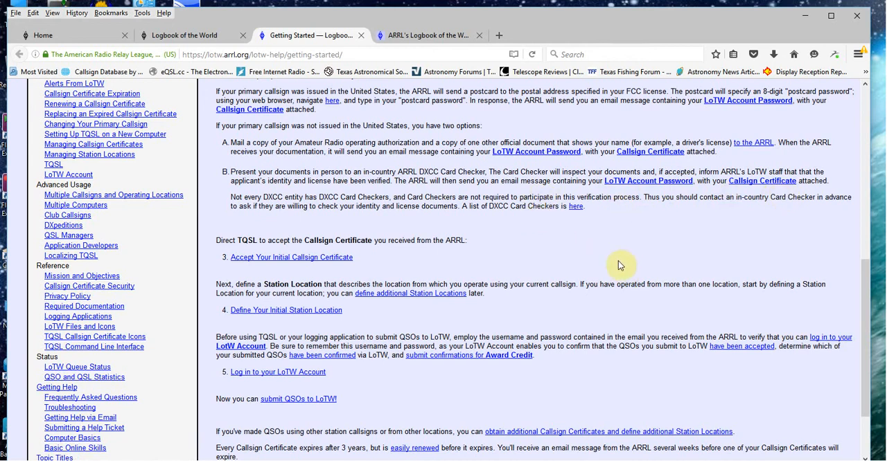
mouse_move(550, 250)
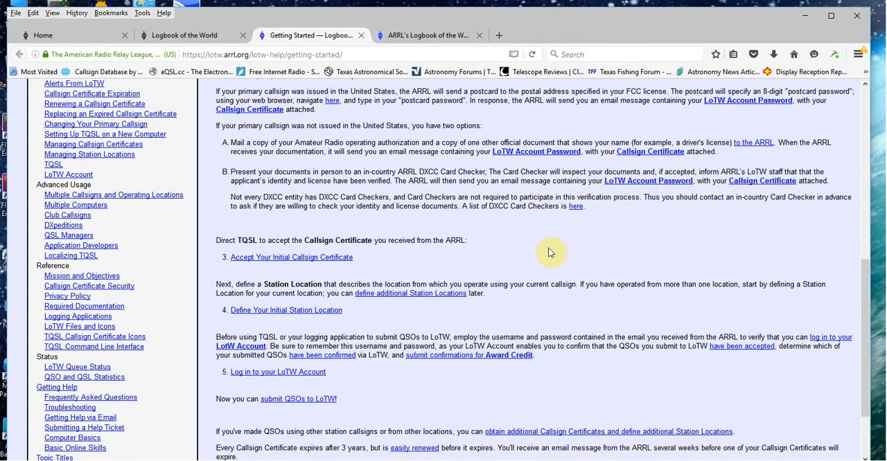
mouse_move(650, 278)
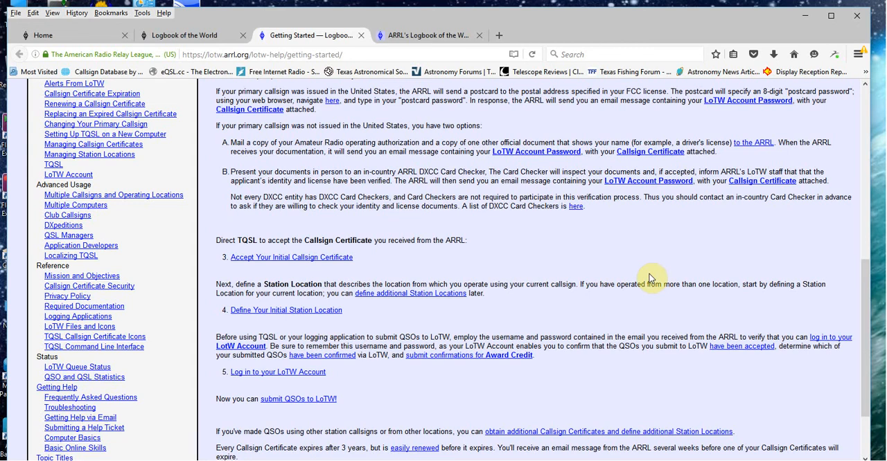
mouse_move(618, 271)
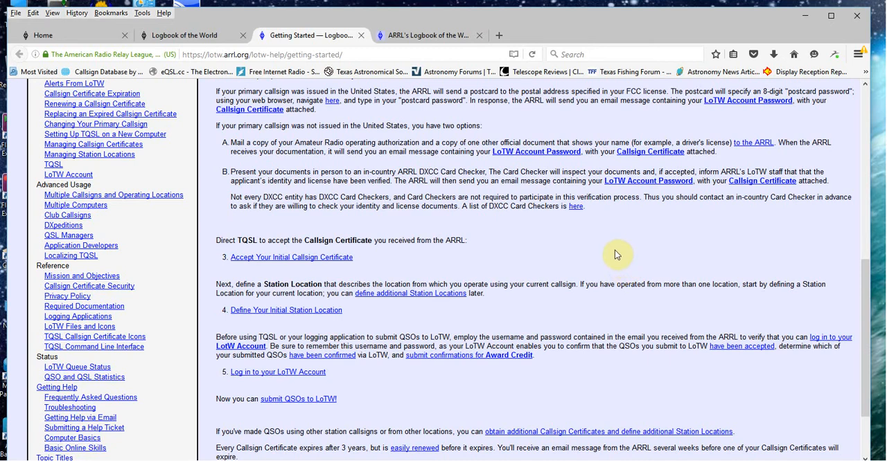
mouse_move(615, 261)
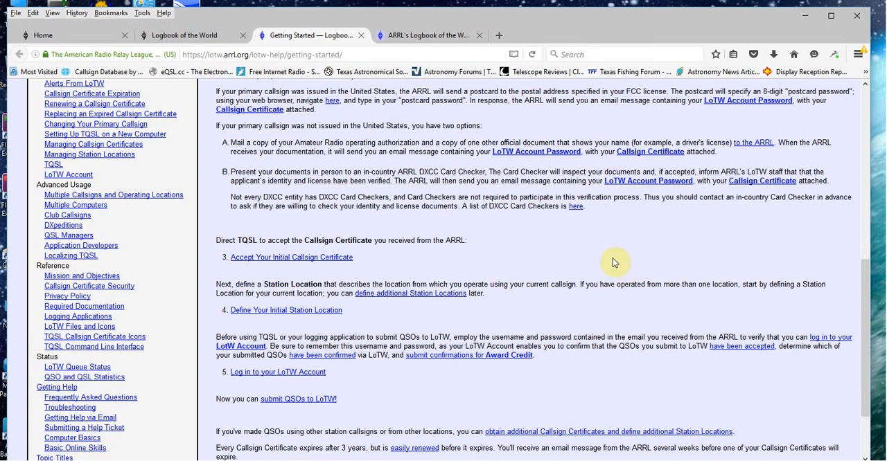
mouse_move(558, 324)
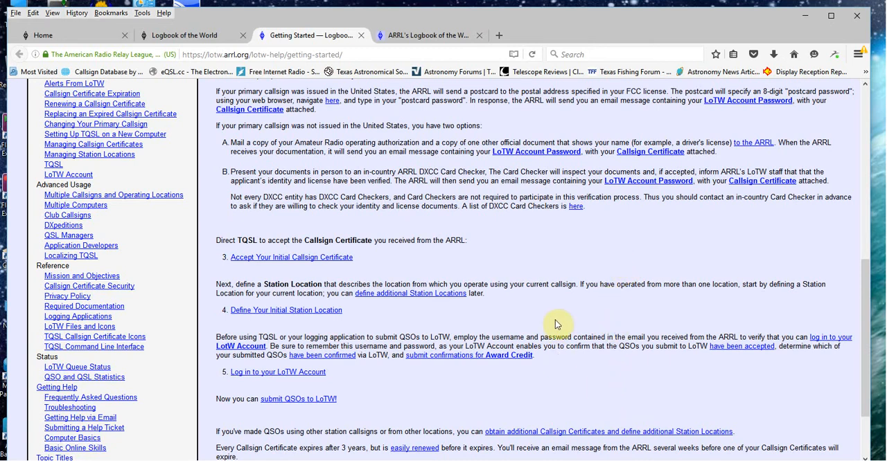
mouse_move(356, 210)
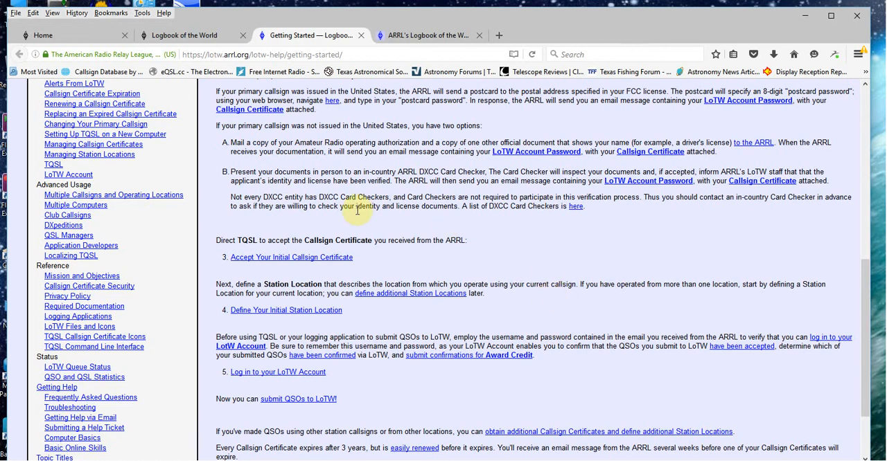
scroll(up, 3)
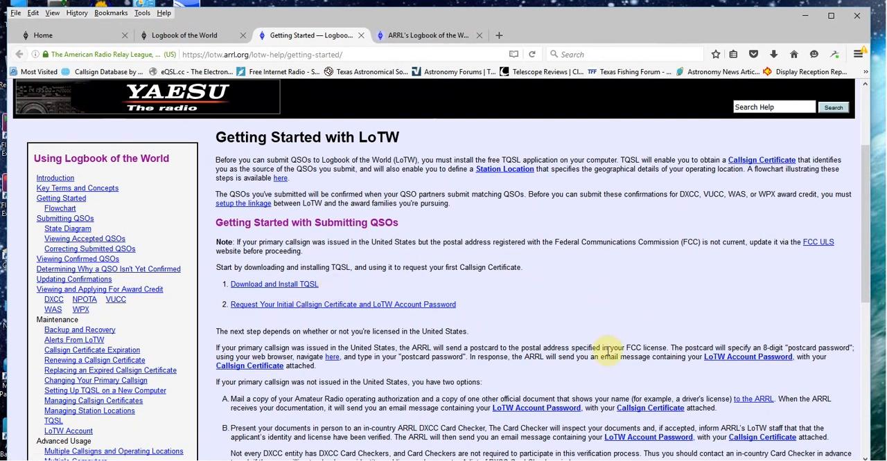
mouse_move(535, 299)
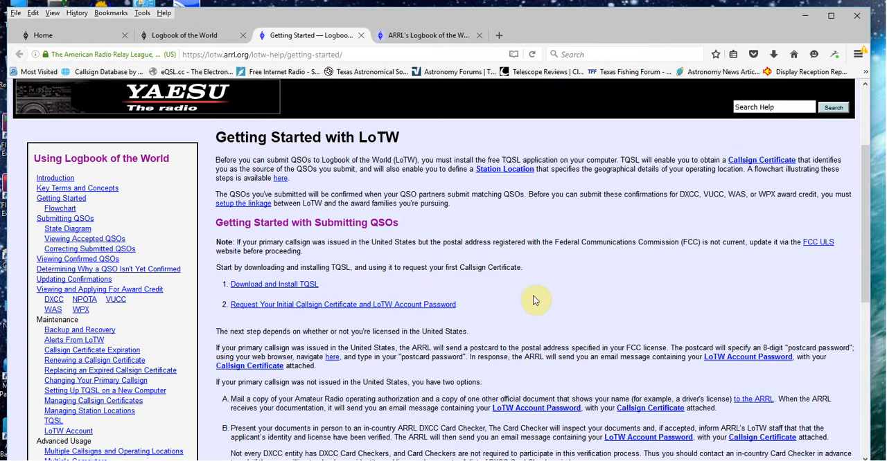
mouse_move(582, 323)
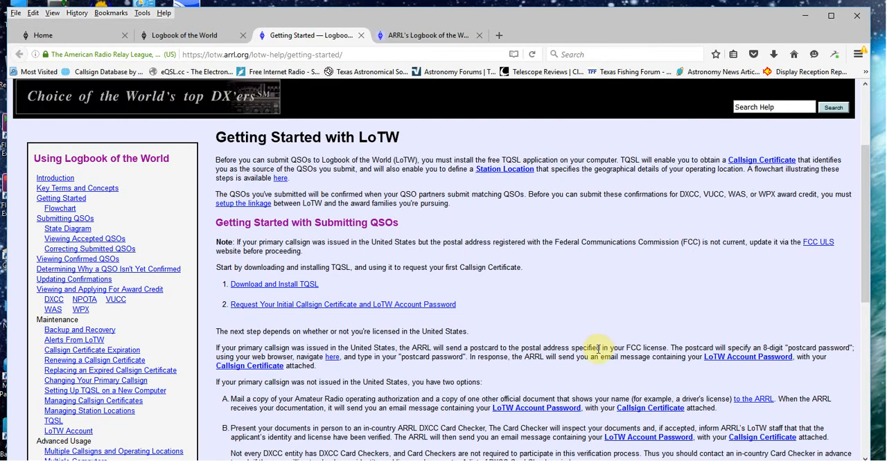
mouse_move(593, 319)
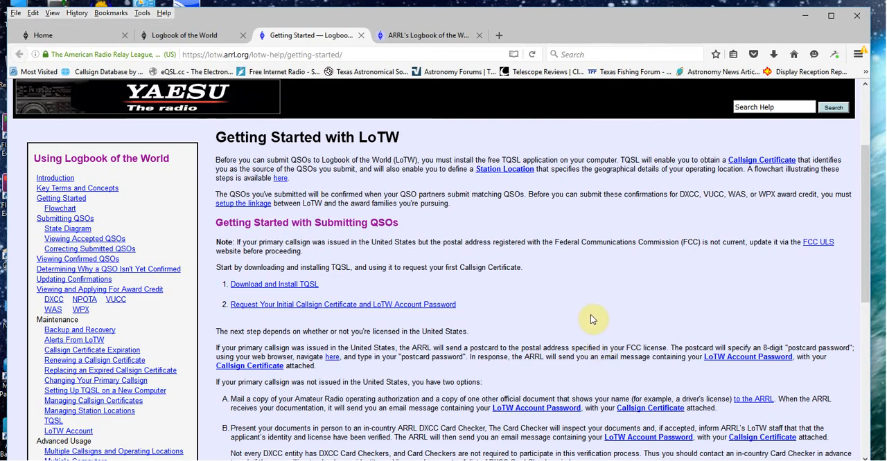
mouse_move(564, 279)
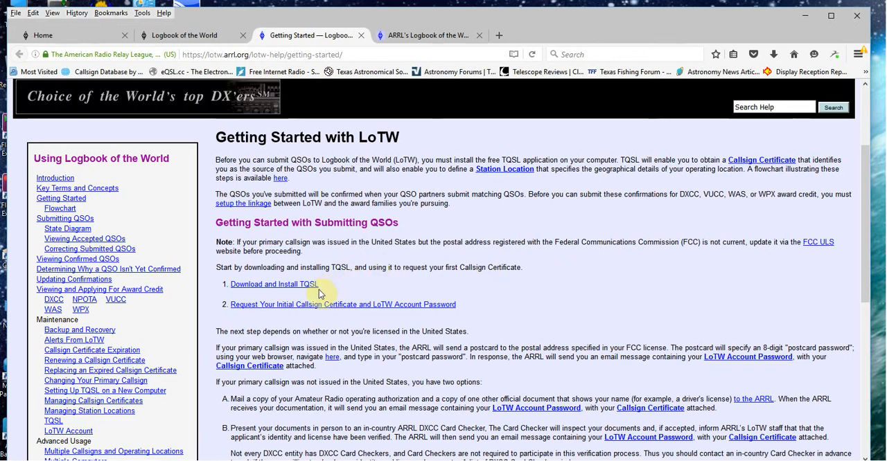
mouse_move(342, 291)
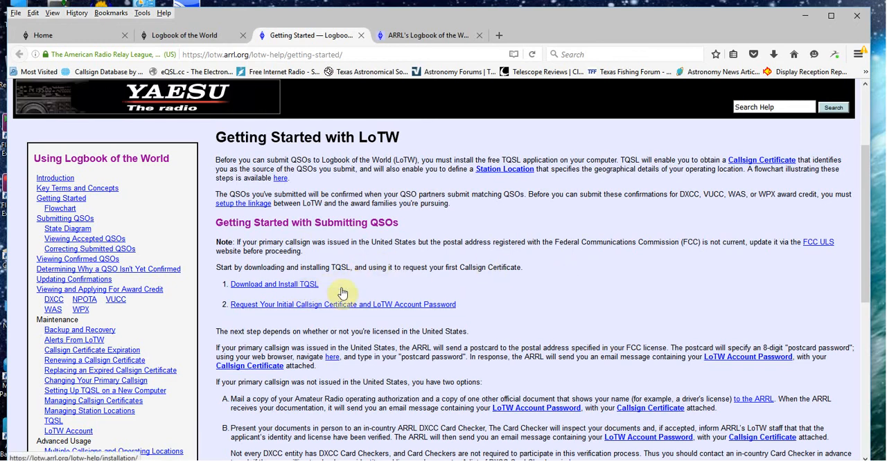
mouse_move(616, 301)
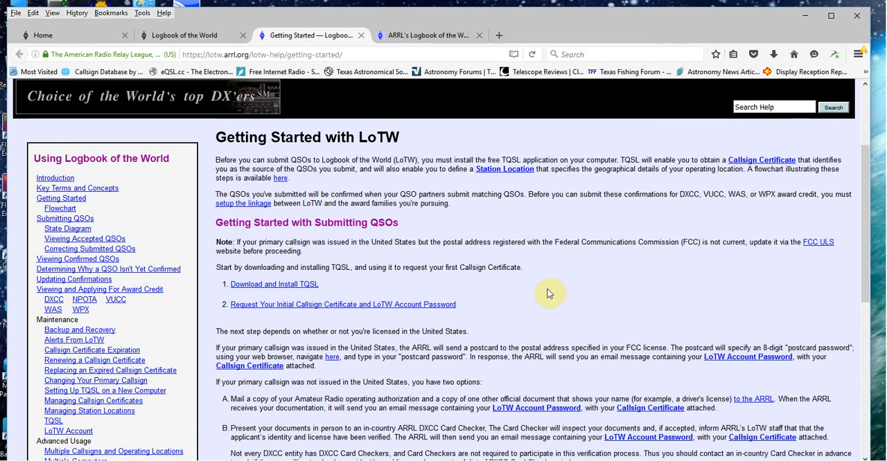
mouse_move(599, 301)
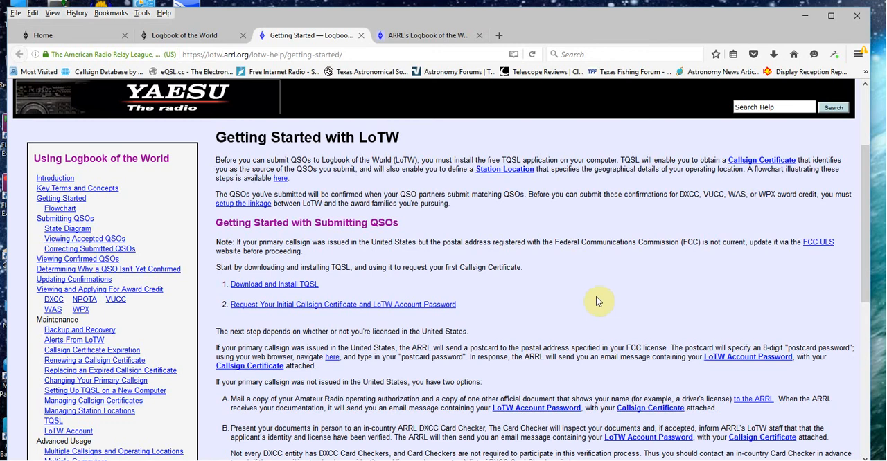
mouse_move(647, 305)
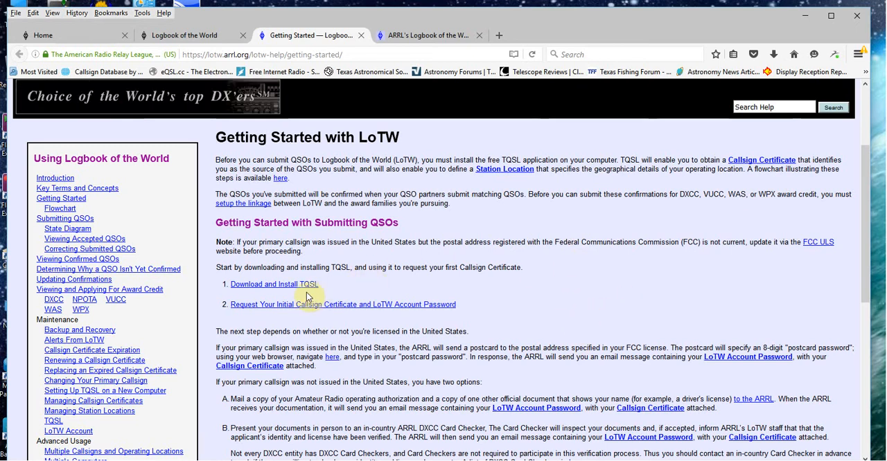
mouse_move(587, 333)
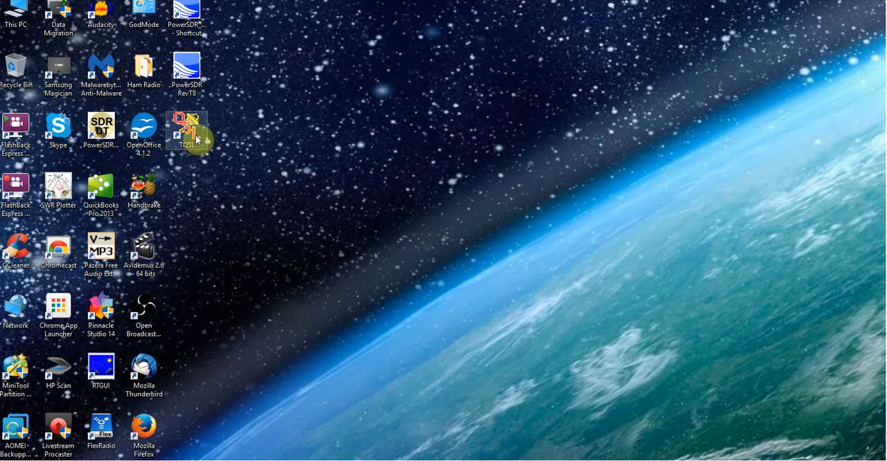
mouse_move(447, 259)
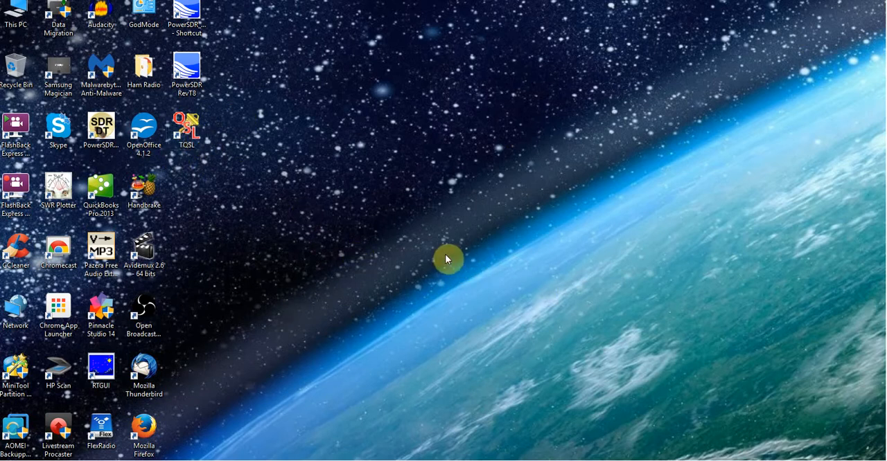
mouse_move(418, 266)
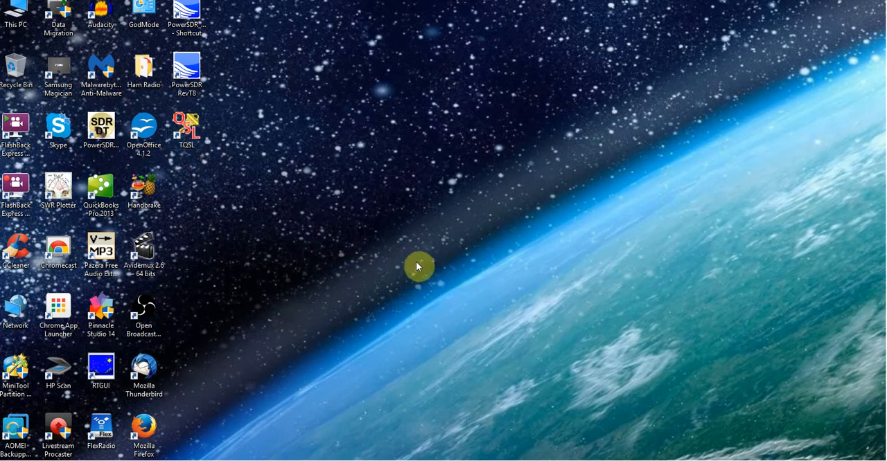
mouse_move(417, 319)
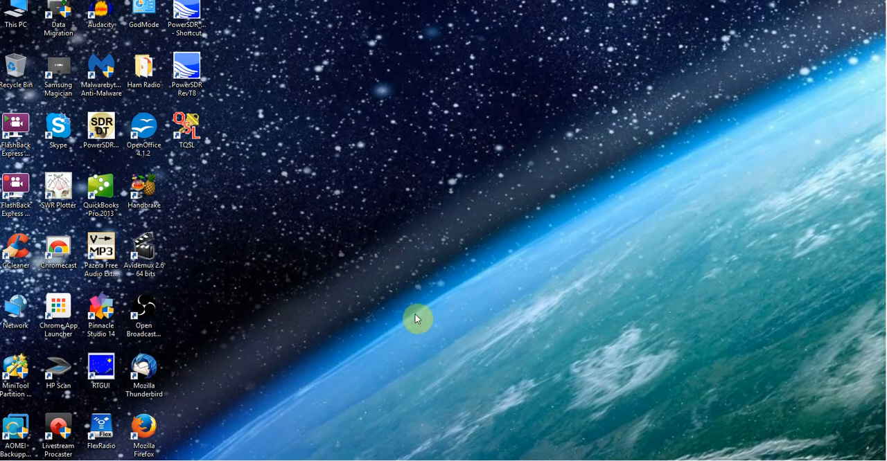
mouse_move(402, 240)
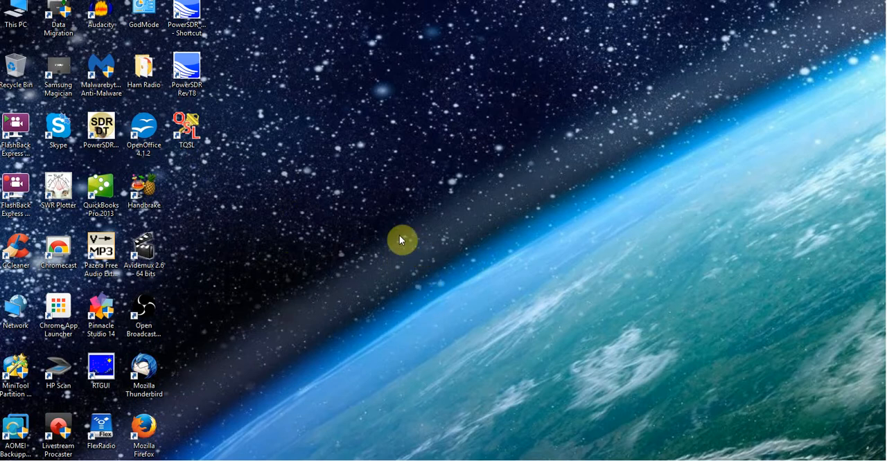
mouse_move(483, 378)
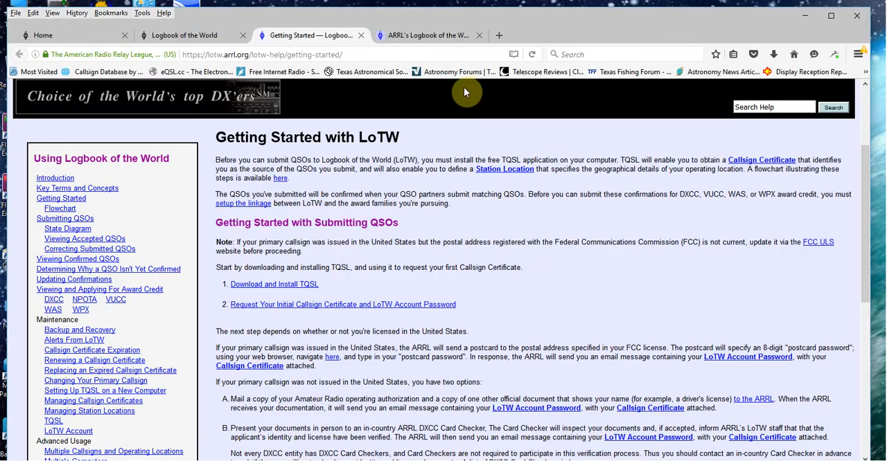
mouse_move(222, 72)
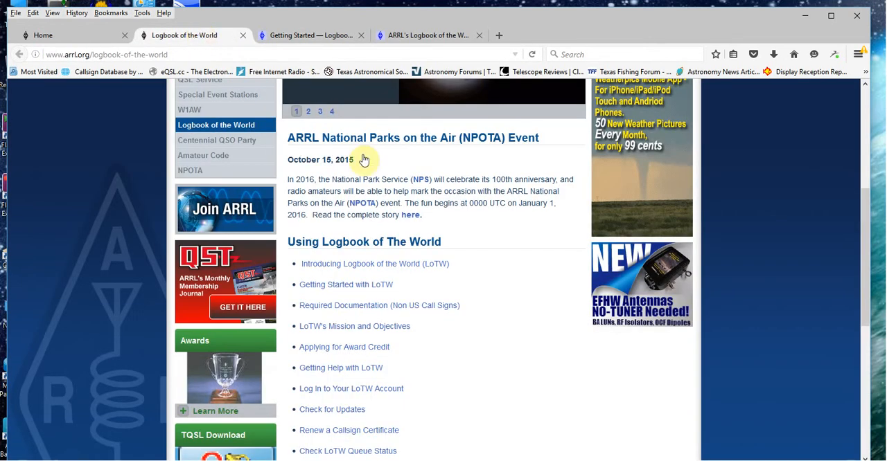
mouse_move(589, 240)
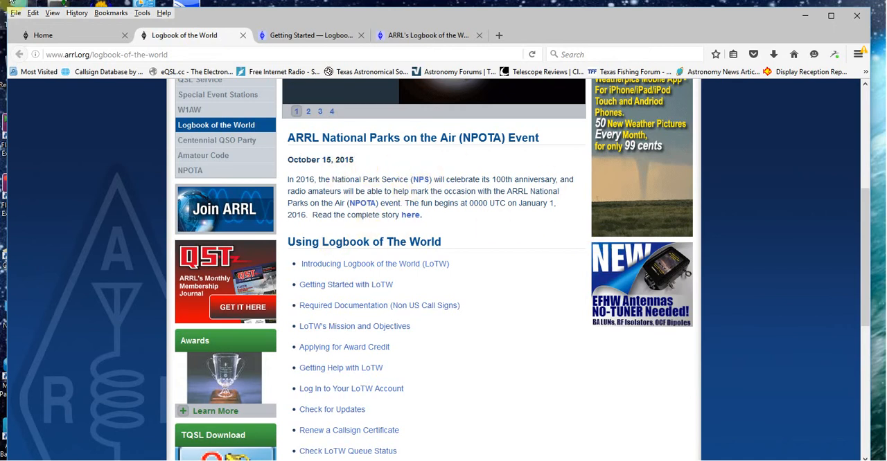
click(41, 35)
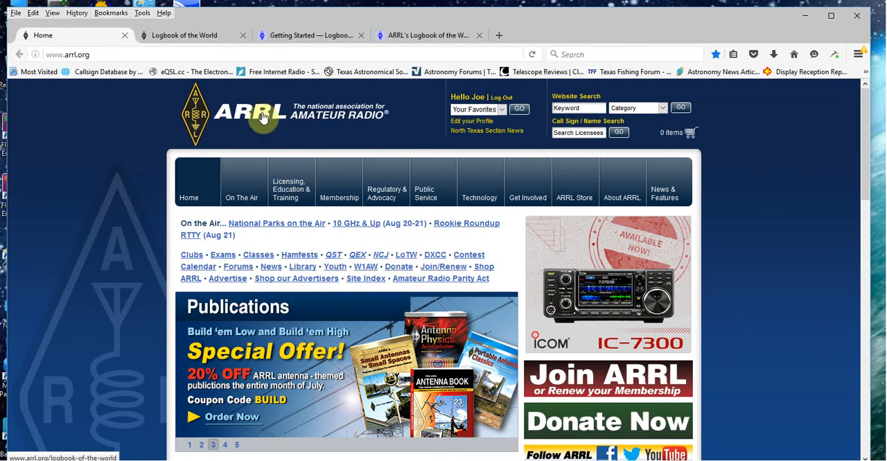
click(185, 35)
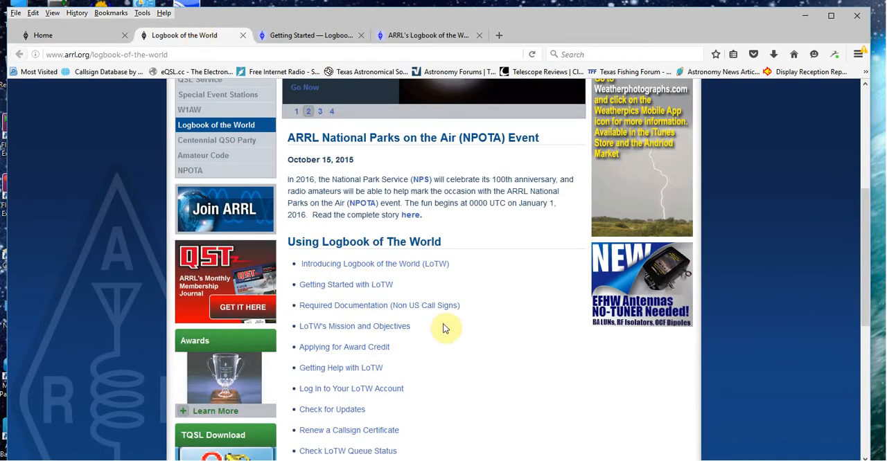
mouse_move(472, 315)
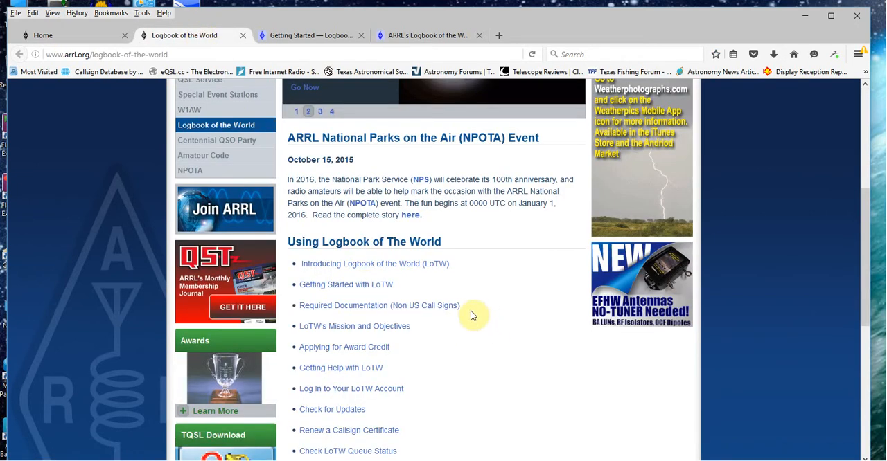
mouse_move(466, 250)
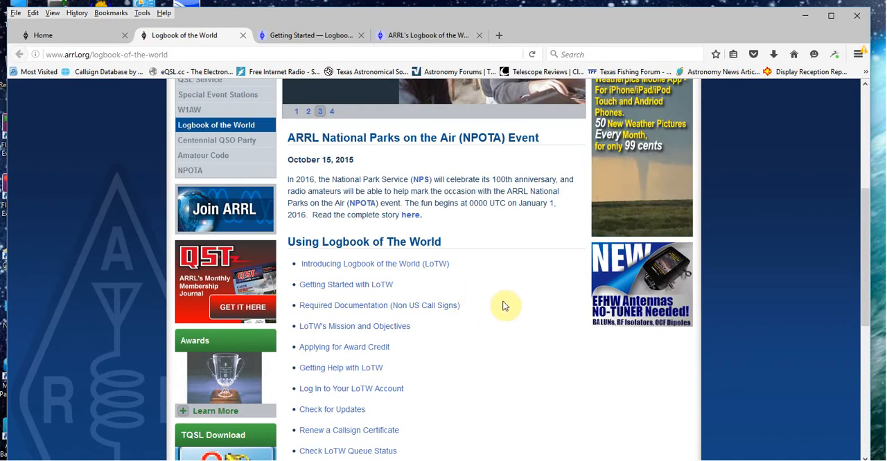
mouse_move(502, 309)
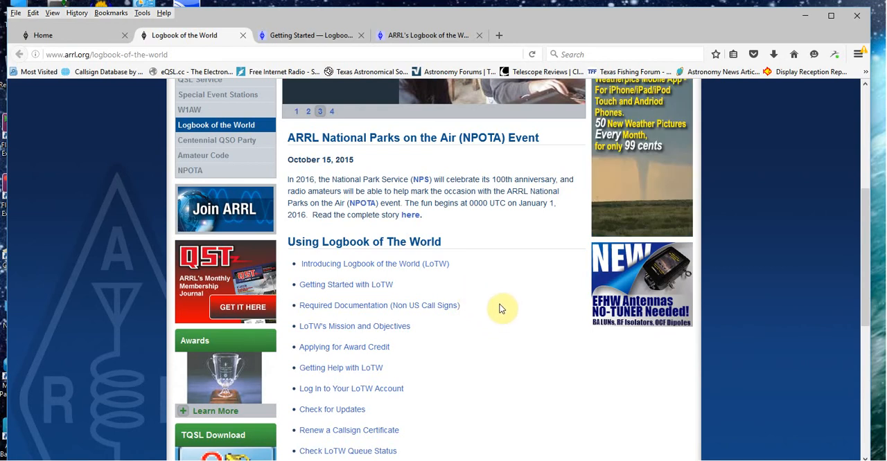
mouse_move(492, 296)
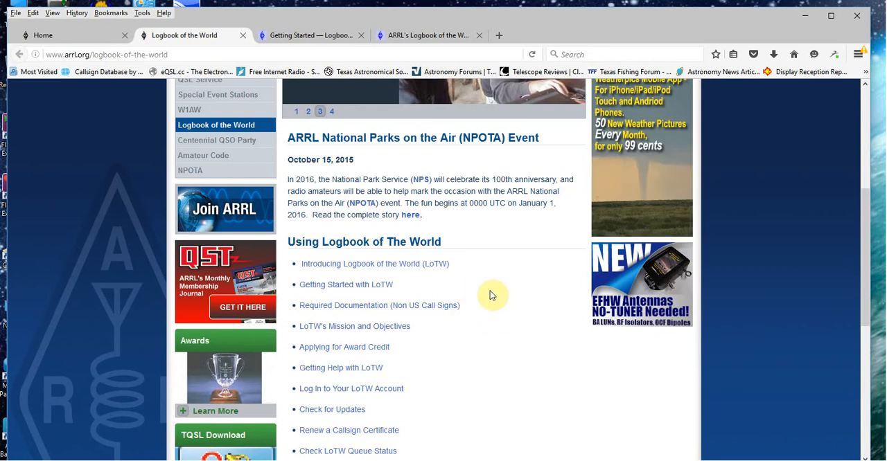
mouse_move(515, 353)
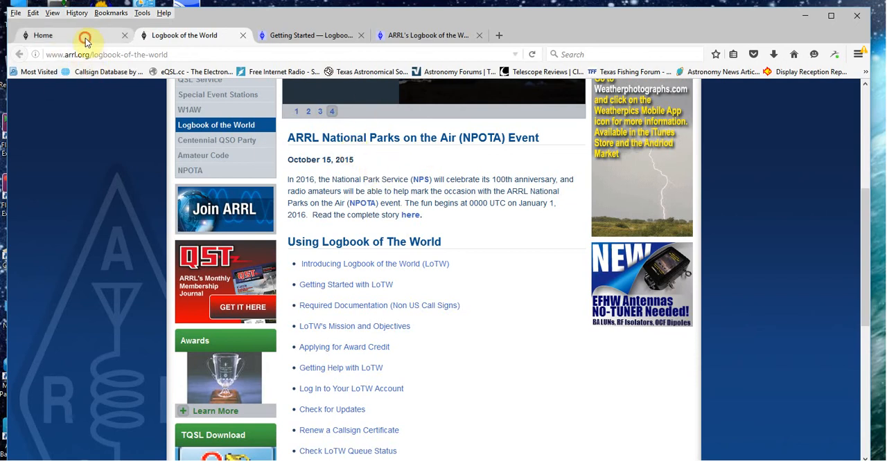
click(43, 35)
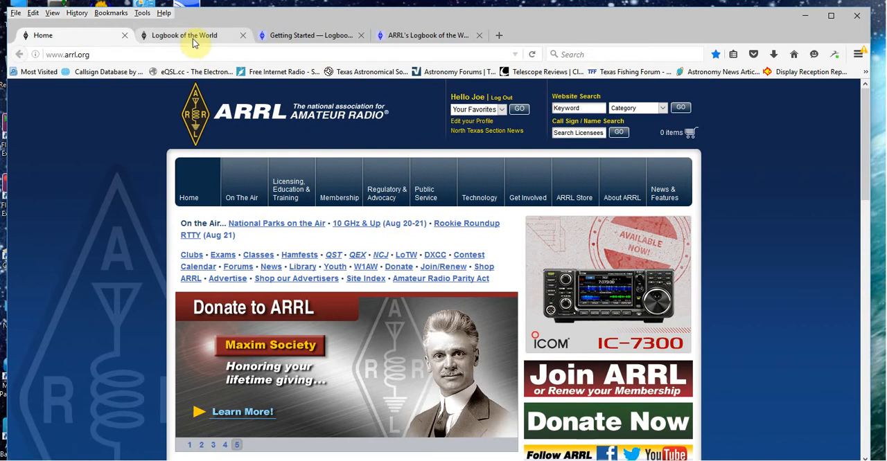
mouse_move(329, 83)
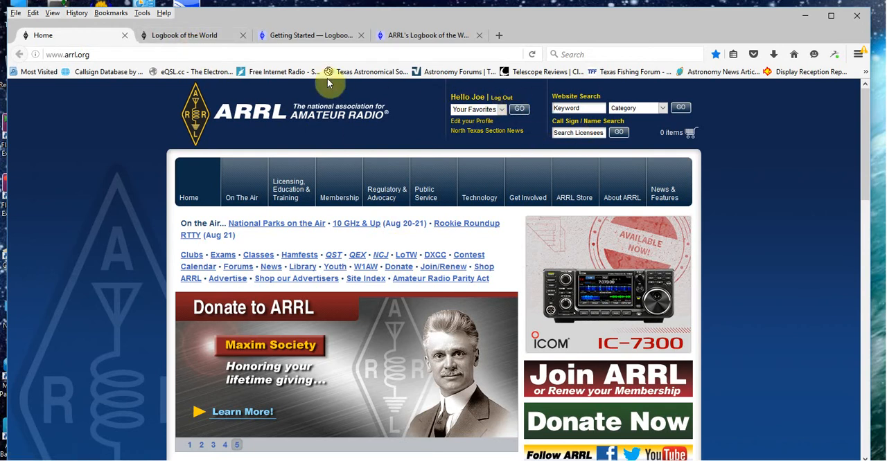
click(185, 35)
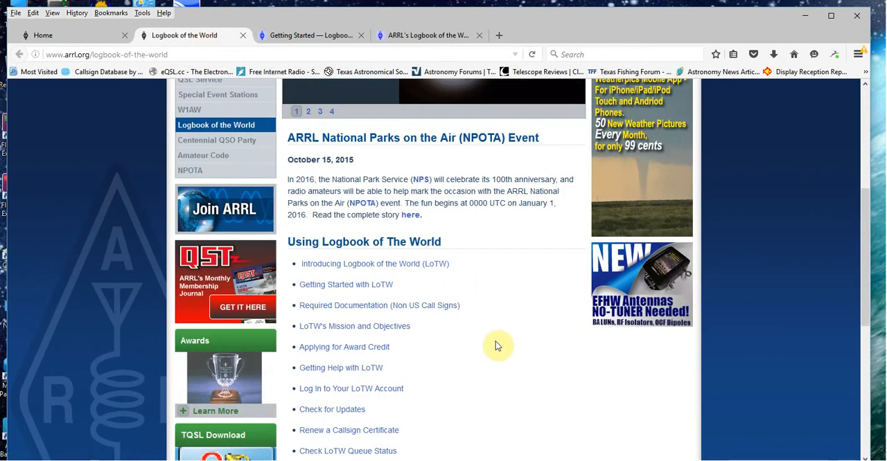
mouse_move(371, 376)
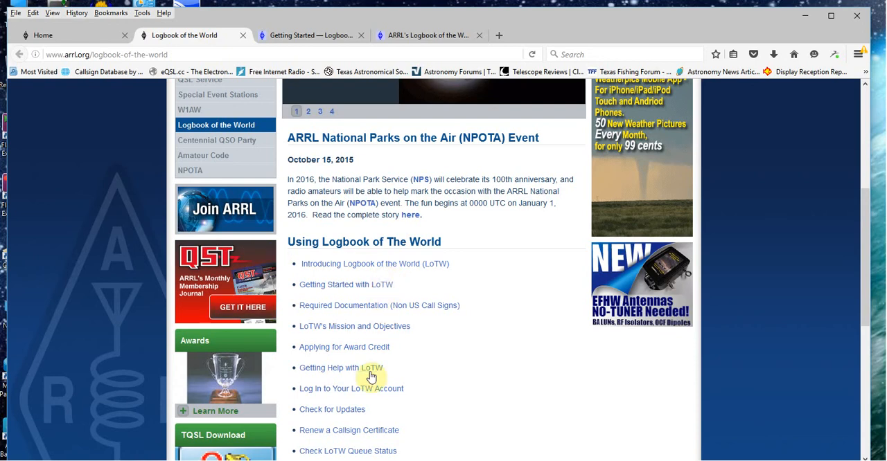
mouse_move(381, 389)
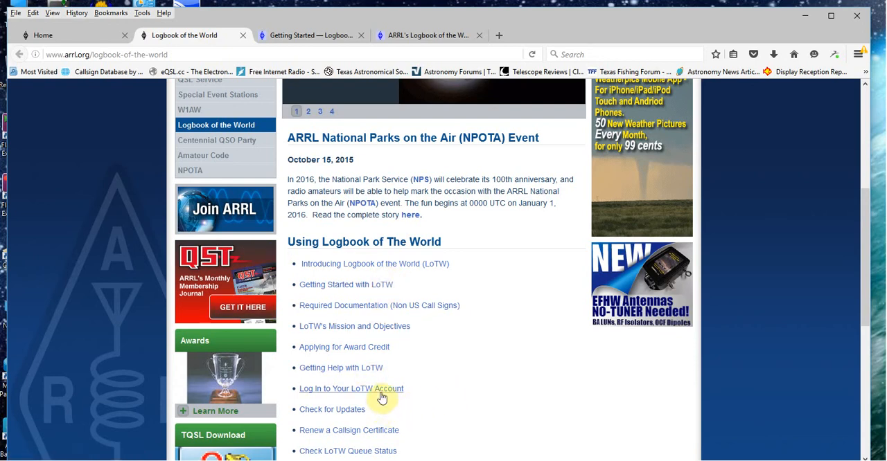
mouse_move(329, 398)
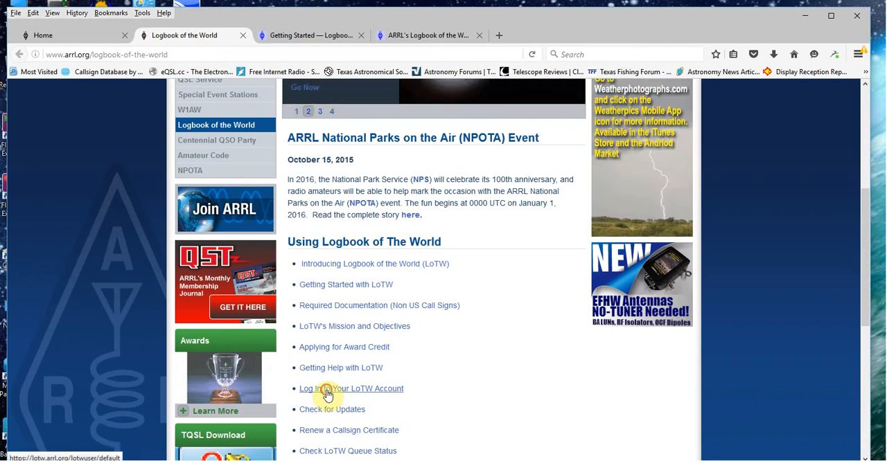
- Log in to LoTW to reach the W1XWX account home with 3,738 QSO records
click(352, 389)
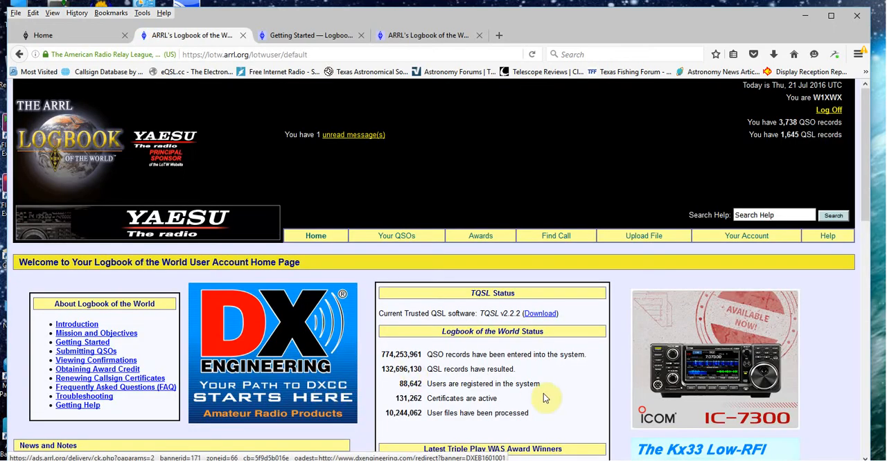
mouse_move(547, 261)
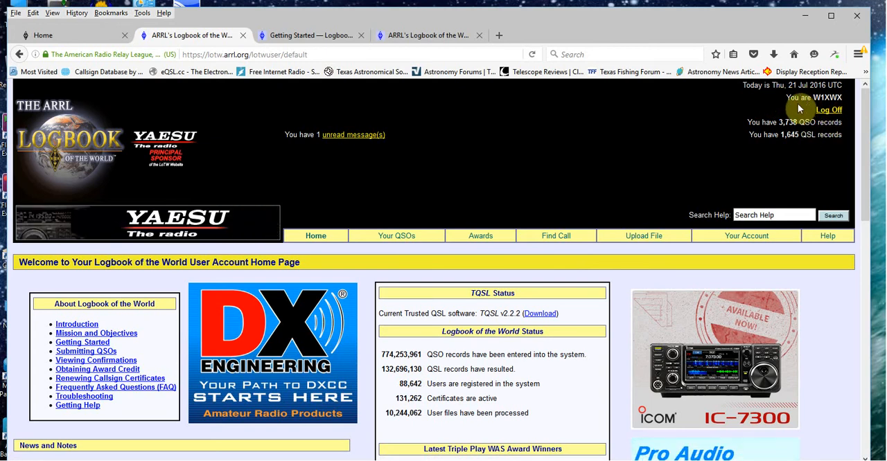
mouse_move(691, 160)
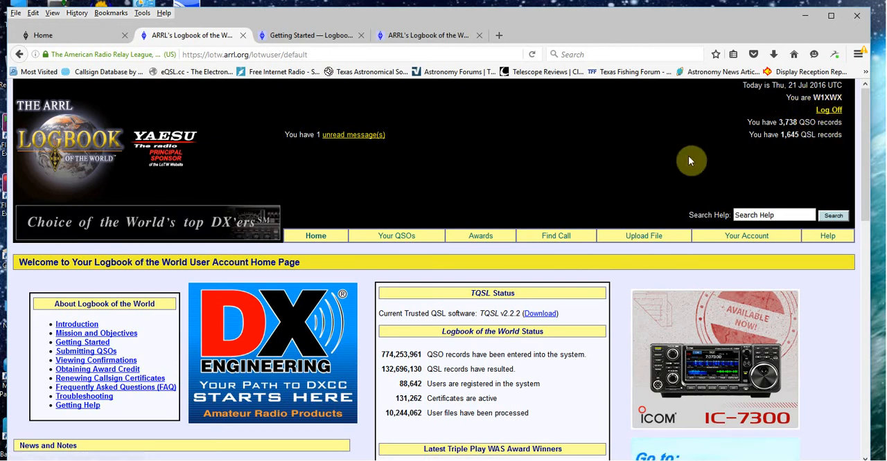
mouse_move(629, 202)
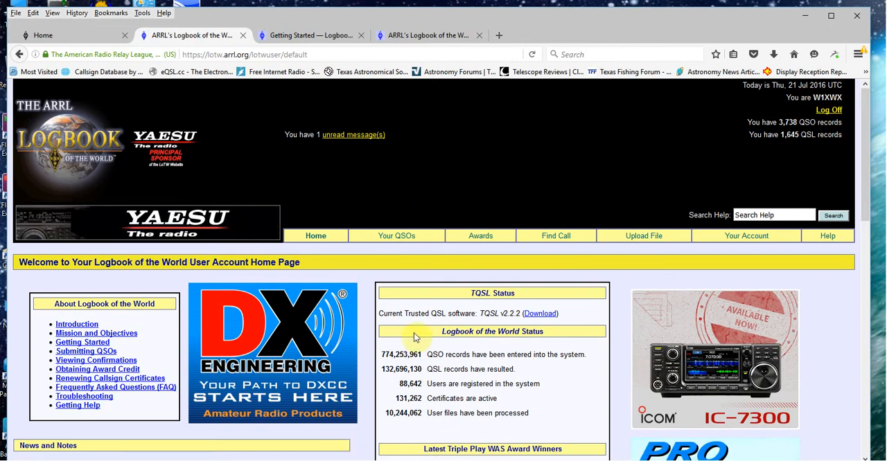
mouse_move(537, 212)
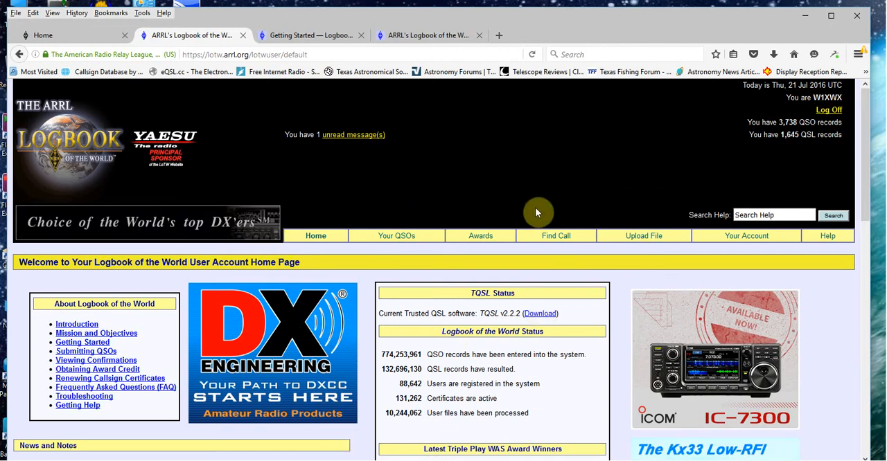
mouse_move(537, 203)
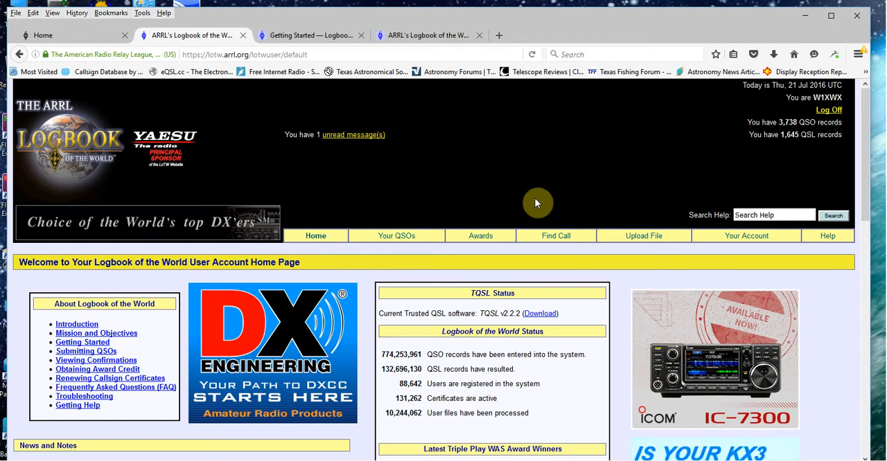
mouse_move(532, 199)
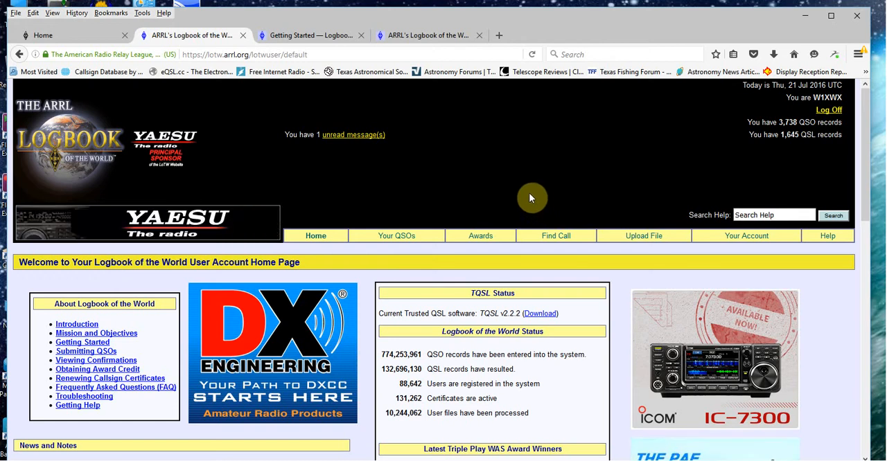
mouse_move(489, 180)
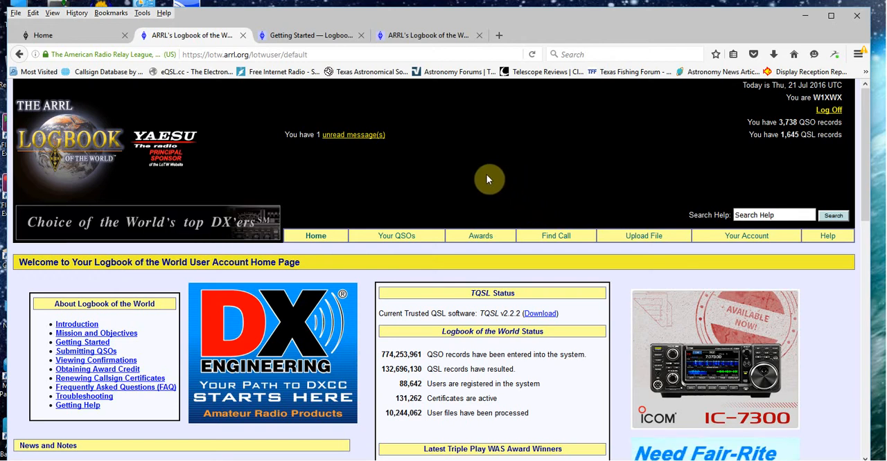
mouse_move(480, 244)
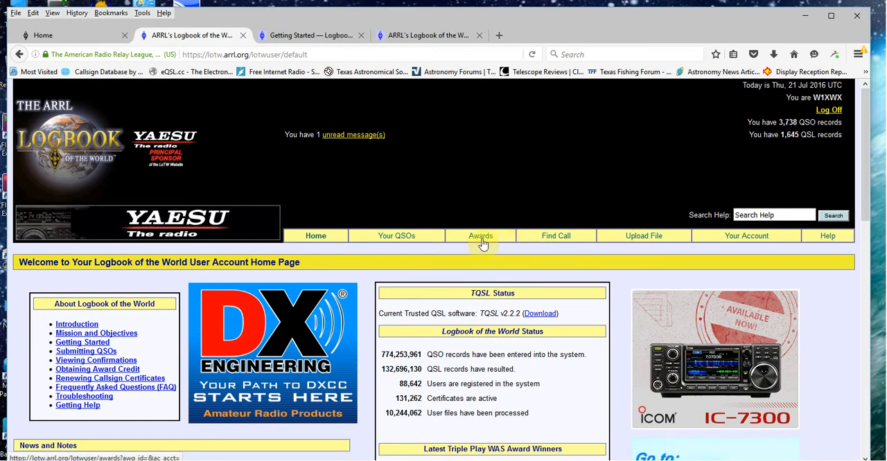
- Open Awards and browse W1XWX's DXCC, WAS, VUCC and CQ WPX award accounts
click(479, 236)
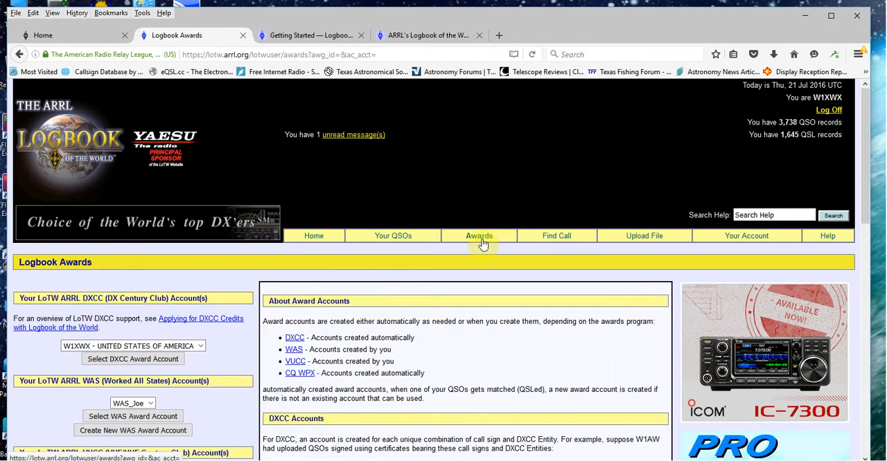
mouse_move(413, 321)
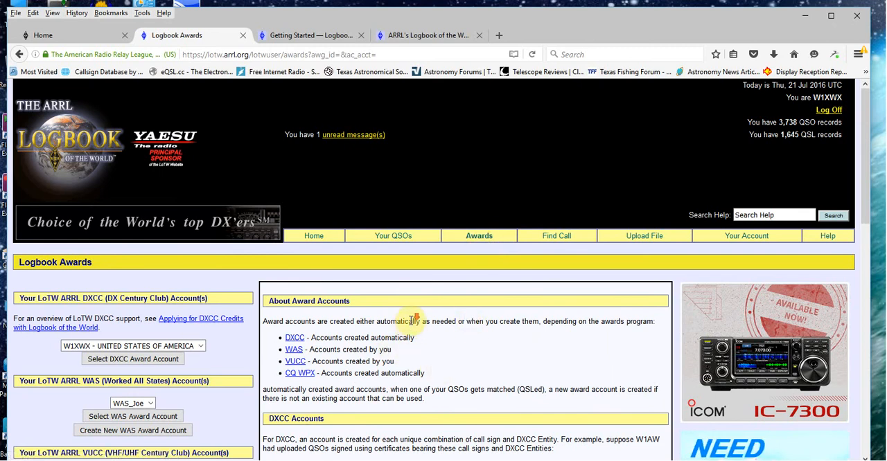
scroll(down, 3)
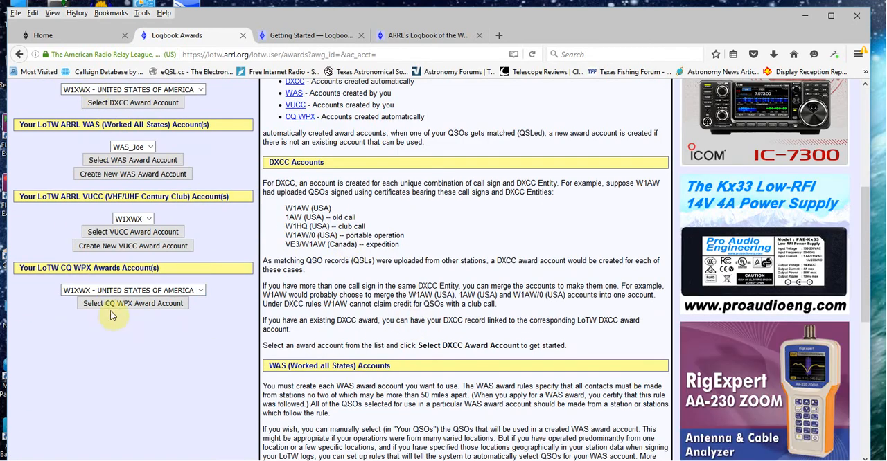
mouse_move(201, 163)
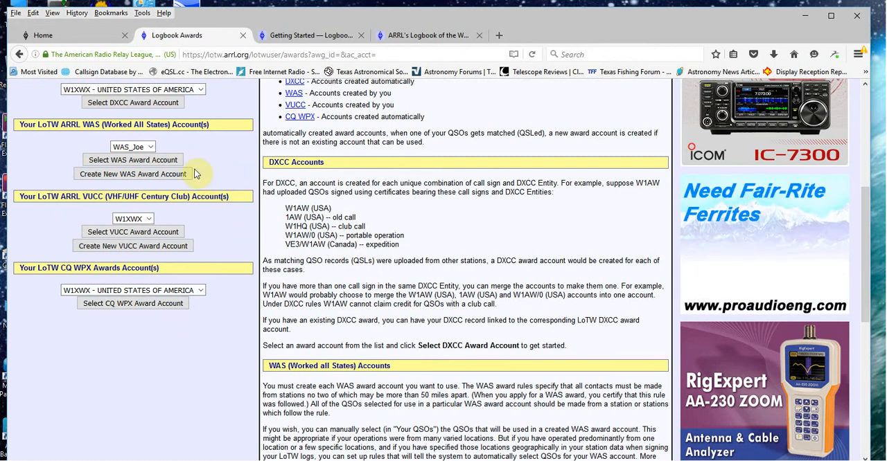
mouse_move(233, 159)
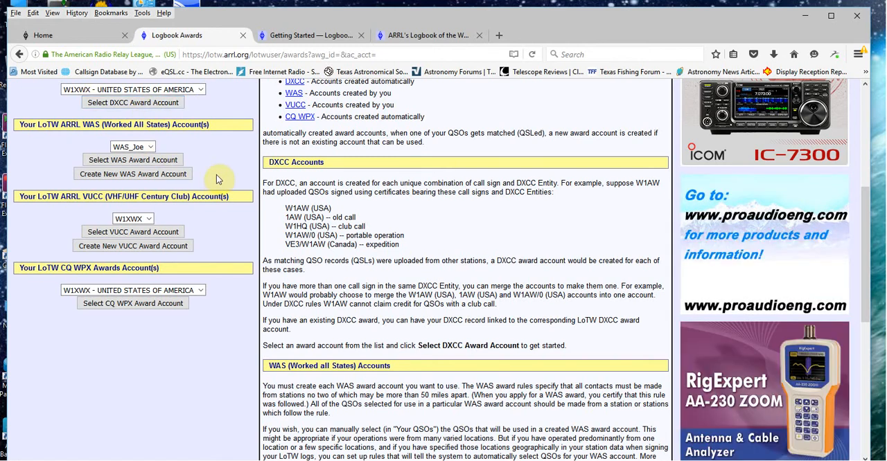
scroll(up, 3)
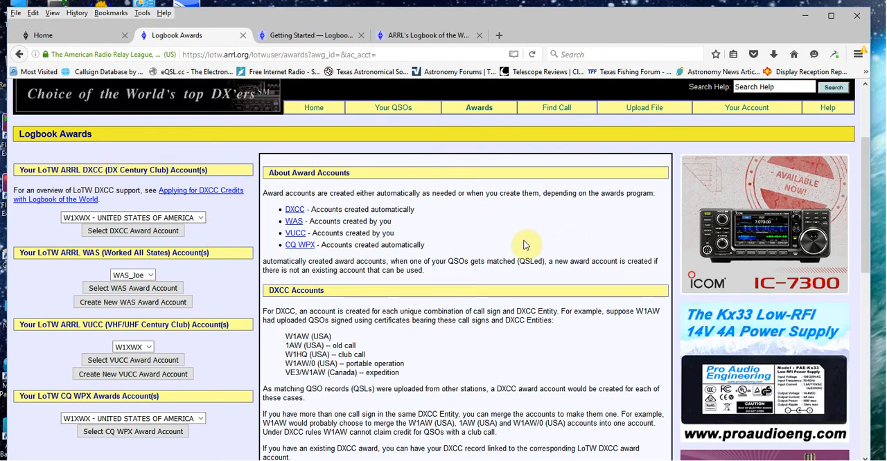
mouse_move(234, 200)
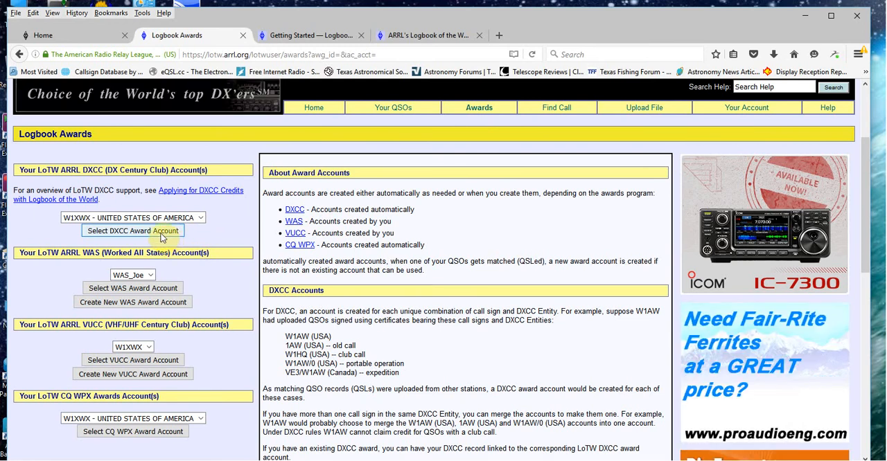
- Select W1XWX's DXCC account to view 84 Mixed, 73 Phone and 40 Digital credits
click(132, 231)
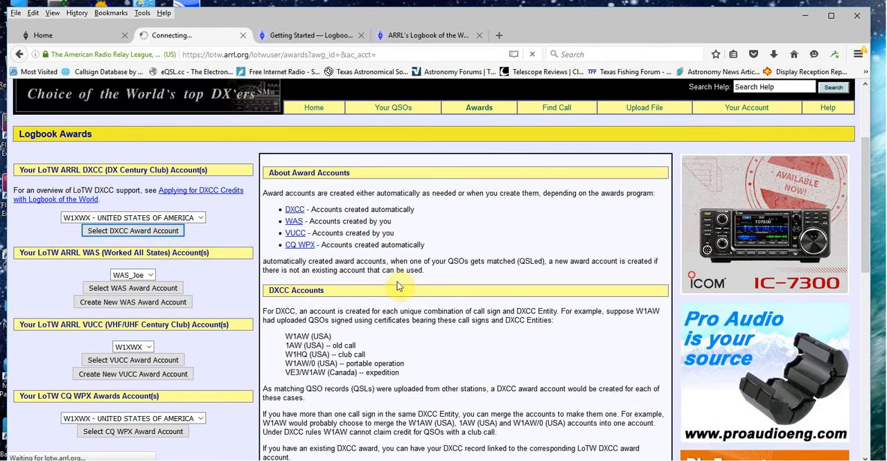
click(132, 231)
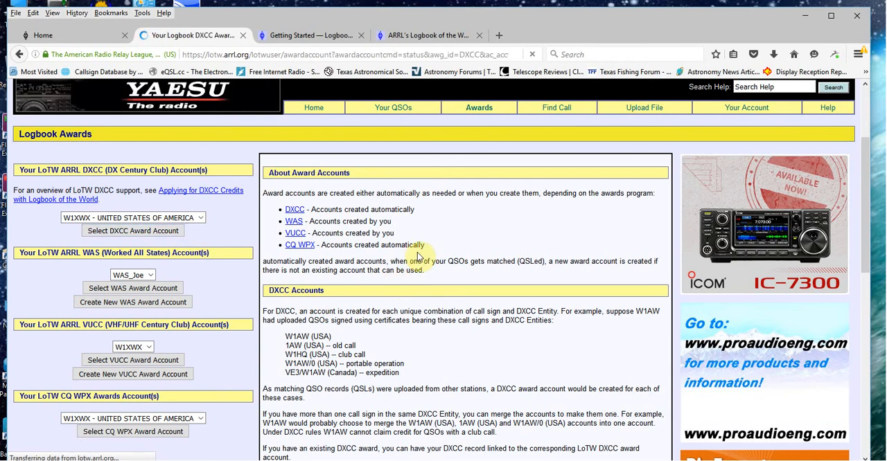
click(132, 231)
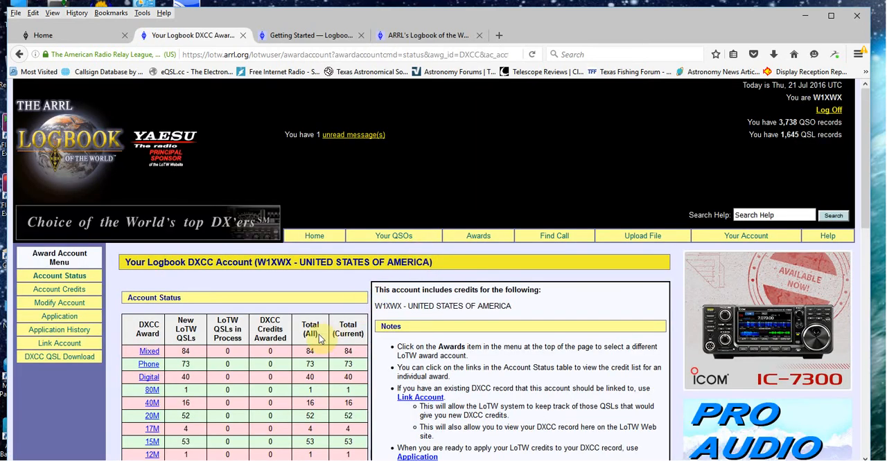
scroll(down, 3)
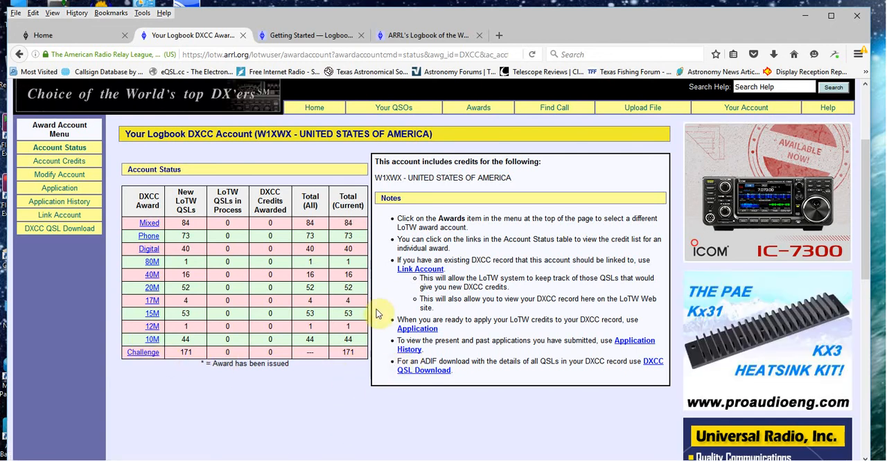
- Return to the award accounts and select WAS_Joe, showing 50 Mixed and 50 Phone totals
click(478, 107)
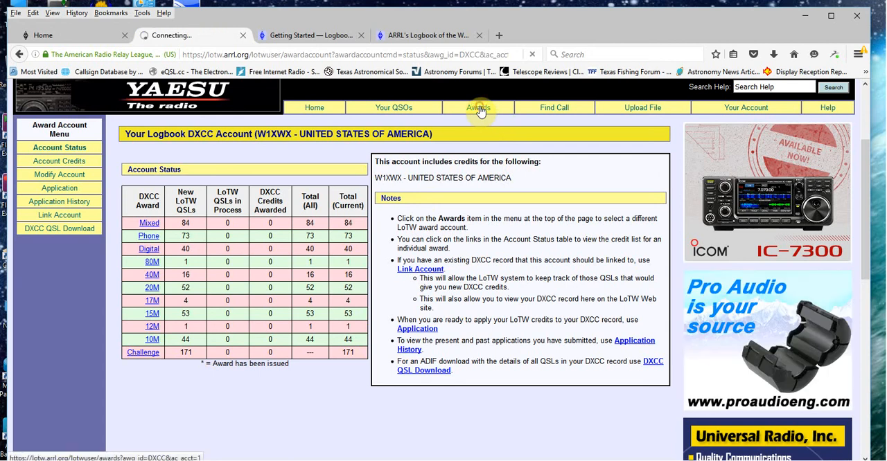
click(479, 107)
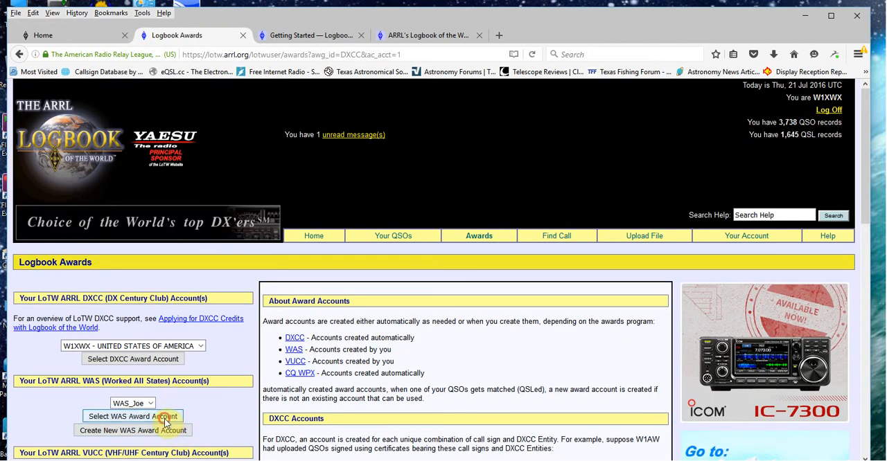
click(132, 416)
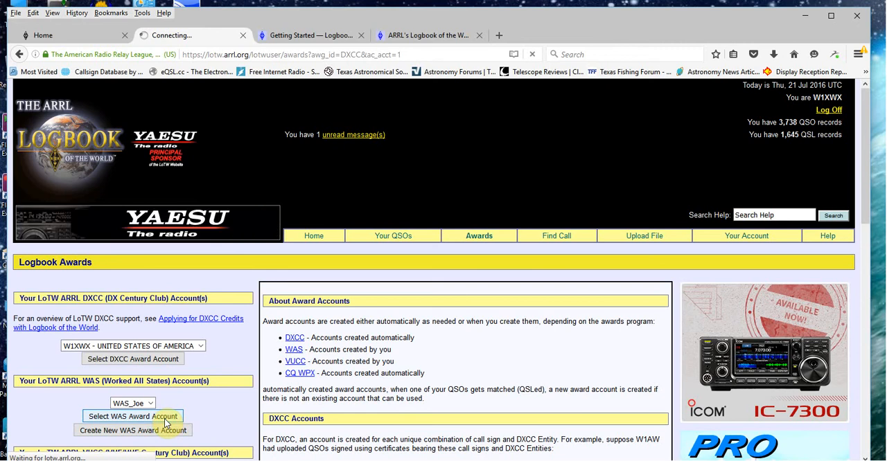
click(133, 416)
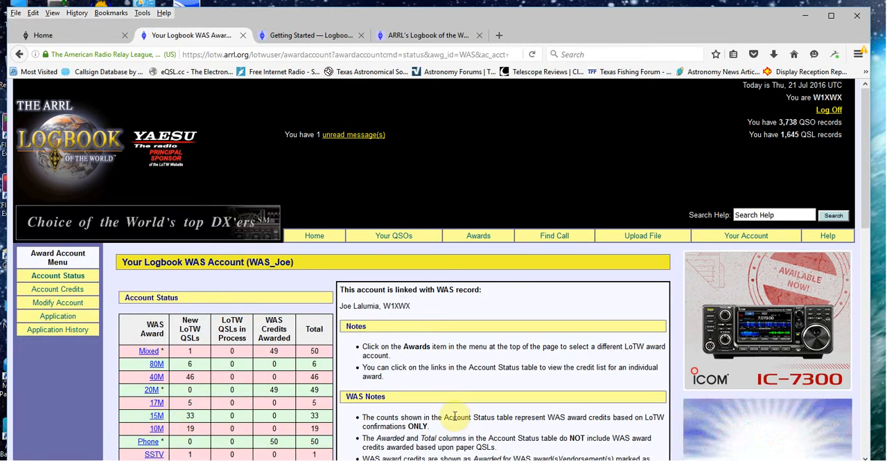
scroll(down, 3)
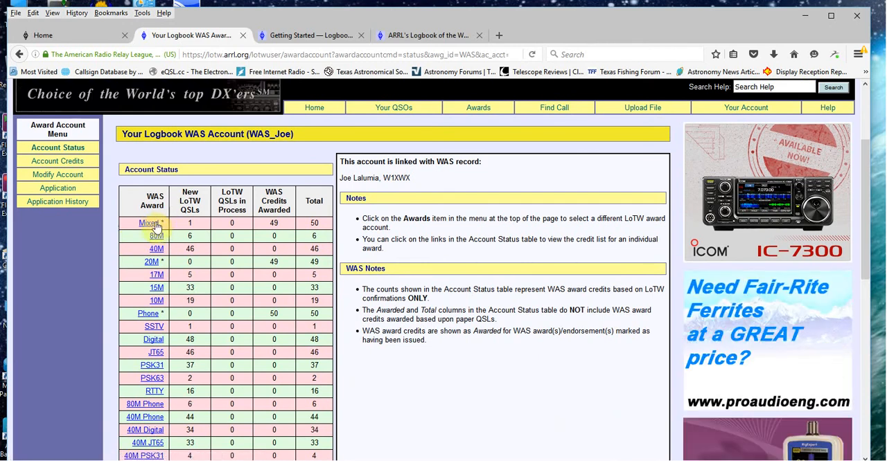
mouse_move(322, 223)
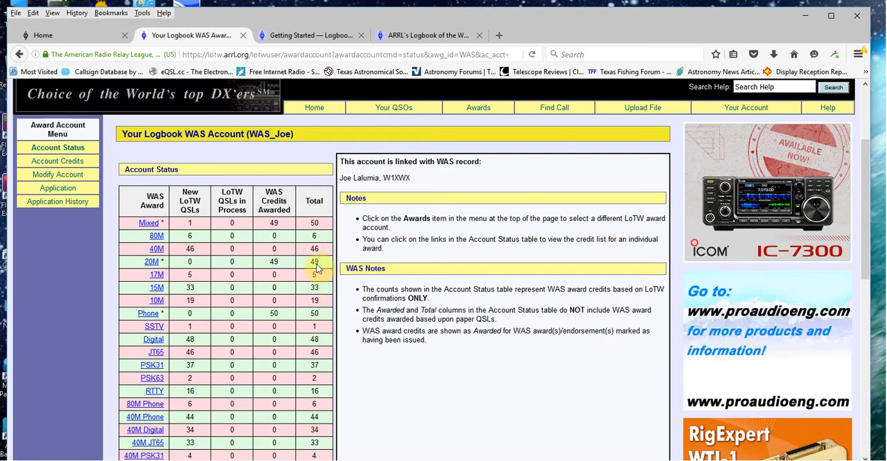
mouse_move(469, 408)
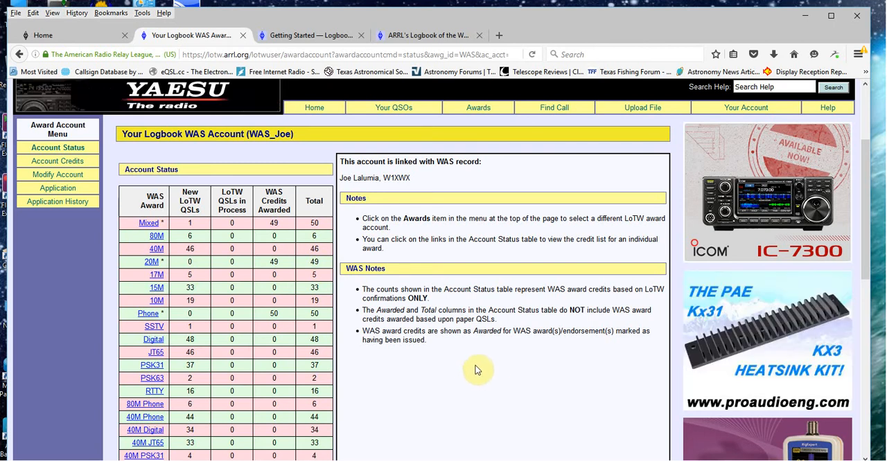
mouse_move(489, 380)
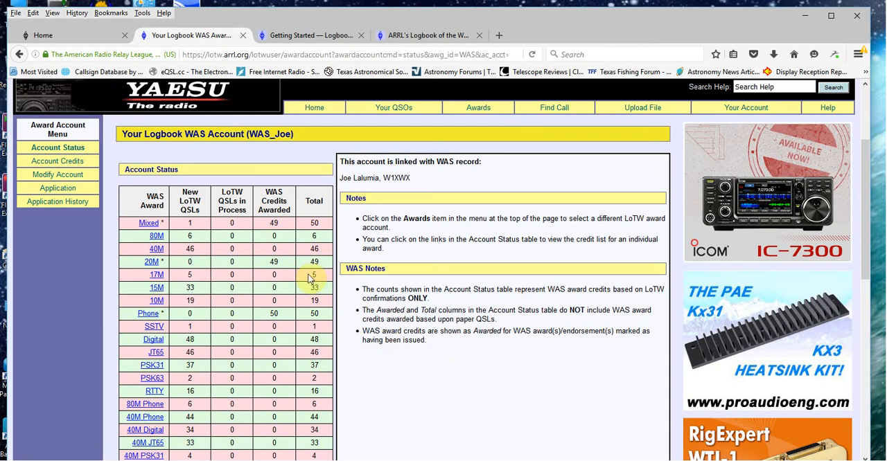
mouse_move(218, 415)
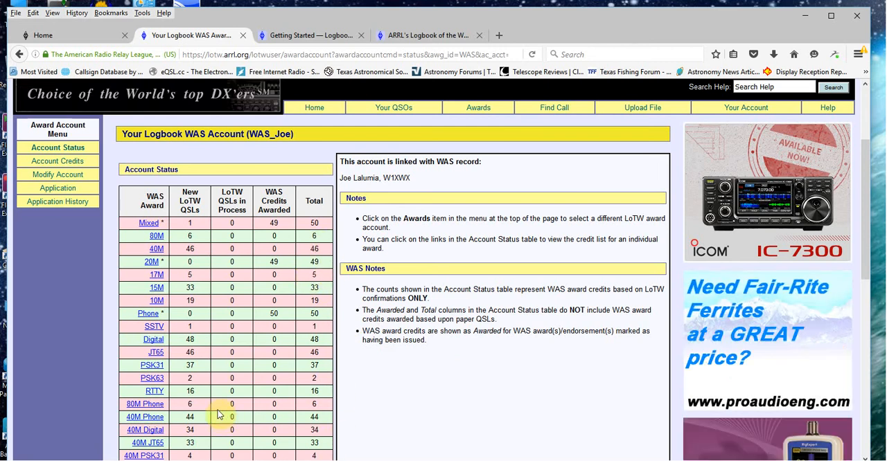
mouse_move(162, 353)
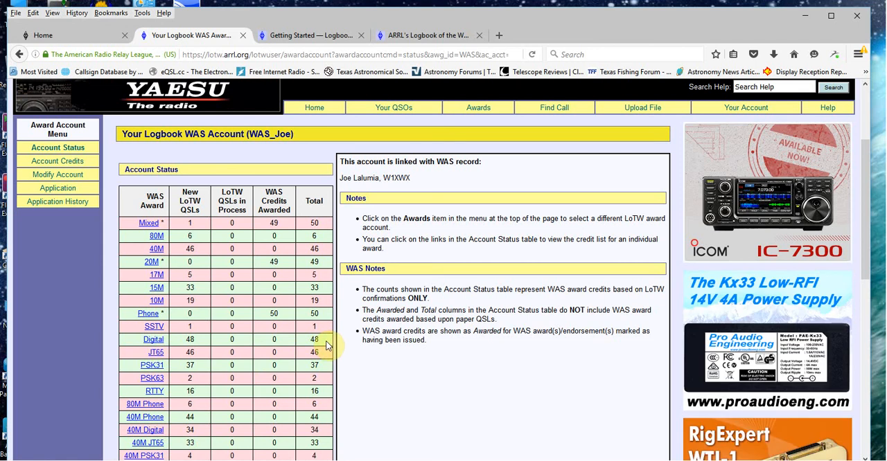
mouse_move(409, 388)
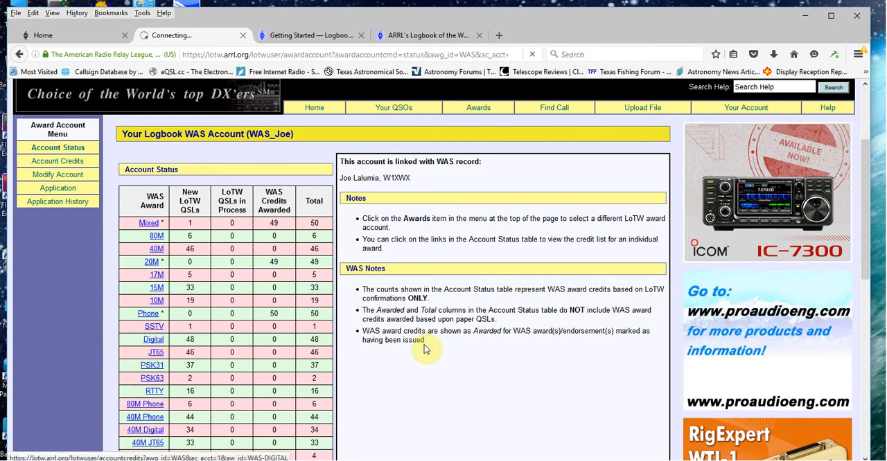
- Open WAS_Joe's Digital credits and scroll through the 48 credited states
click(153, 340)
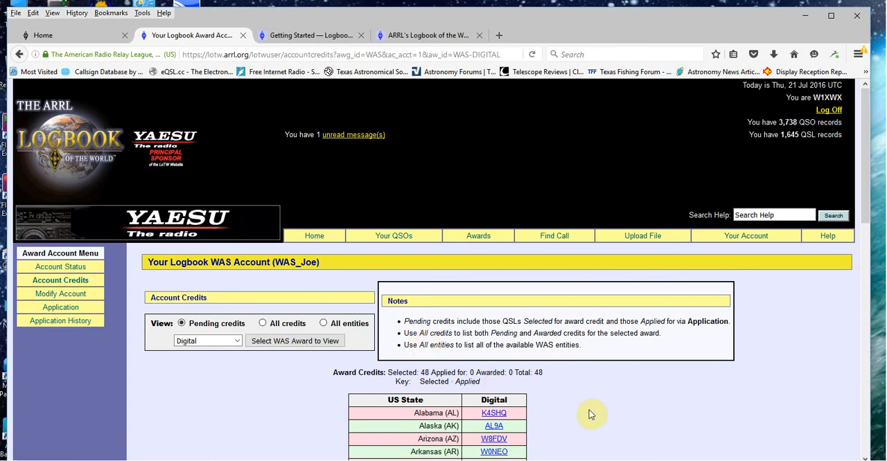
scroll(down, 3)
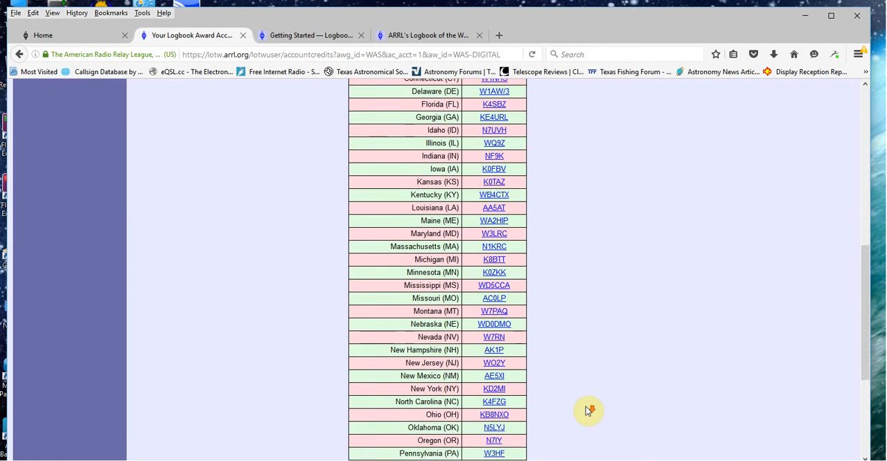
scroll(up, 3)
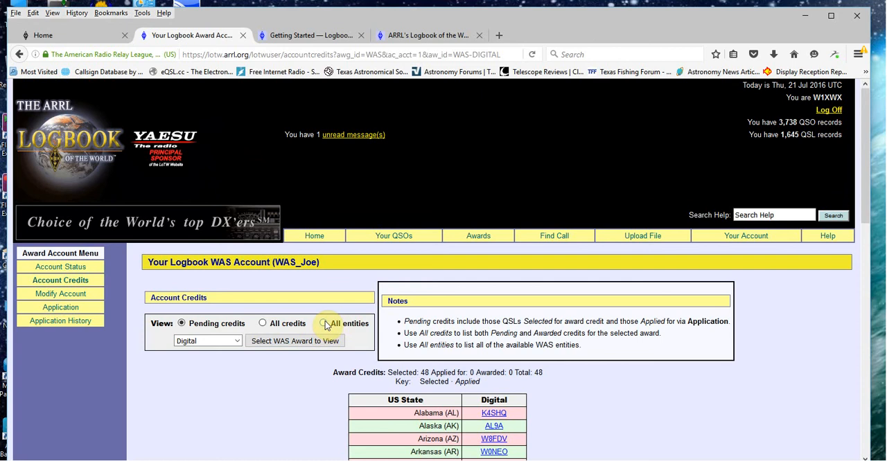
- Show all states in the Digital list, revealing Hawaii and North Dakota unconfirmed
click(323, 323)
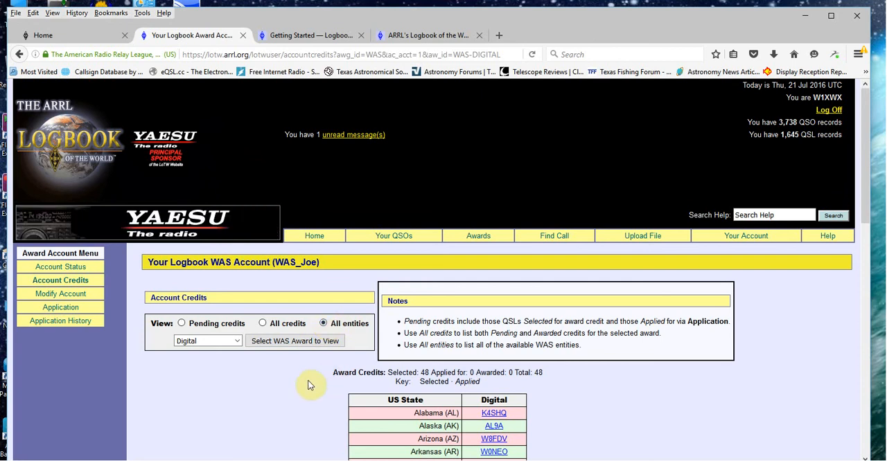
mouse_move(294, 341)
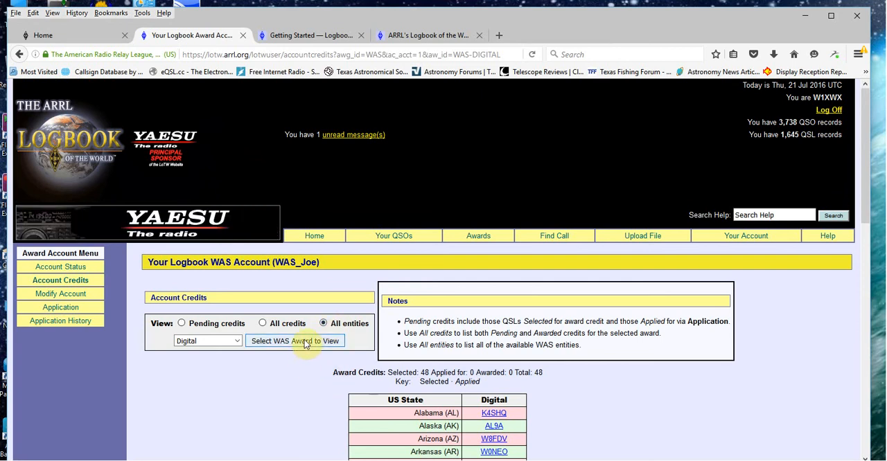
click(295, 341)
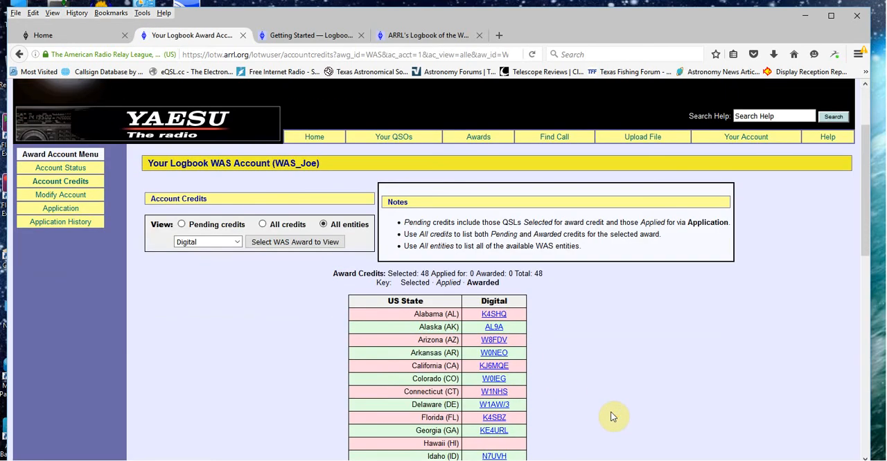
scroll(down, 3)
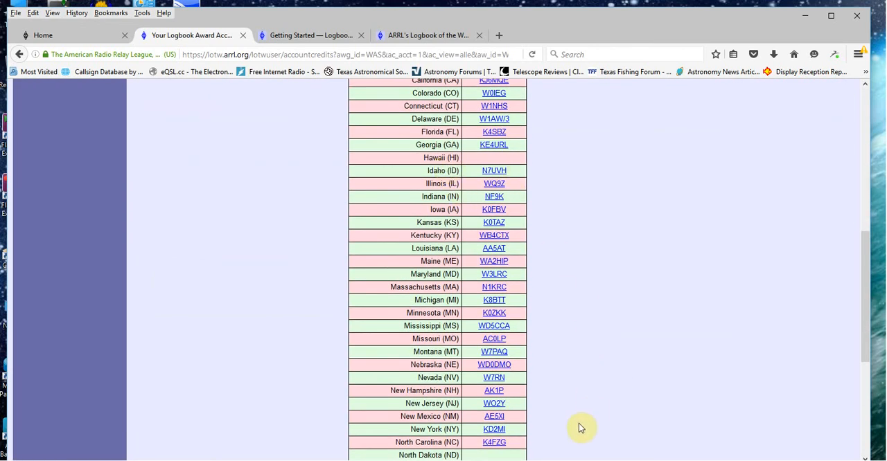
scroll(down, 3)
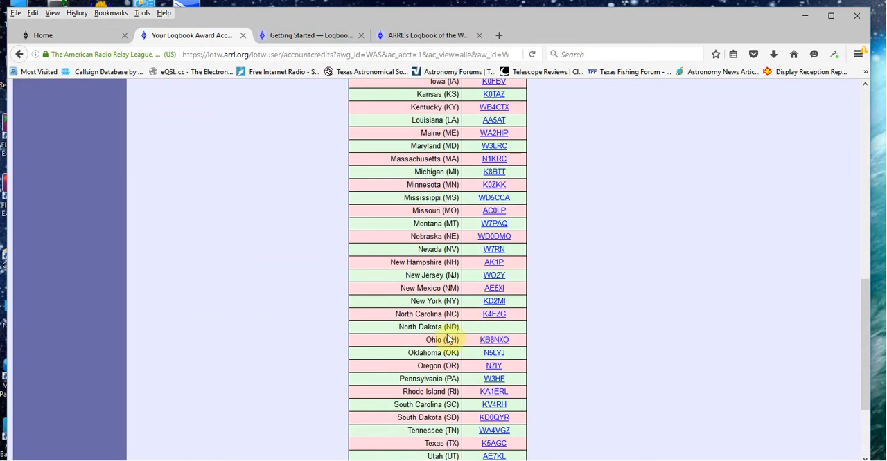
mouse_move(606, 364)
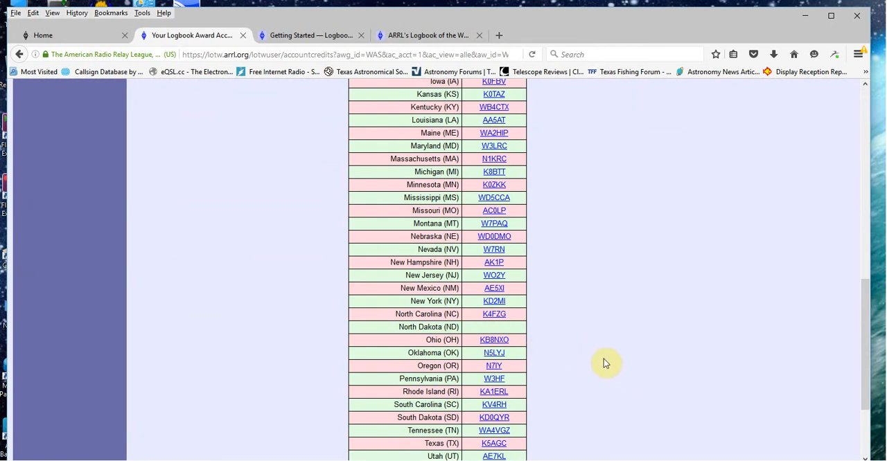
mouse_move(622, 366)
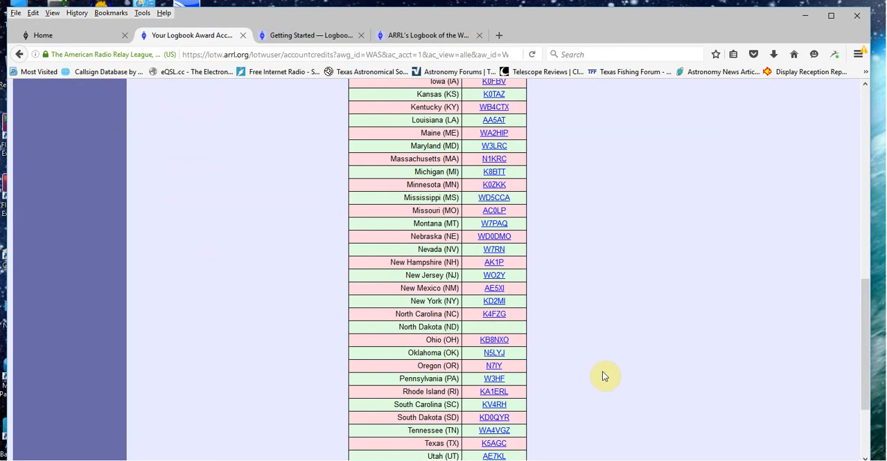
mouse_move(591, 299)
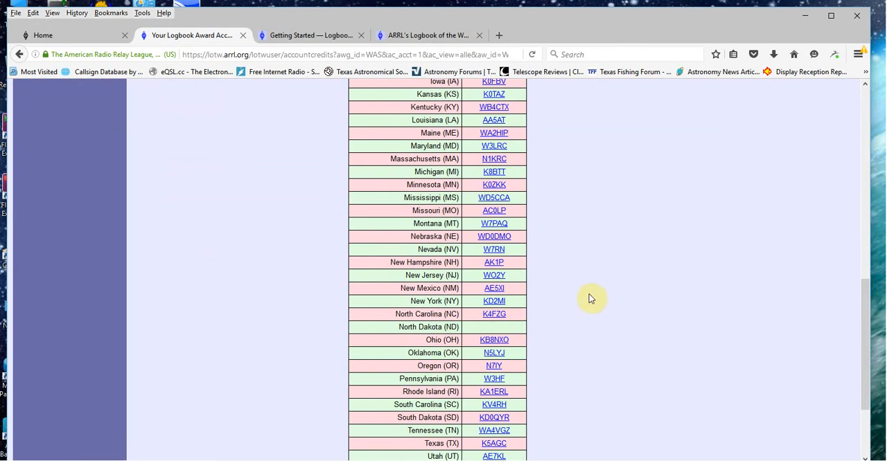
mouse_move(594, 354)
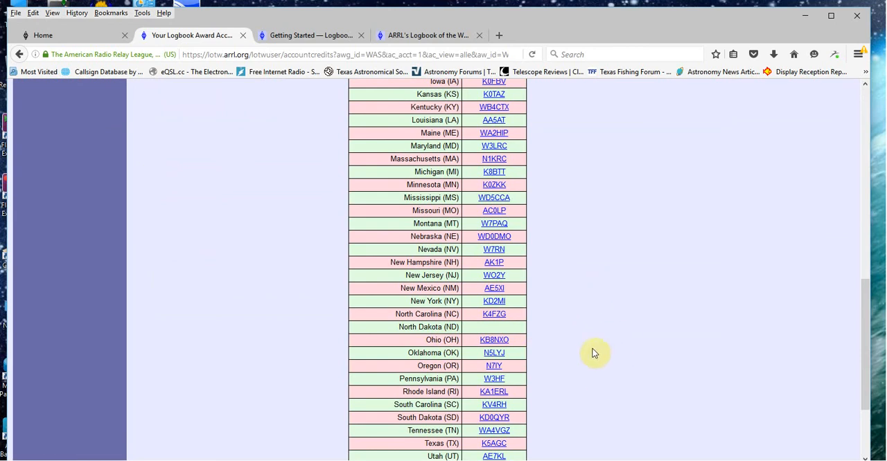
mouse_move(631, 397)
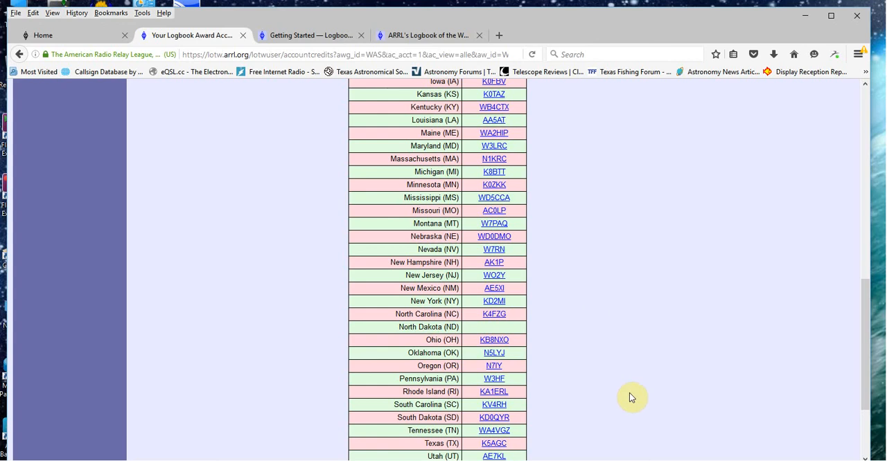
mouse_move(670, 400)
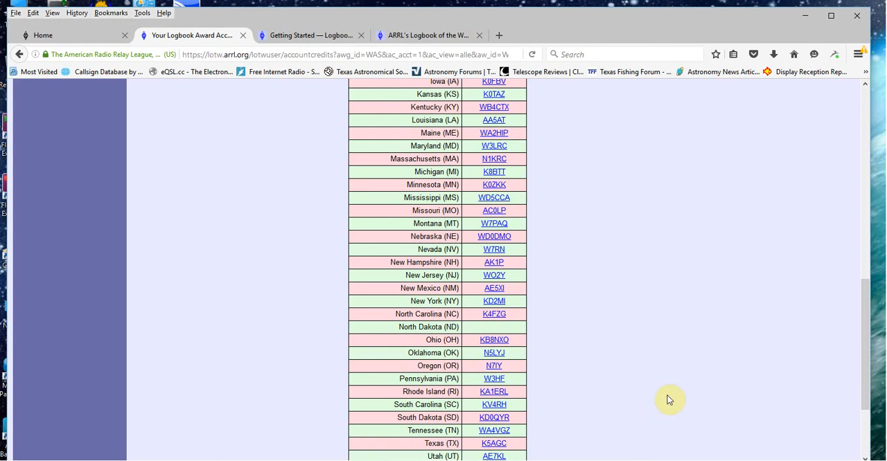
scroll(up, 3)
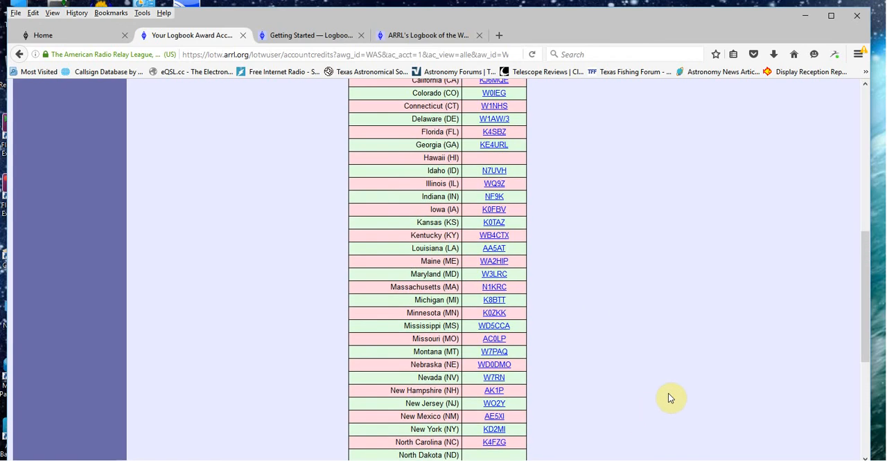
scroll(up, 3)
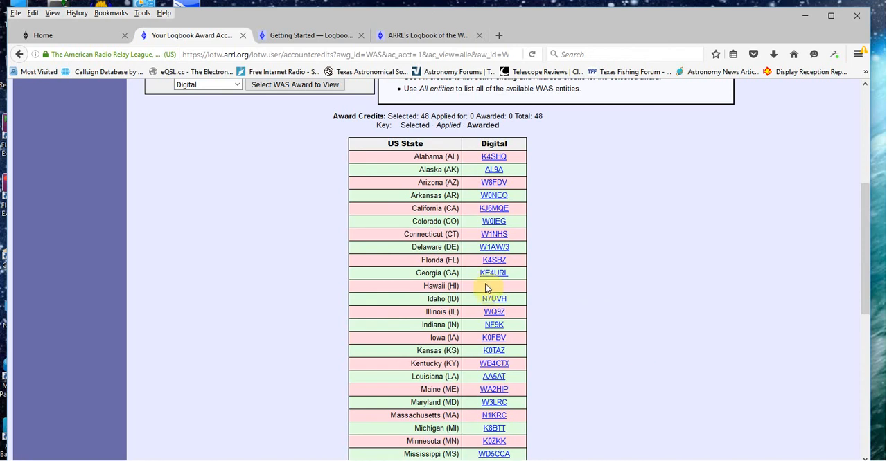
scroll(down, 3)
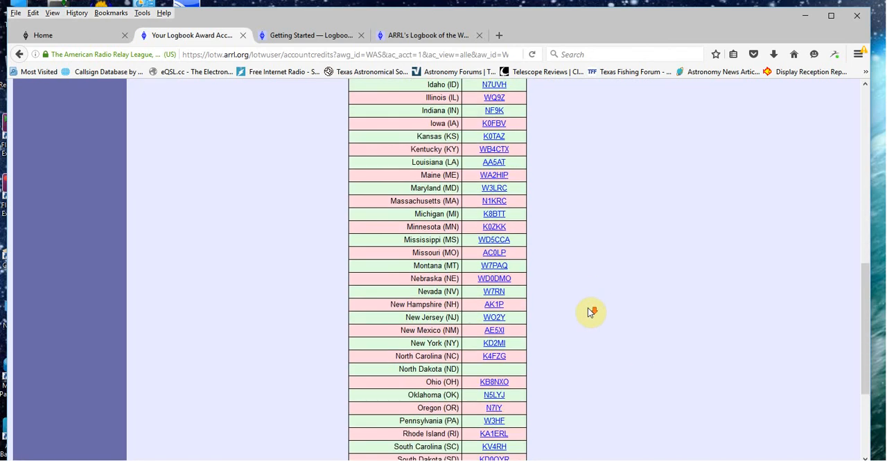
scroll(down, 3)
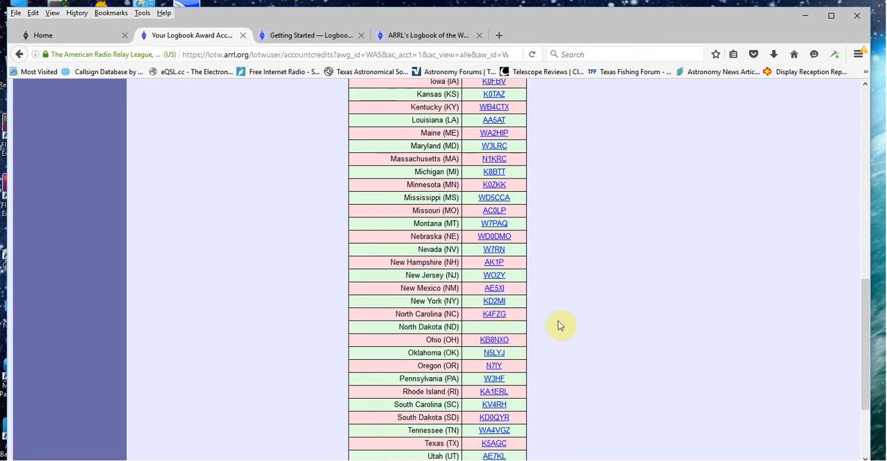
mouse_move(661, 289)
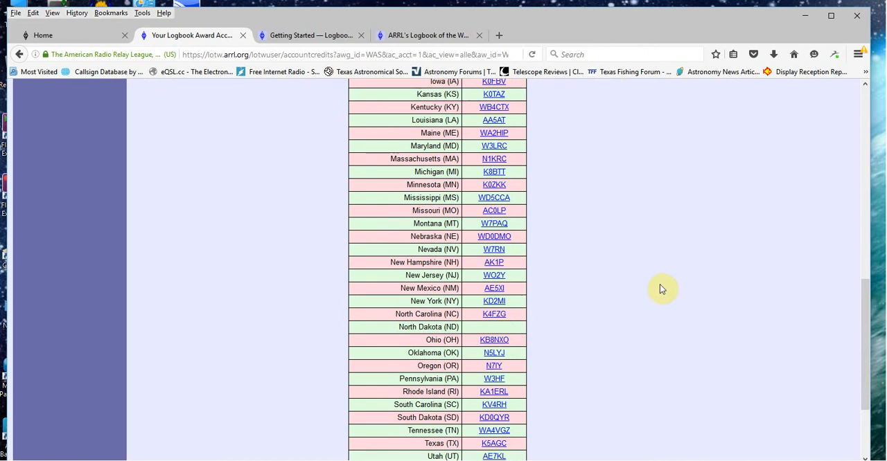
mouse_move(650, 348)
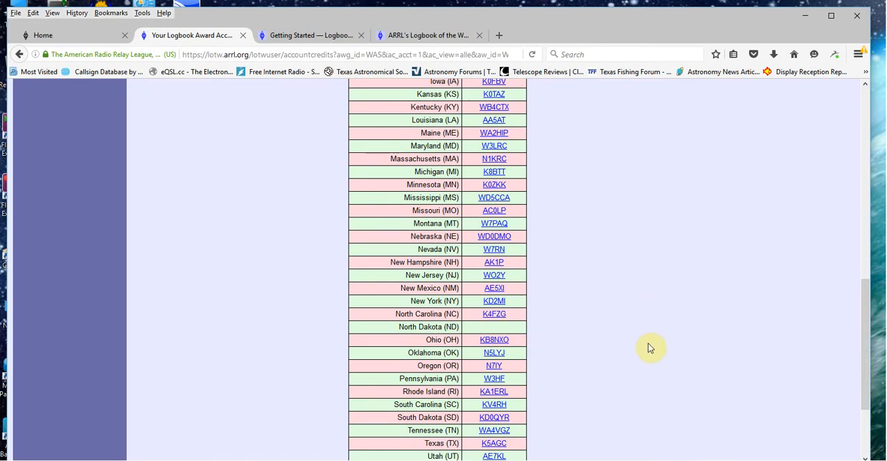
mouse_move(647, 356)
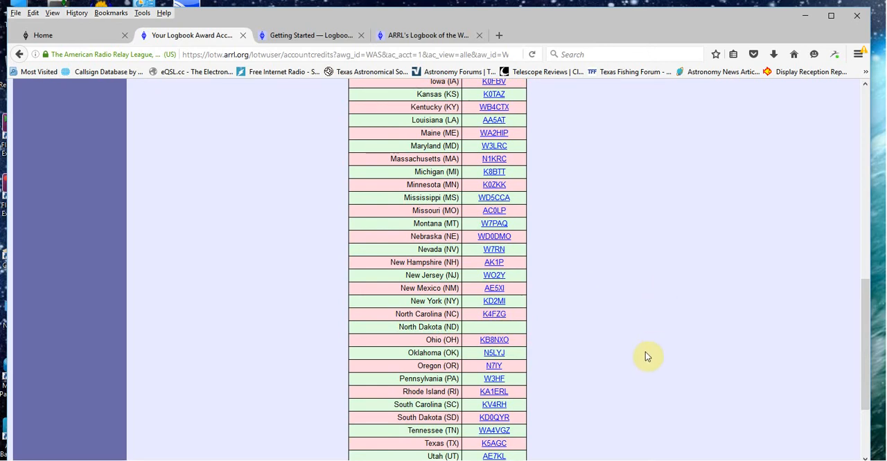
mouse_move(611, 342)
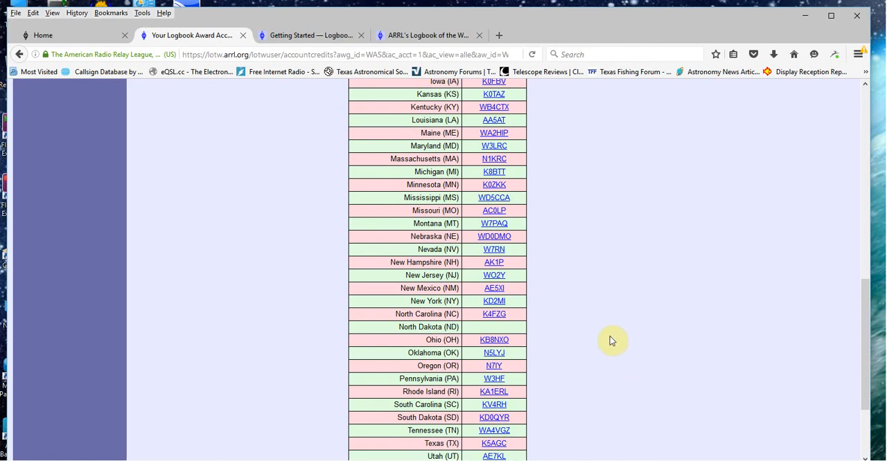
mouse_move(600, 289)
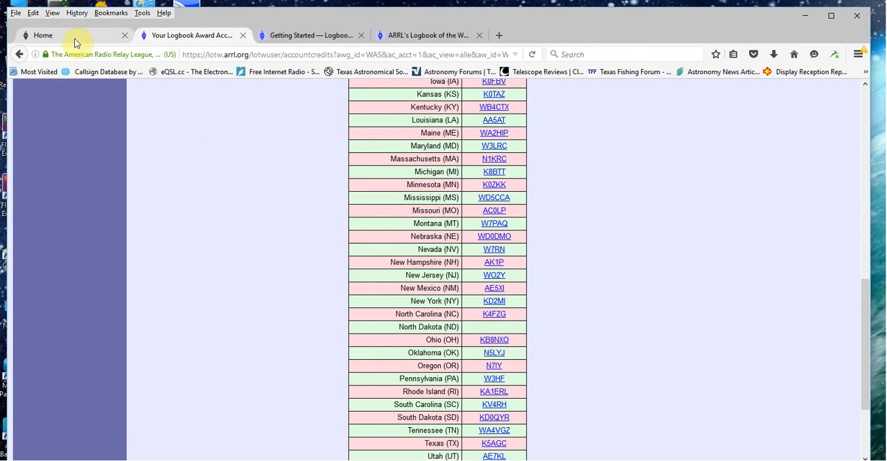
- Switch to the ARRL home page and close the extra Logbook of the World pages
click(43, 35)
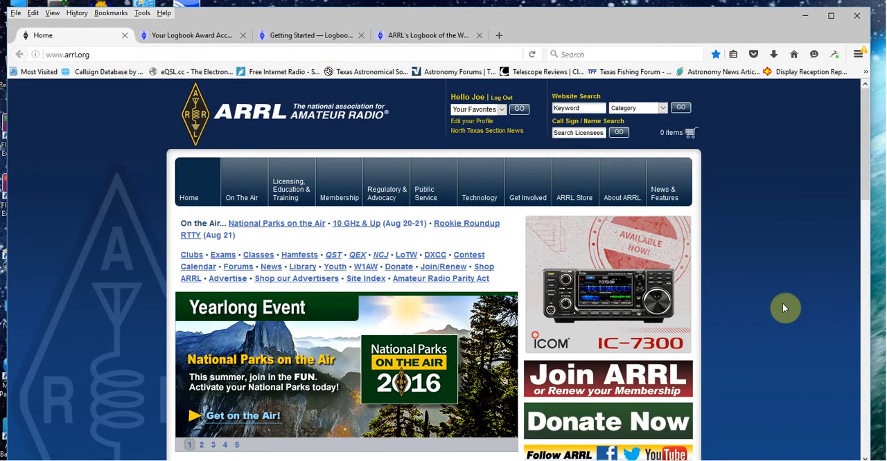
mouse_move(406, 255)
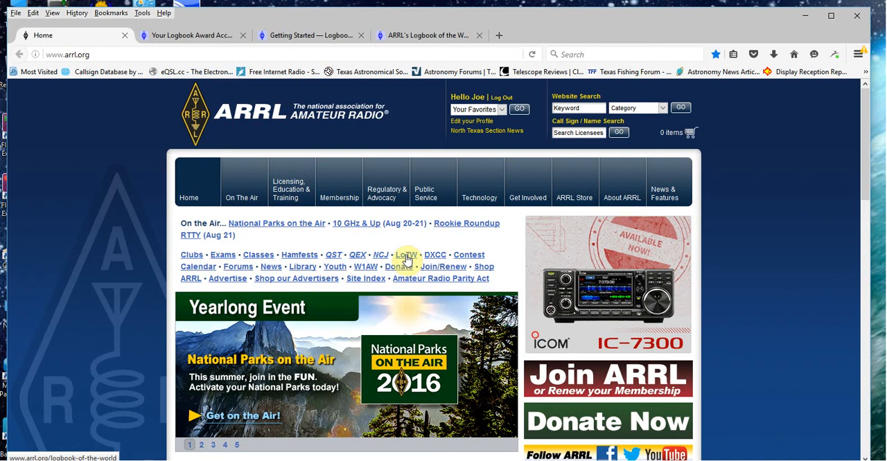
click(201, 445)
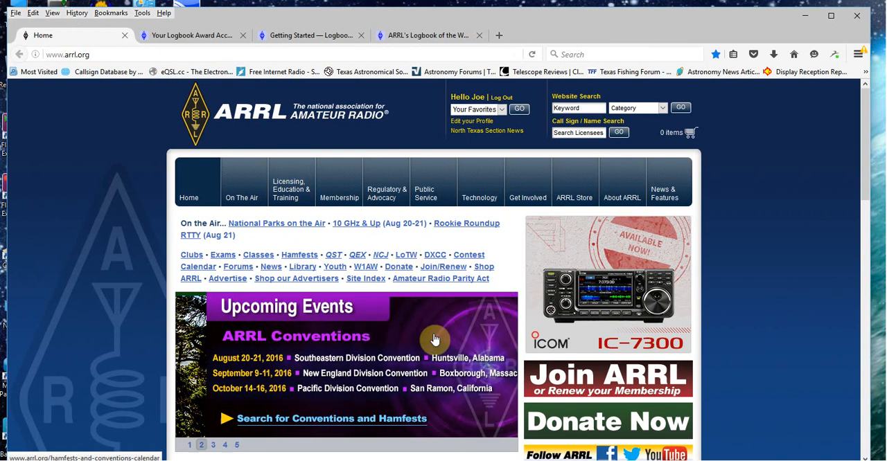
click(191, 35)
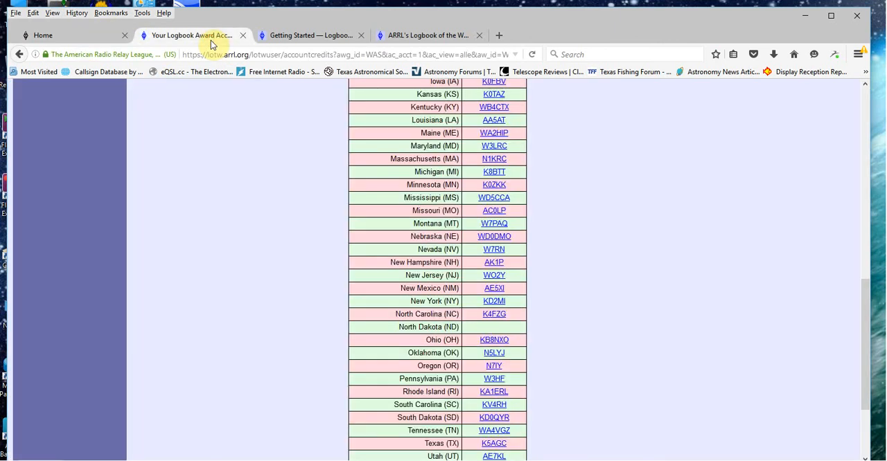
click(310, 35)
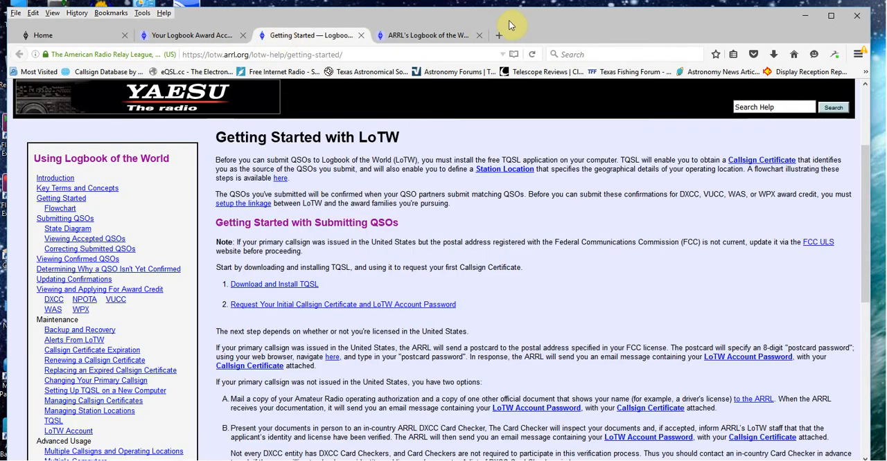
click(422, 35)
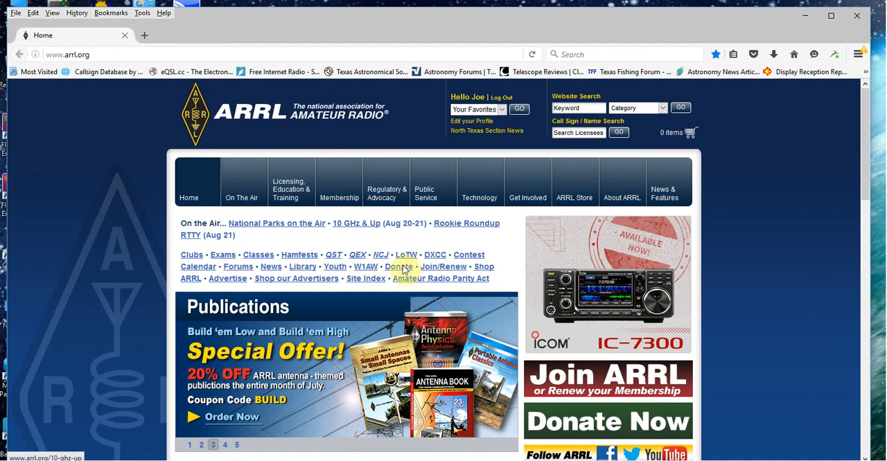
click(406, 255)
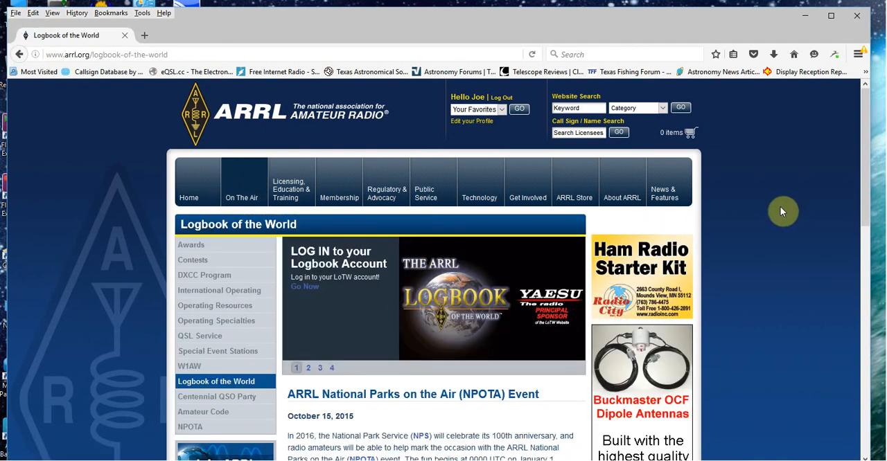
scroll(down, 3)
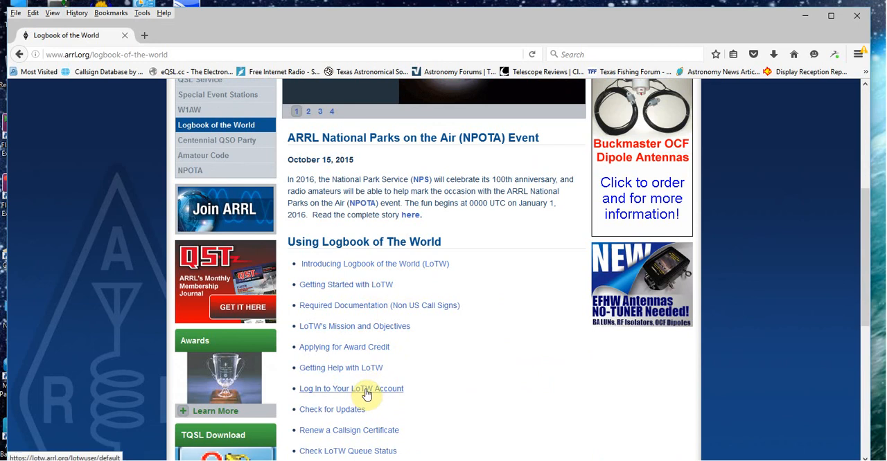
click(352, 388)
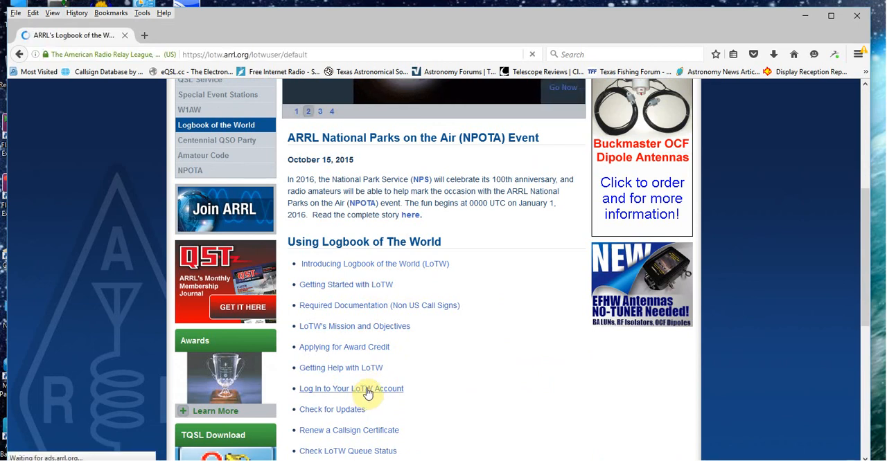
click(351, 388)
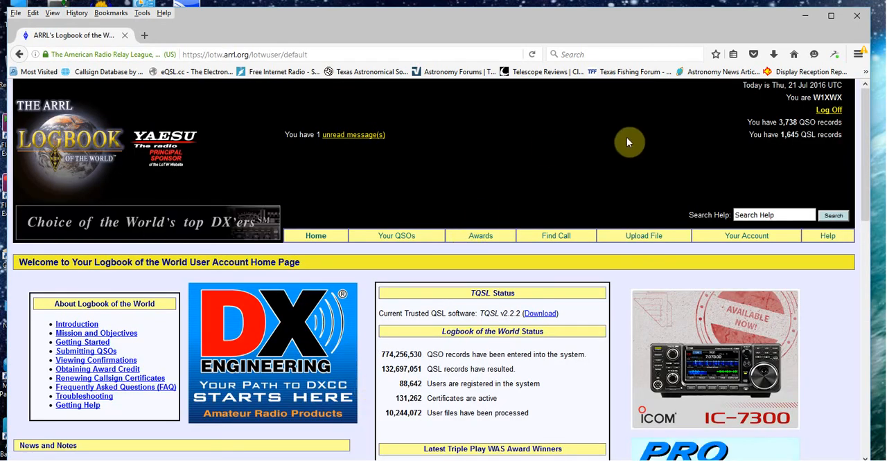
mouse_move(705, 169)
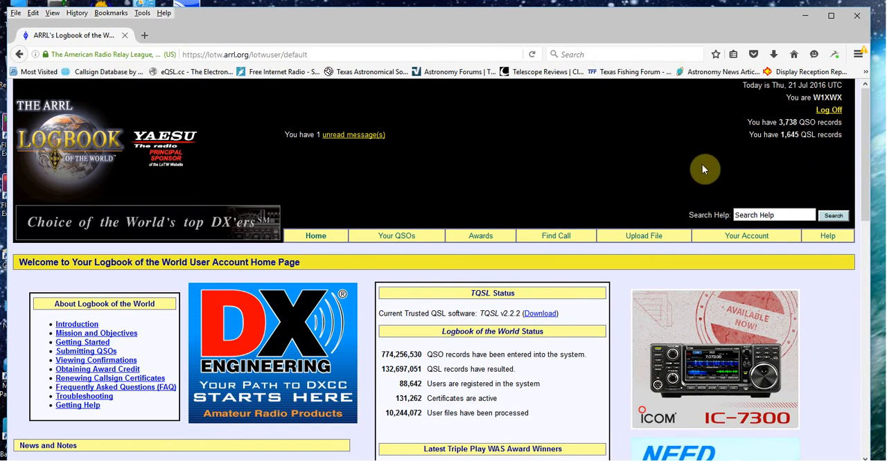
mouse_move(621, 191)
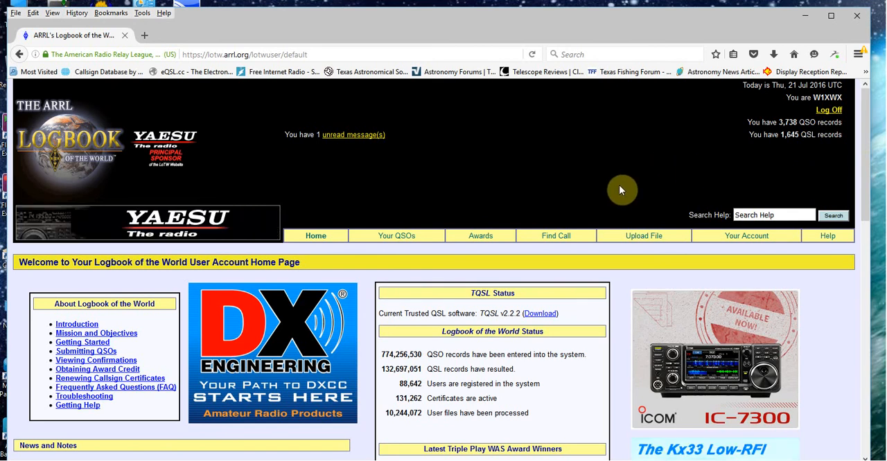
mouse_move(610, 173)
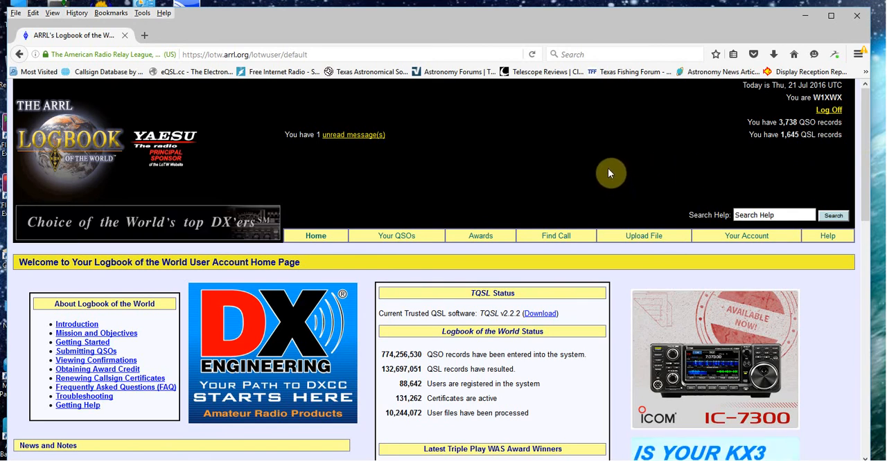
mouse_move(578, 173)
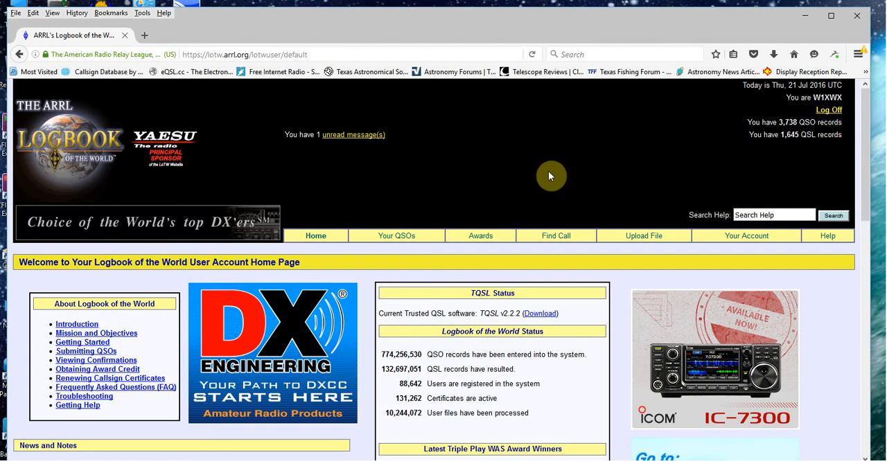
mouse_move(549, 168)
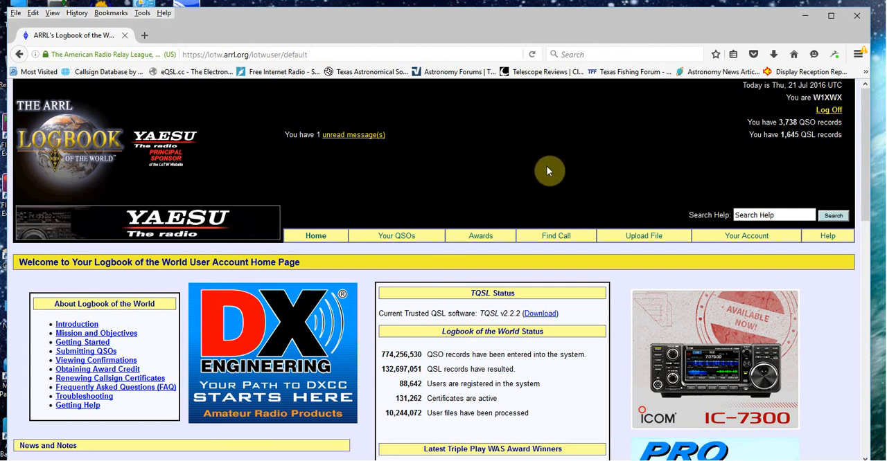
mouse_move(646, 161)
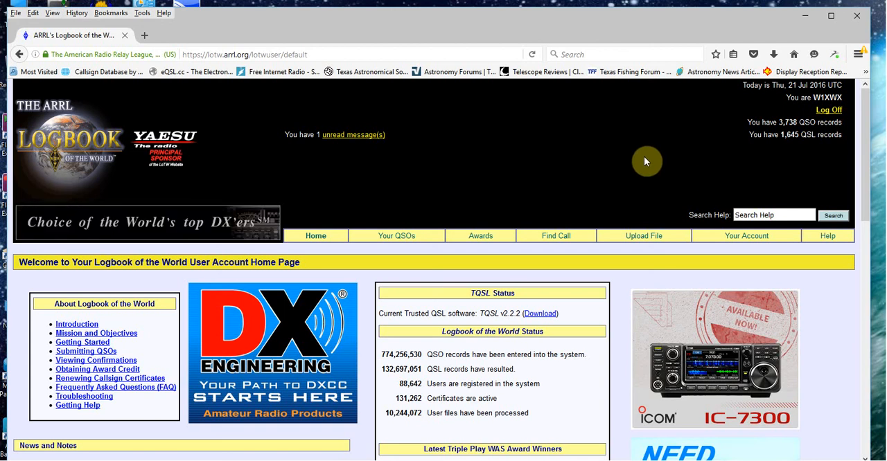
mouse_move(807, 164)
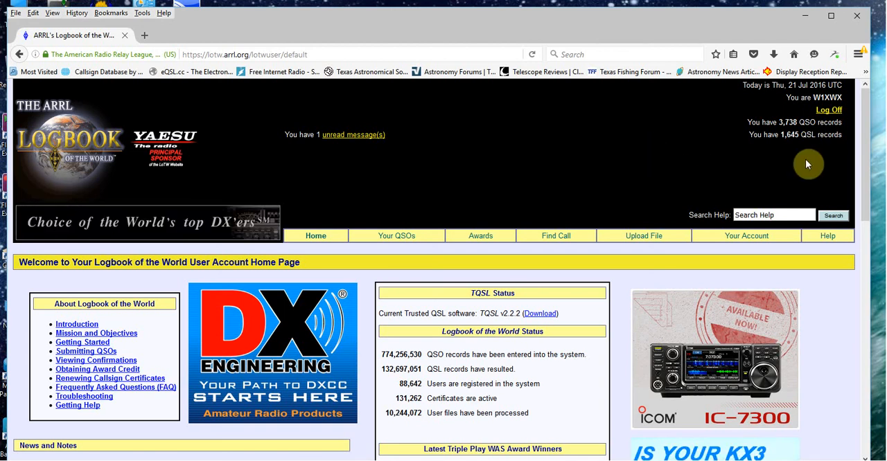
- Log off from the LoTW account using Log Off at the top right
click(828, 110)
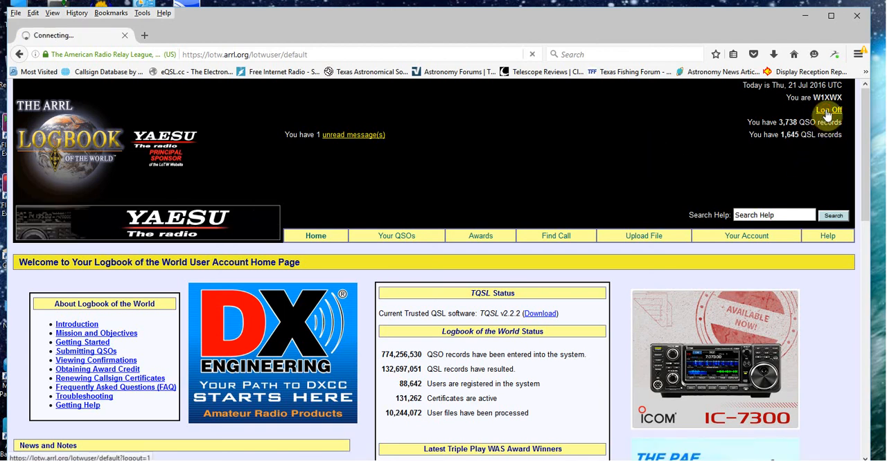
click(824, 110)
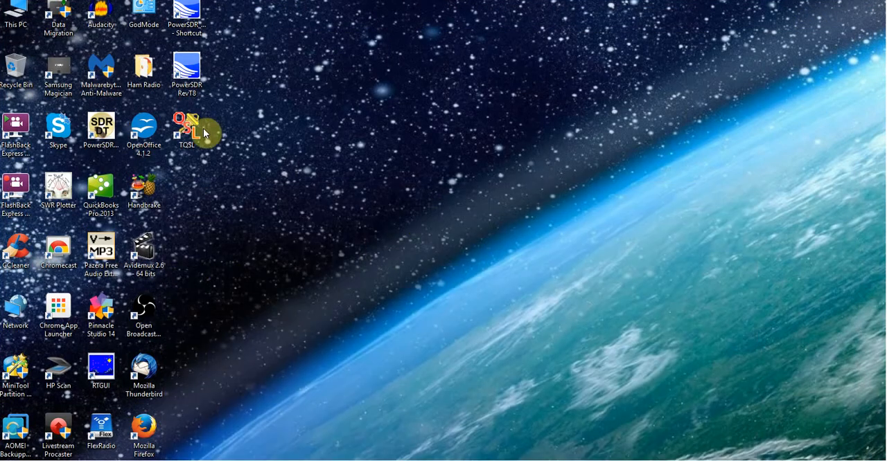
mouse_move(241, 131)
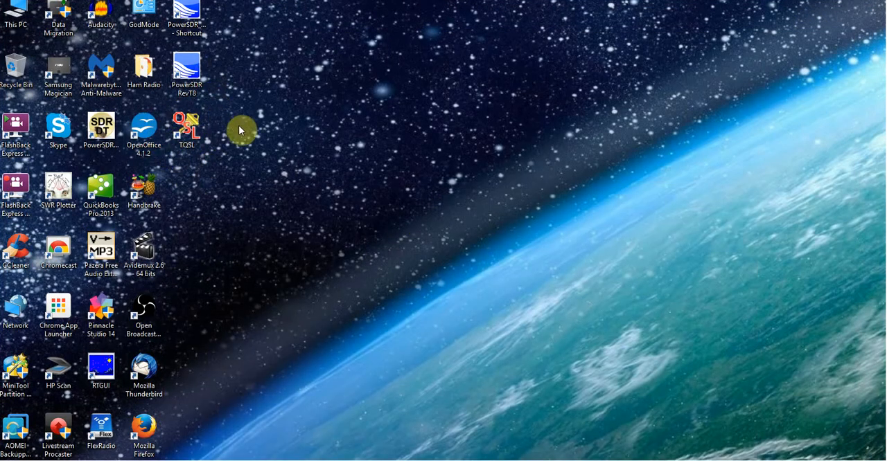
mouse_move(237, 170)
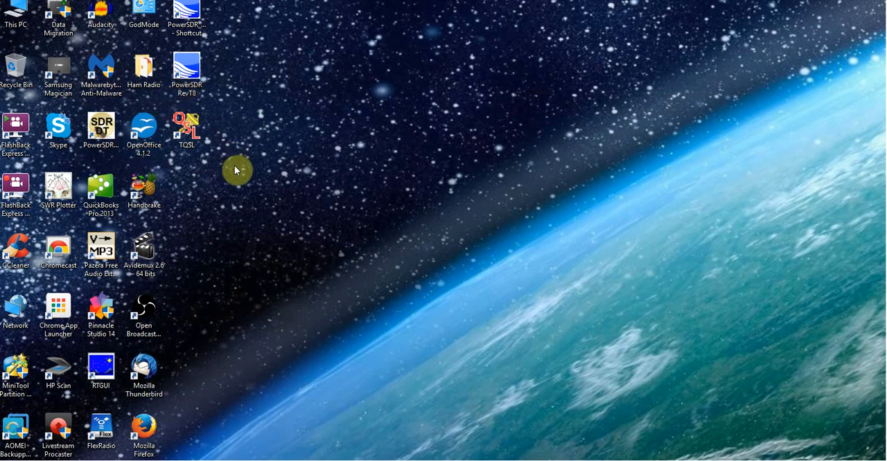
mouse_move(374, 201)
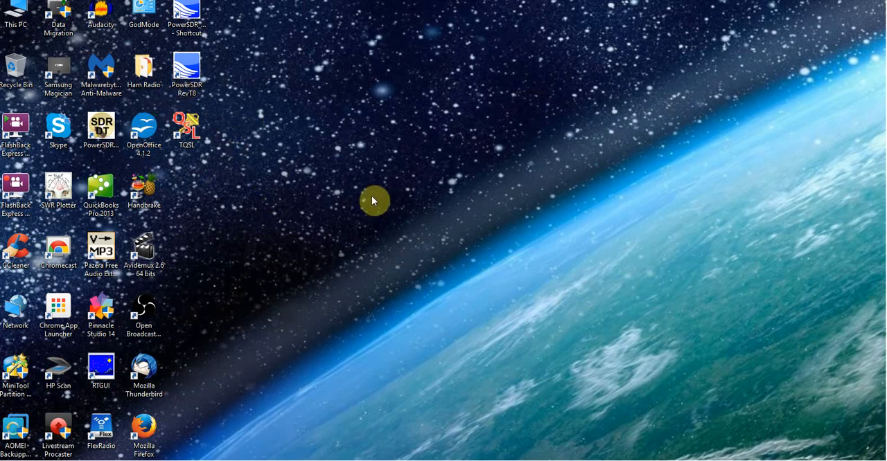
mouse_move(359, 247)
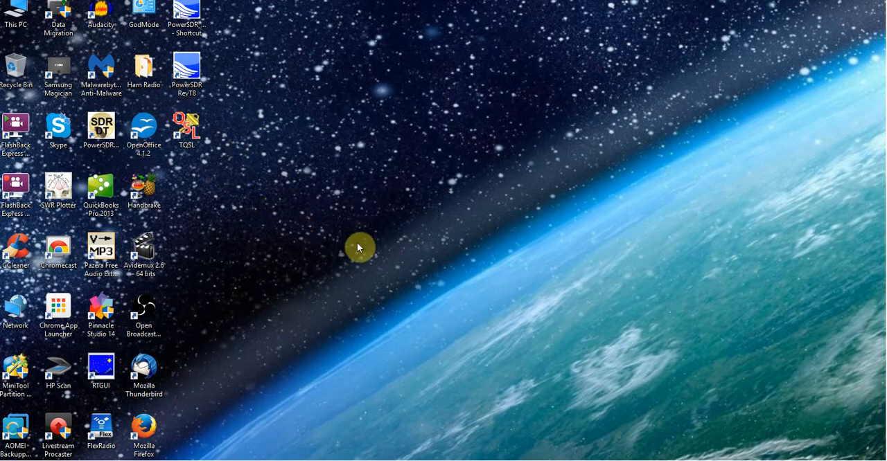
mouse_move(455, 250)
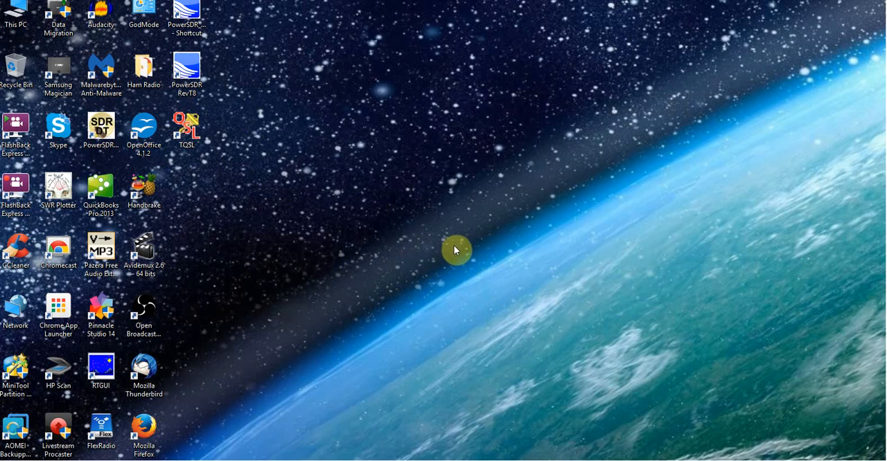
mouse_move(199, 161)
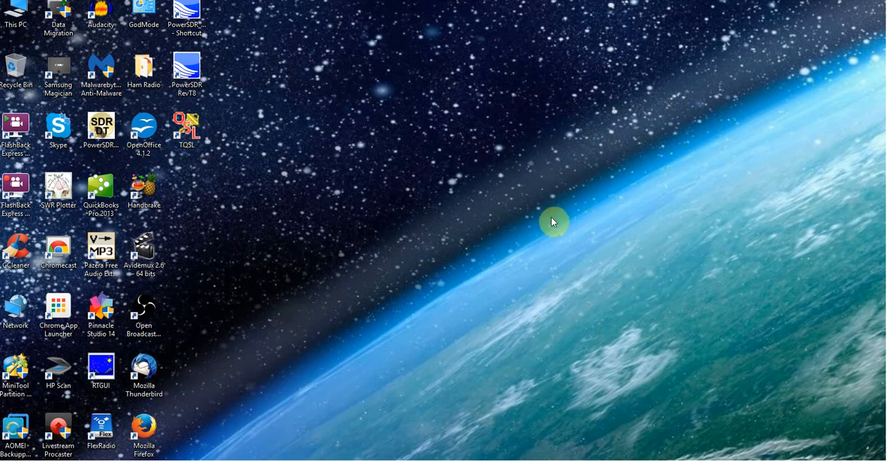
mouse_move(628, 271)
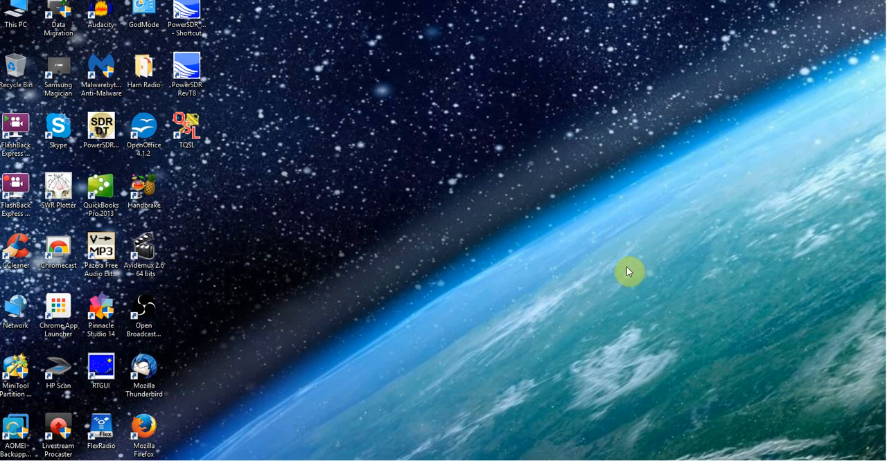
mouse_move(610, 265)
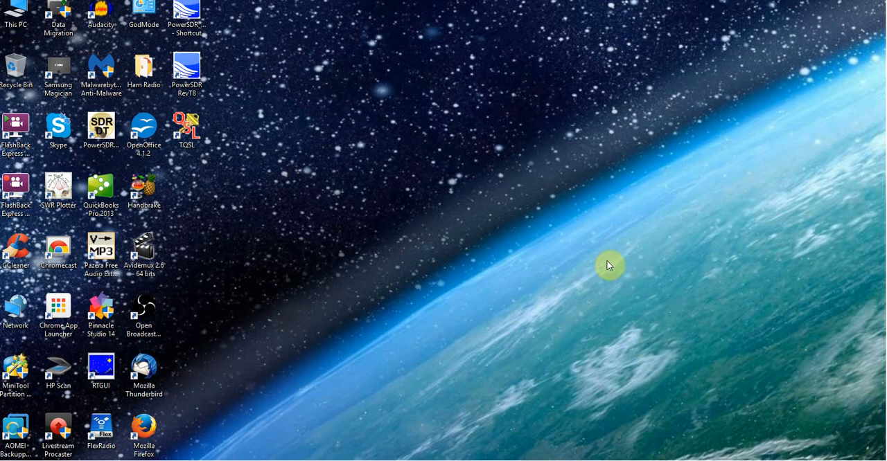
mouse_move(627, 327)
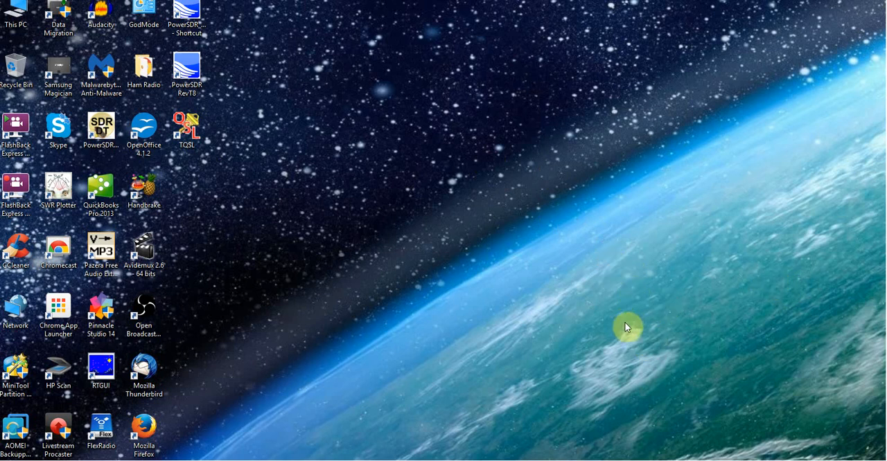
mouse_move(699, 410)
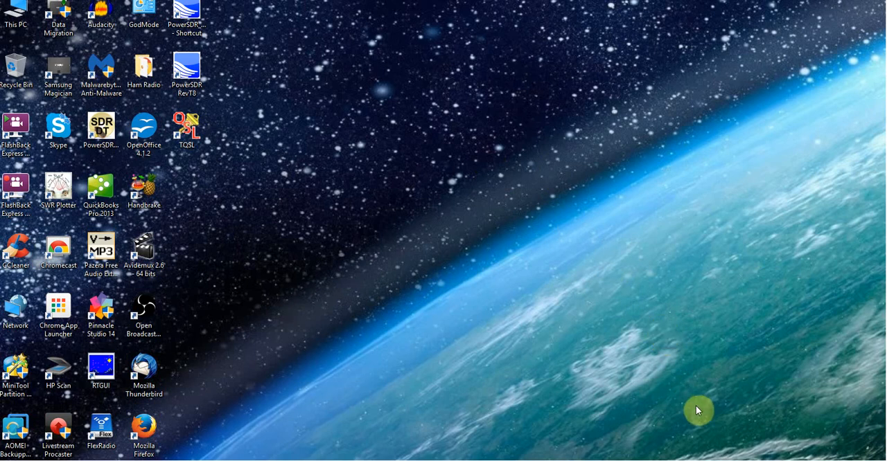